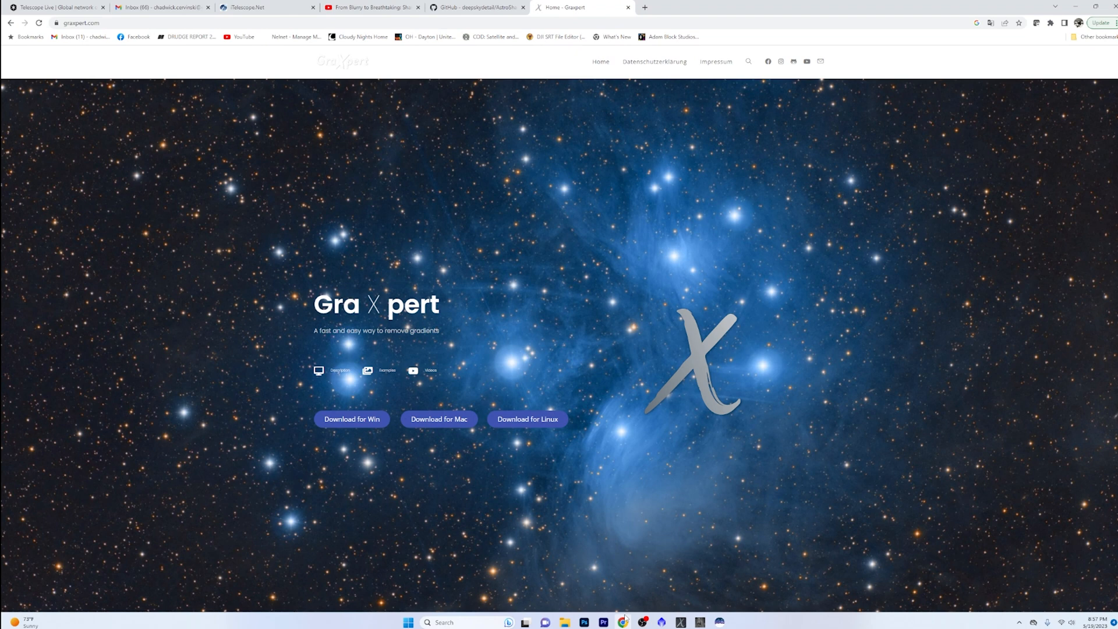
mouse_move(731, 582)
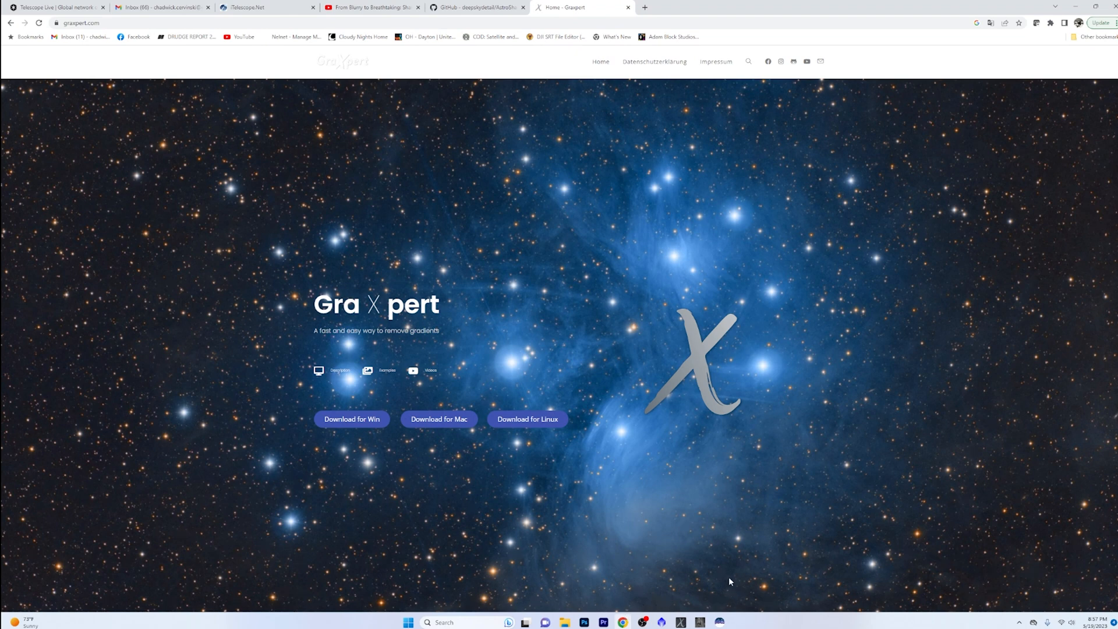
mouse_move(729, 573)
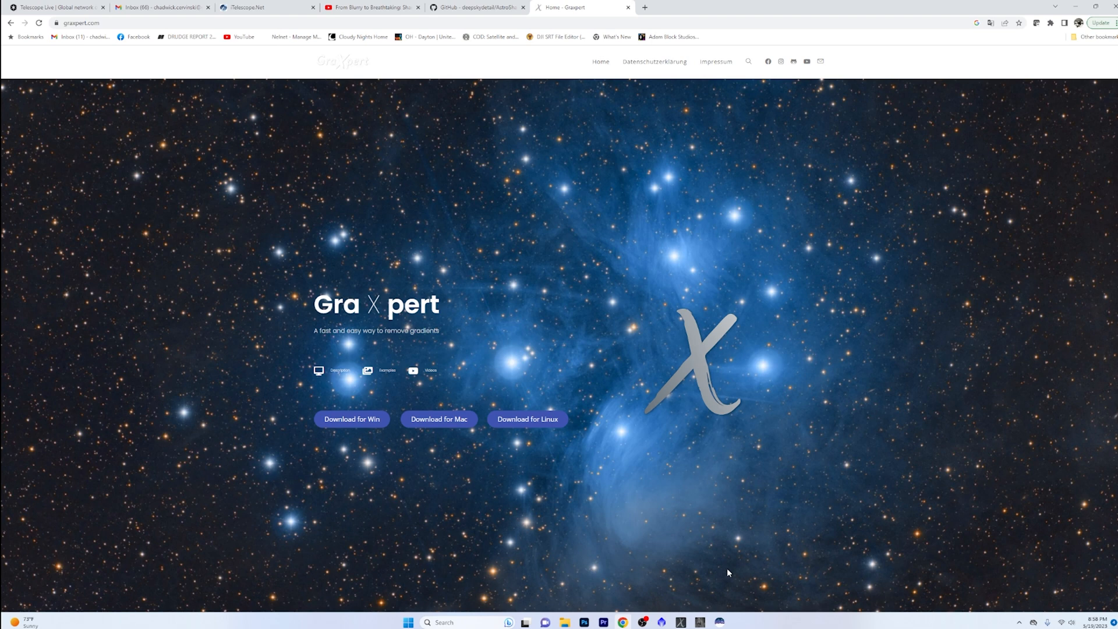
mouse_move(483, 403)
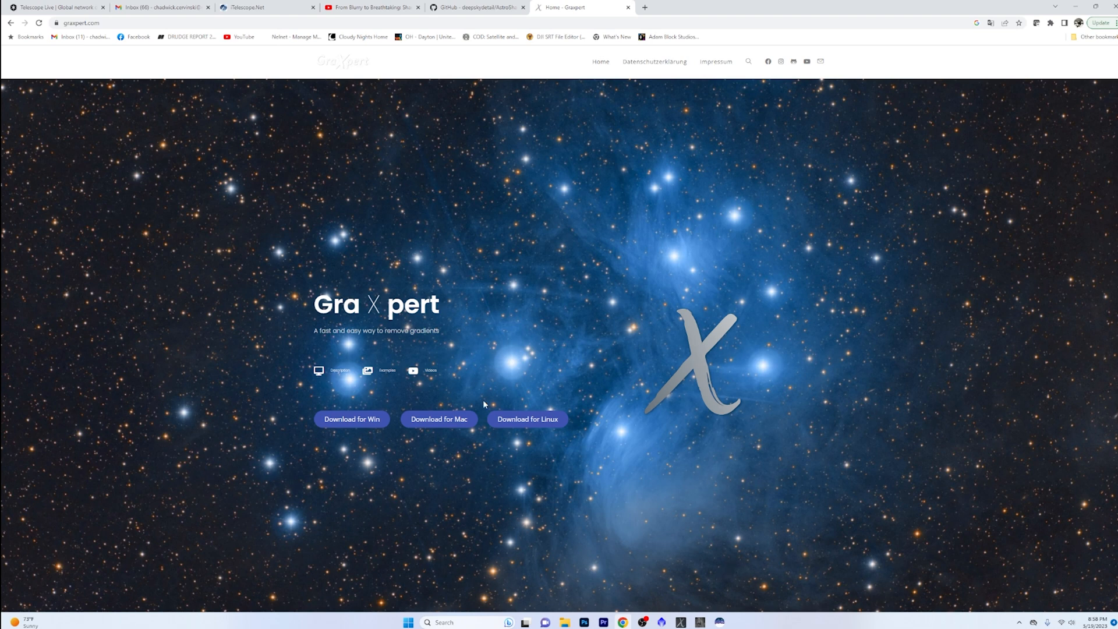
mouse_move(280, 288)
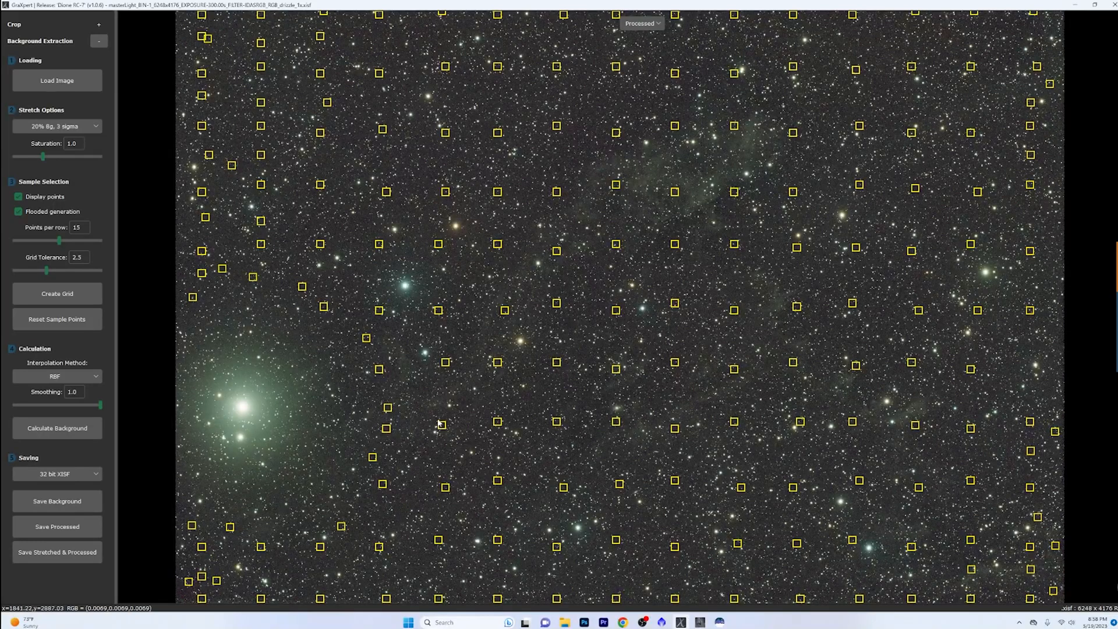
mouse_move(621, 45)
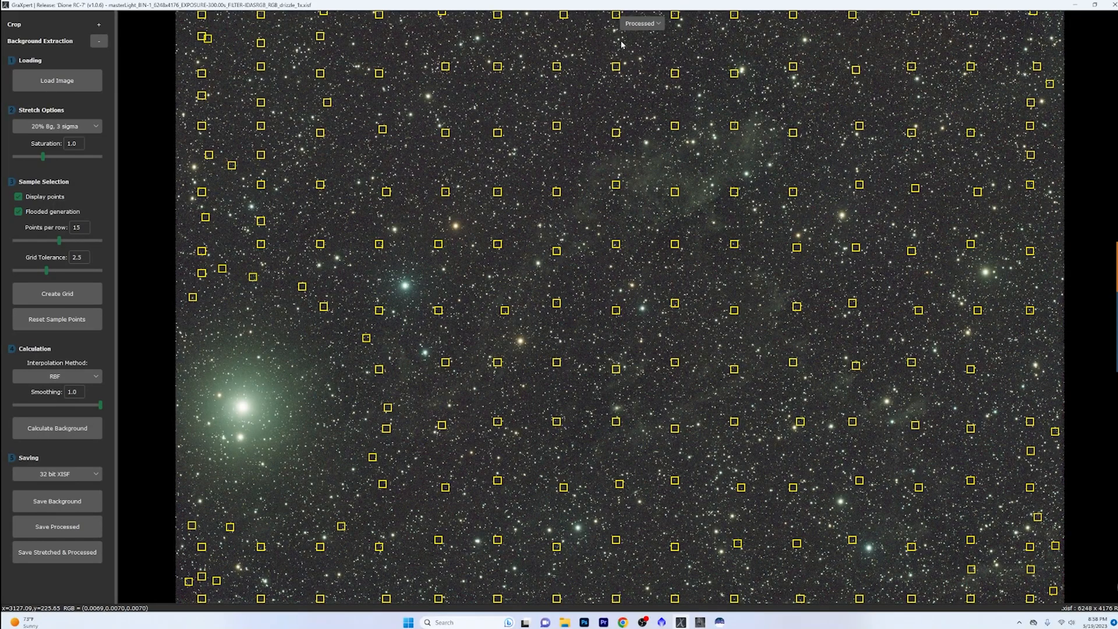
Switch the view to Original and reopen the last masterLight stack file
click(640, 22)
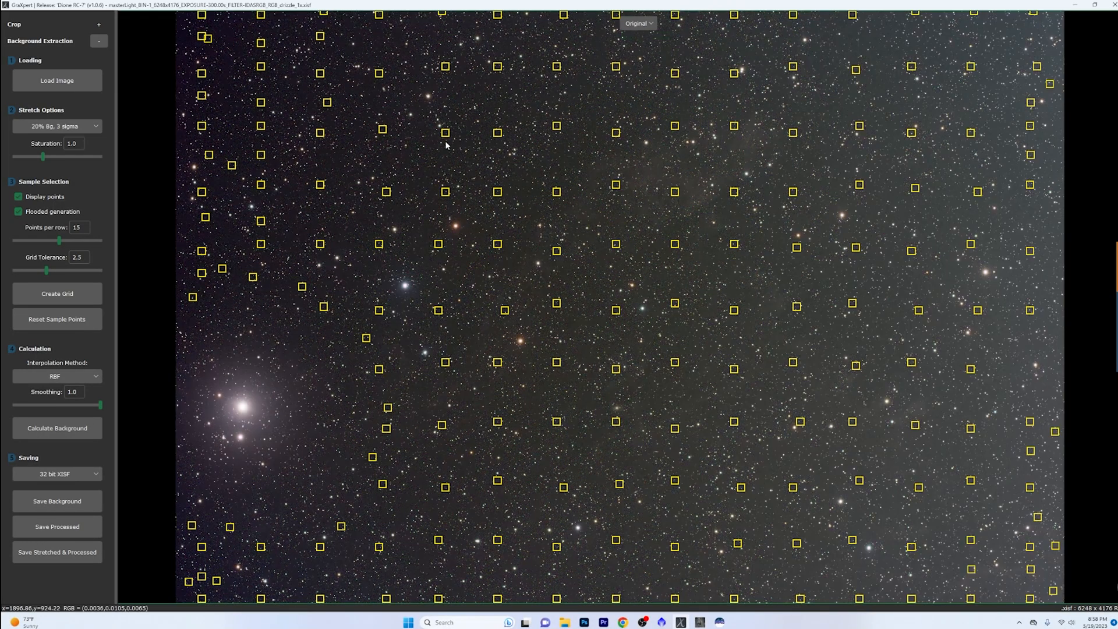
mouse_move(75, 80)
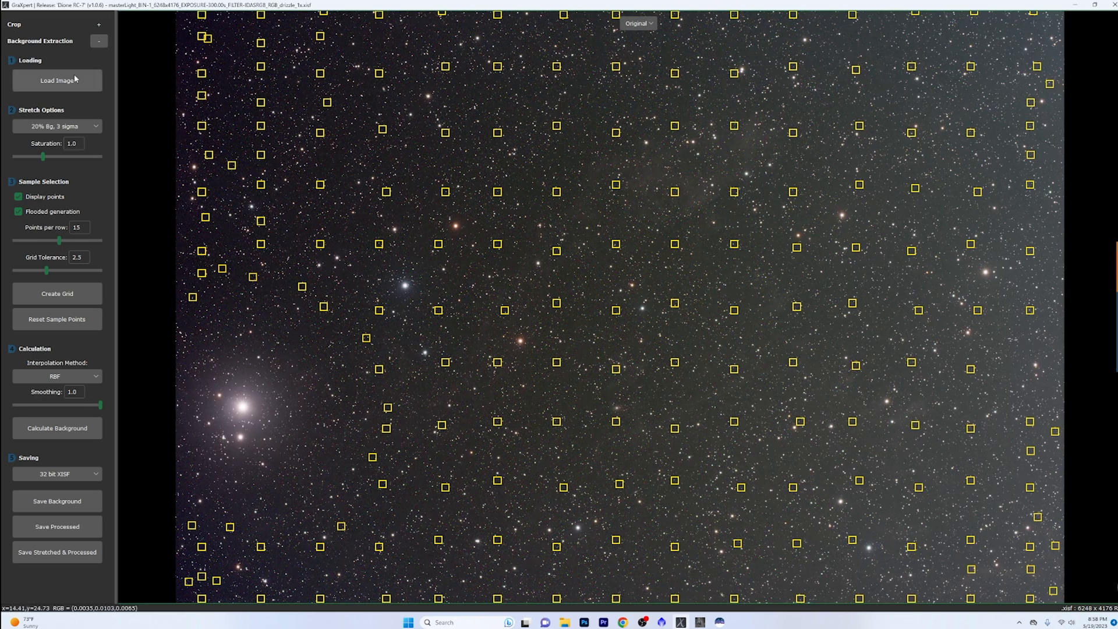
click(57, 80)
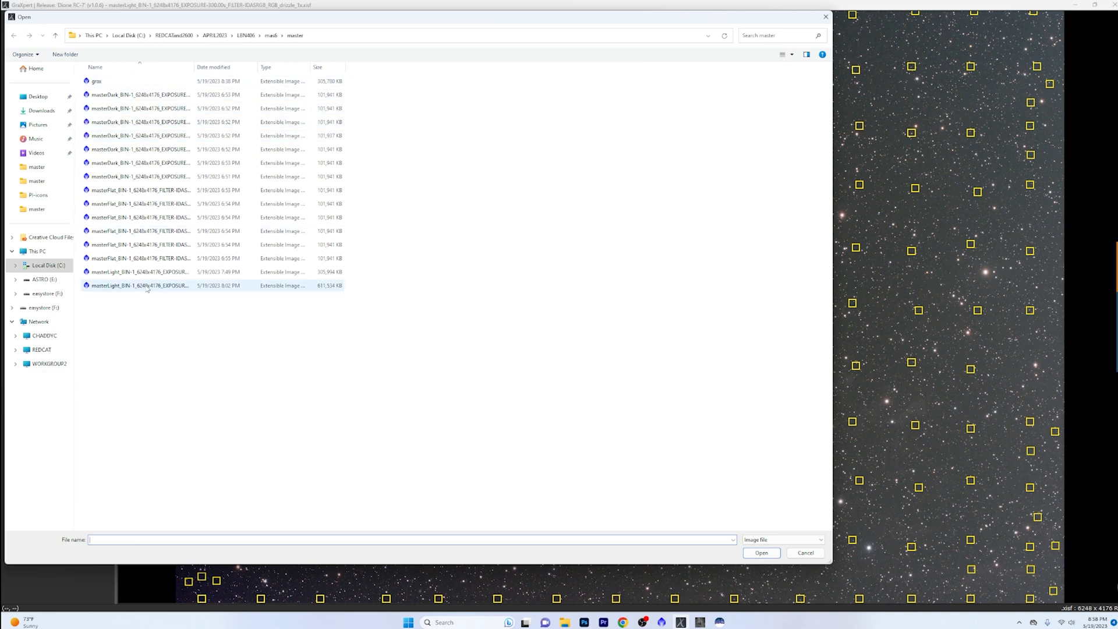
click(140, 285)
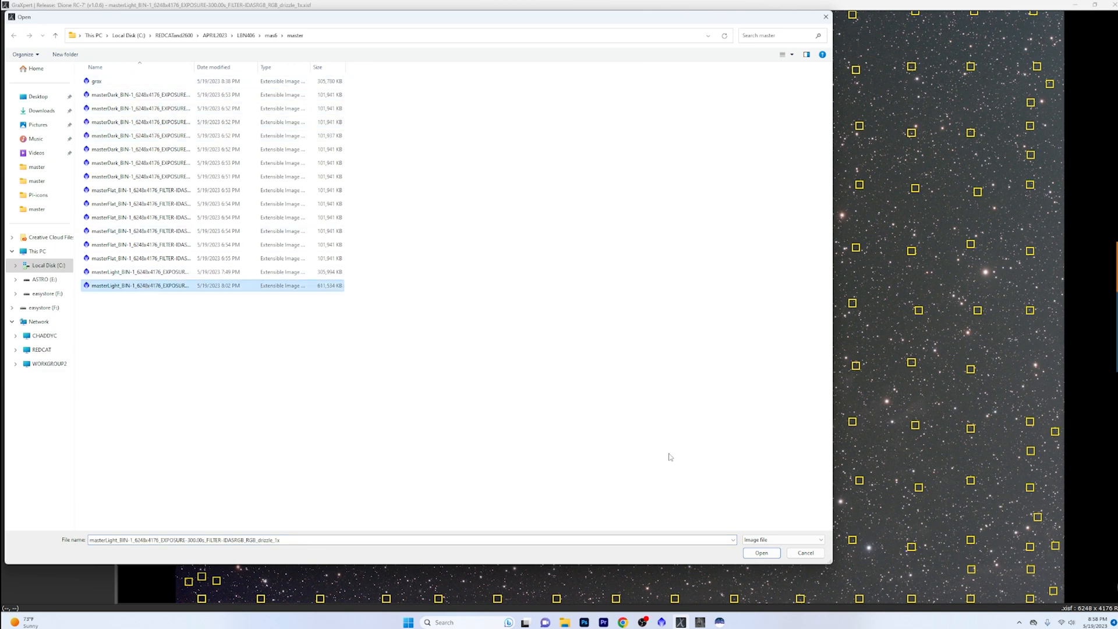
click(761, 552)
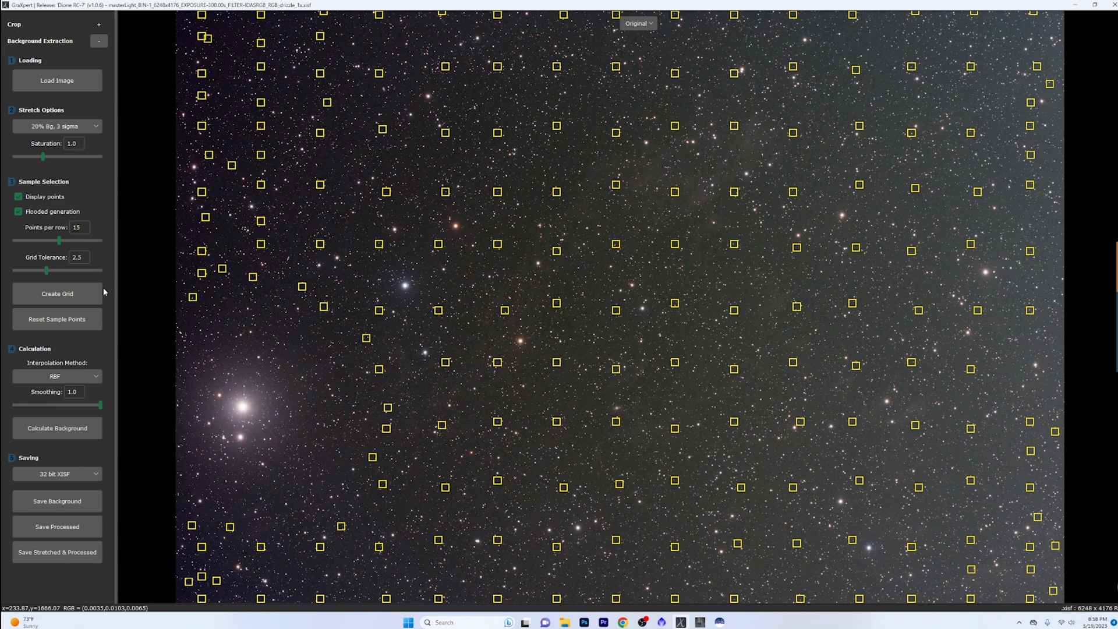
Clear the yellow sample point grid with Reset Sample Points
click(57, 319)
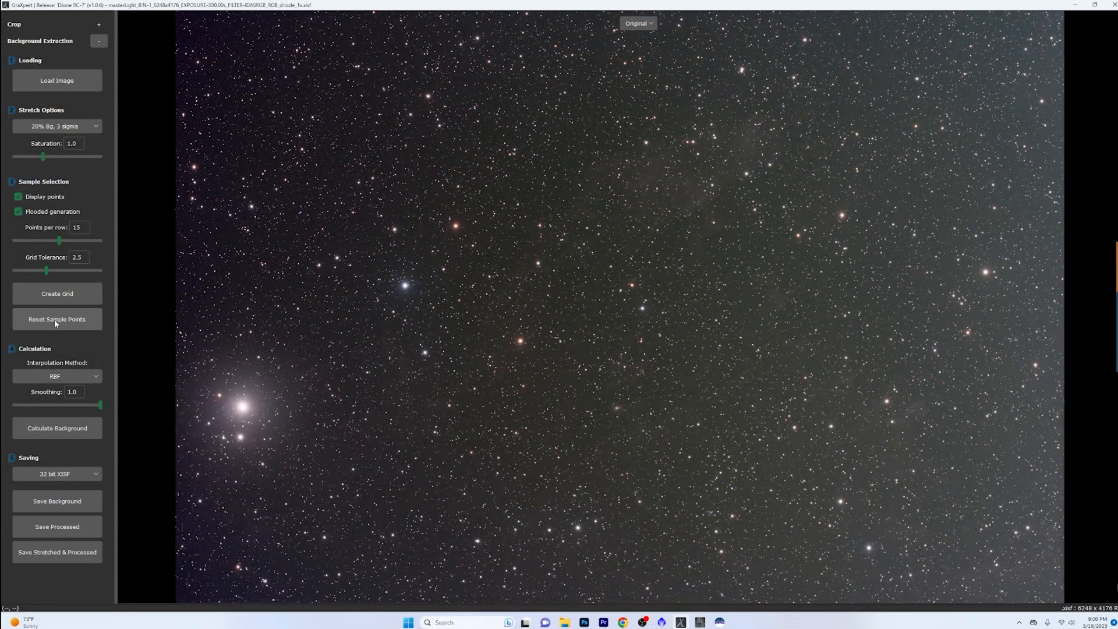
mouse_move(58, 294)
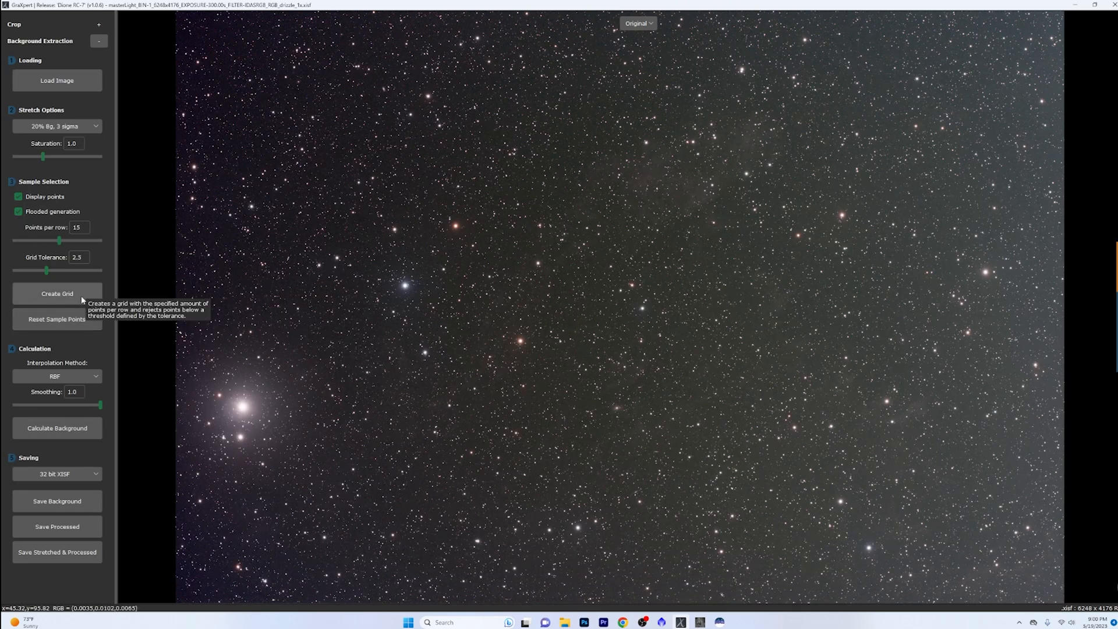
mouse_move(439, 394)
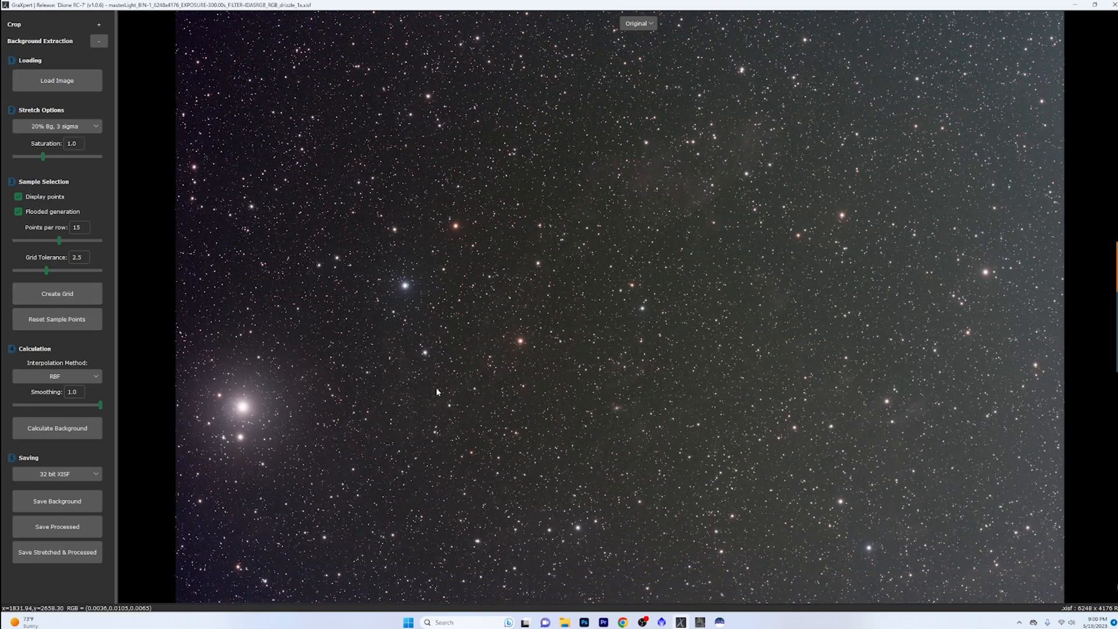
mouse_move(441, 387)
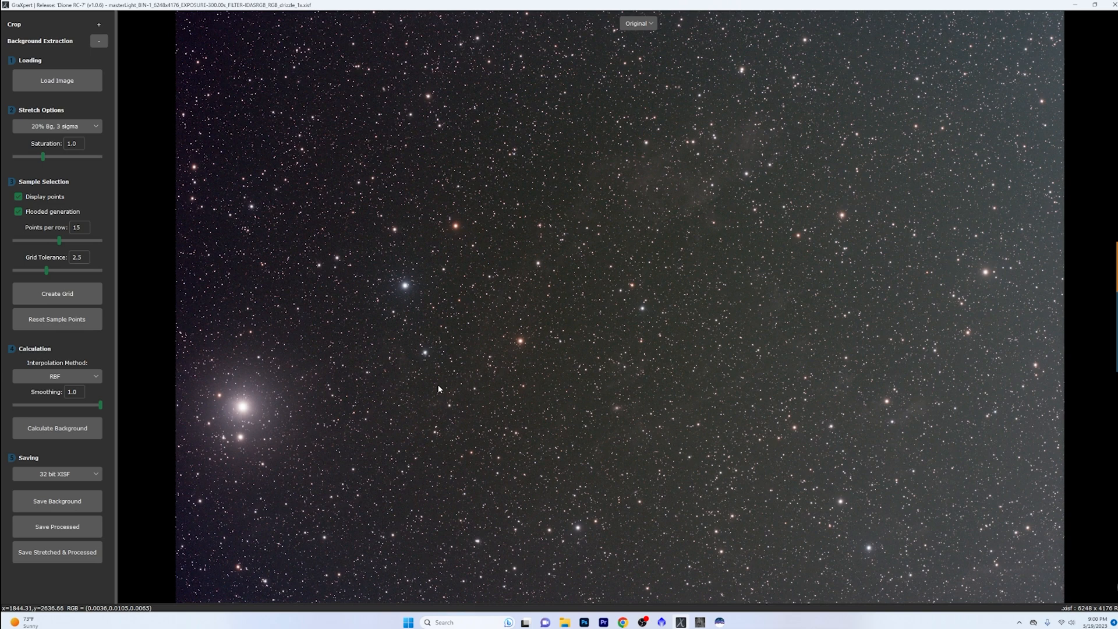
mouse_move(64, 90)
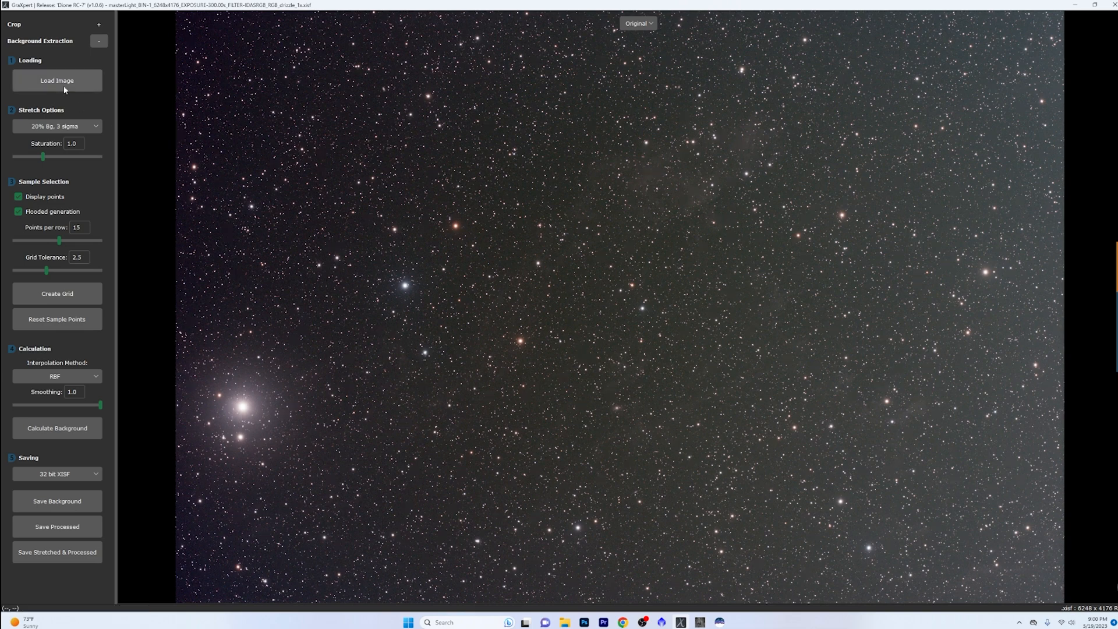
click(59, 80)
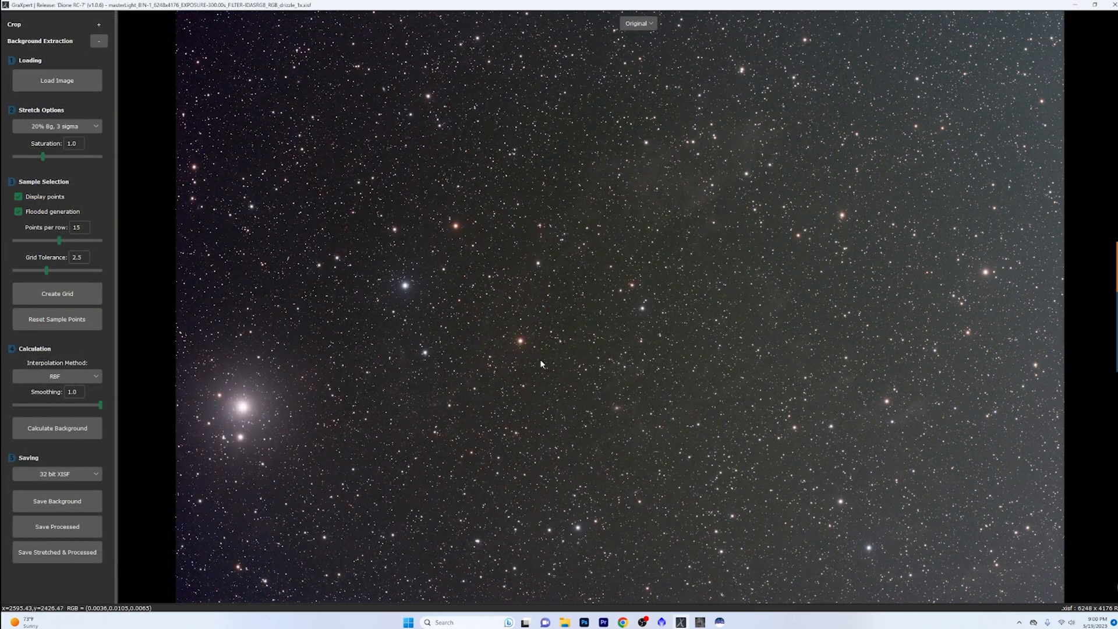
mouse_move(556, 348)
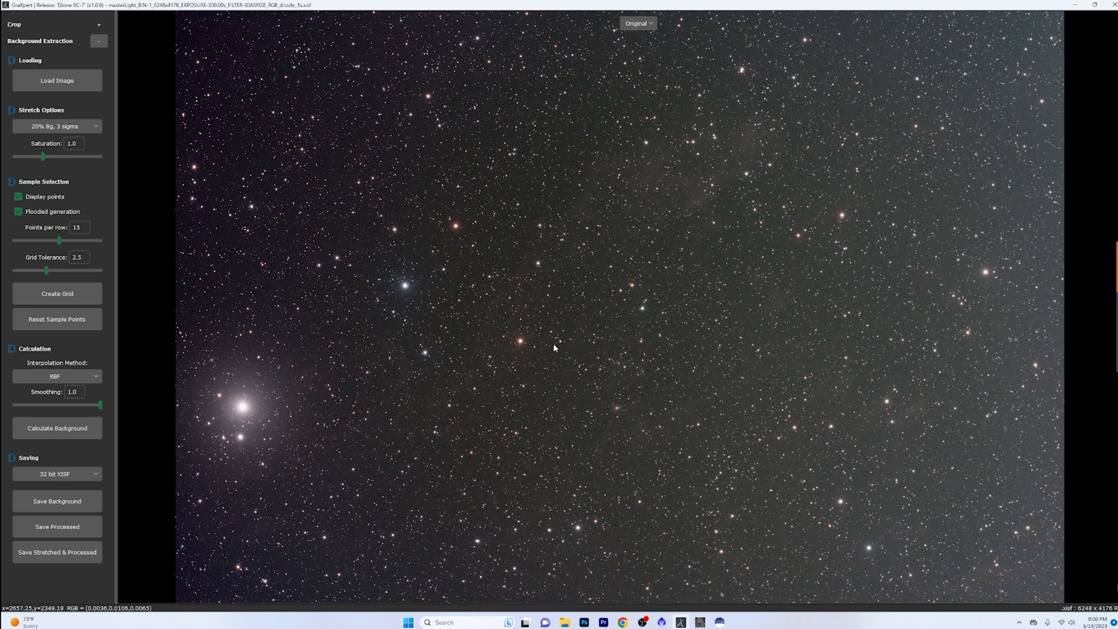
mouse_move(87, 57)
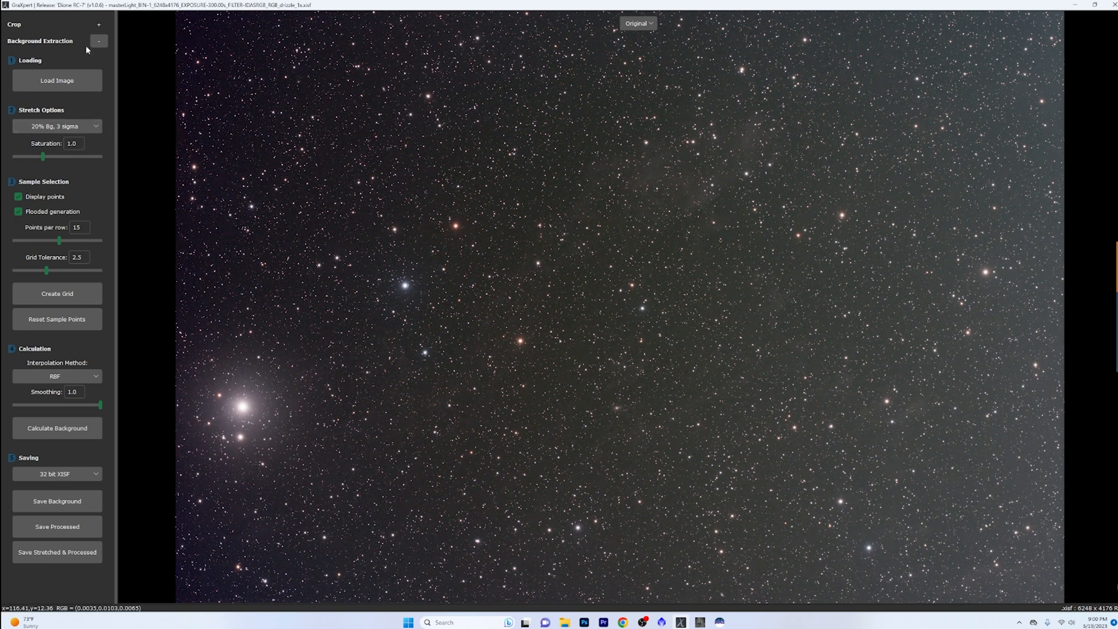
click(102, 25)
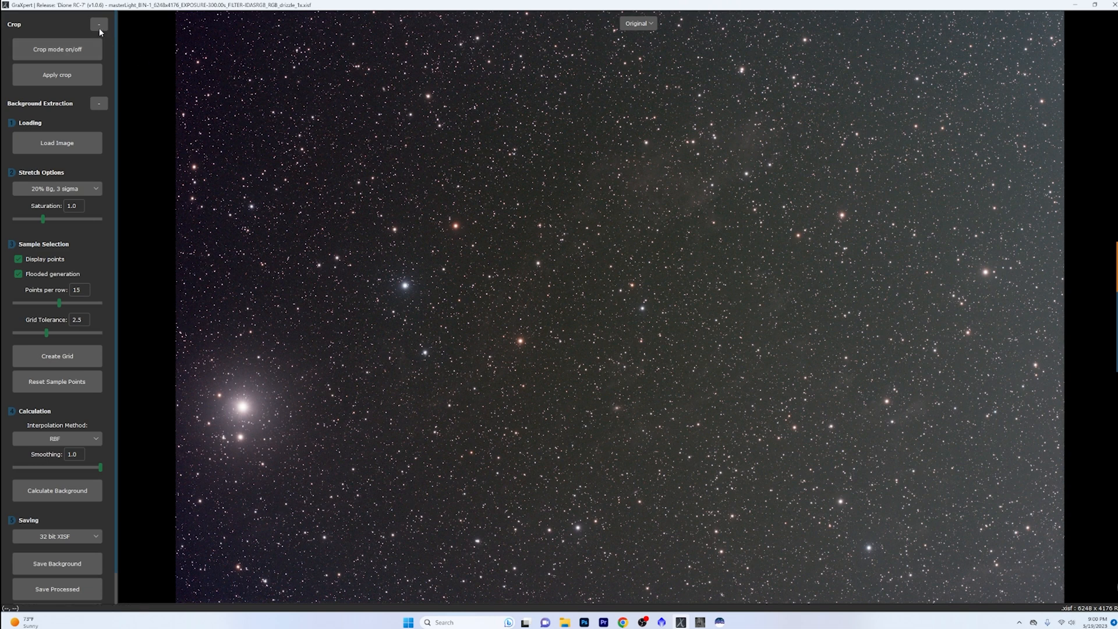
click(99, 23)
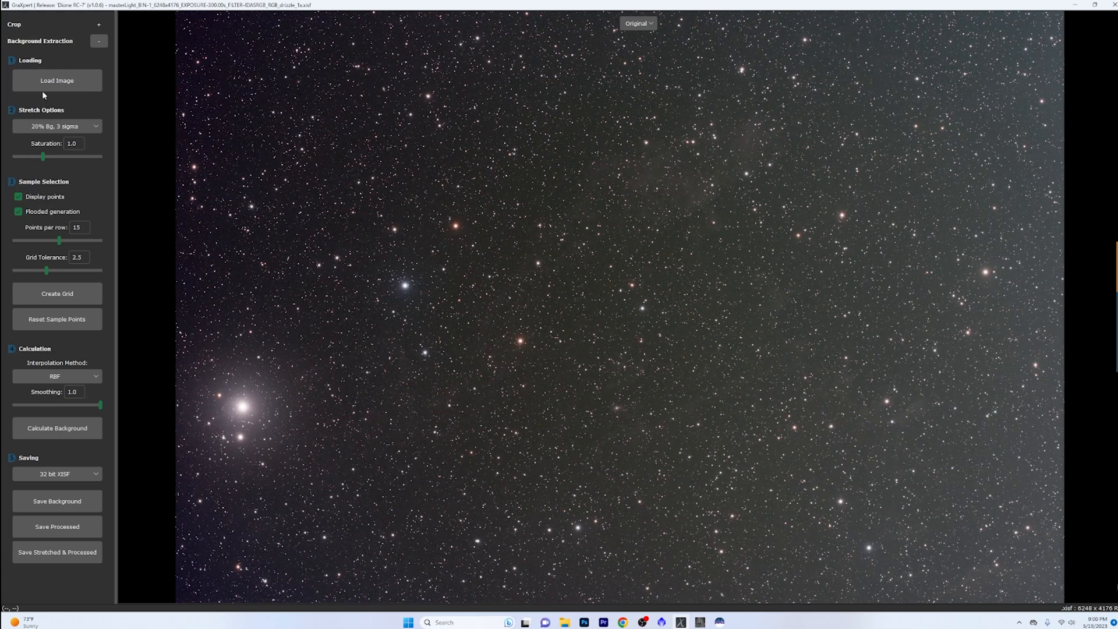
mouse_move(133, 115)
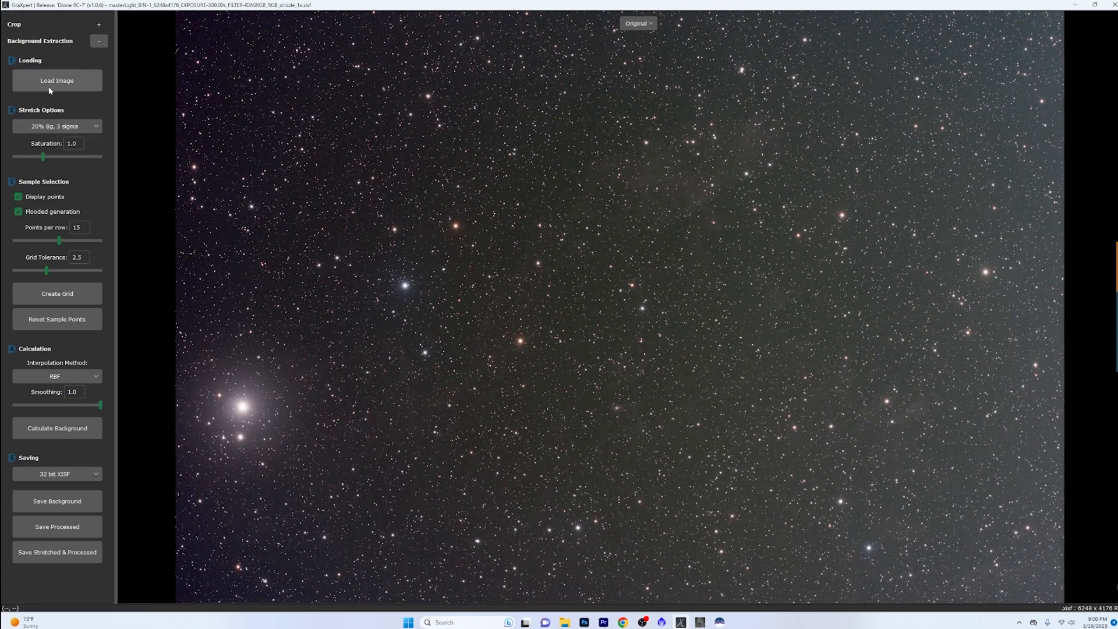
Apply the 30% Bg, 2 sigma stretch, then try saturation 3.0, 0 and 1.5 before settling on 1.0
click(58, 126)
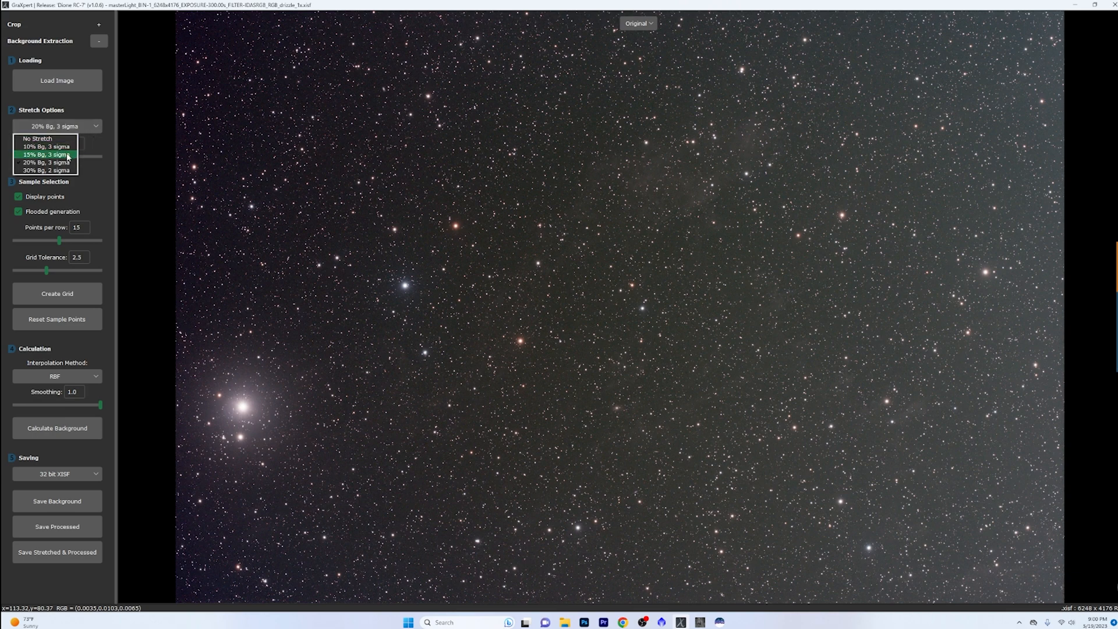
click(47, 169)
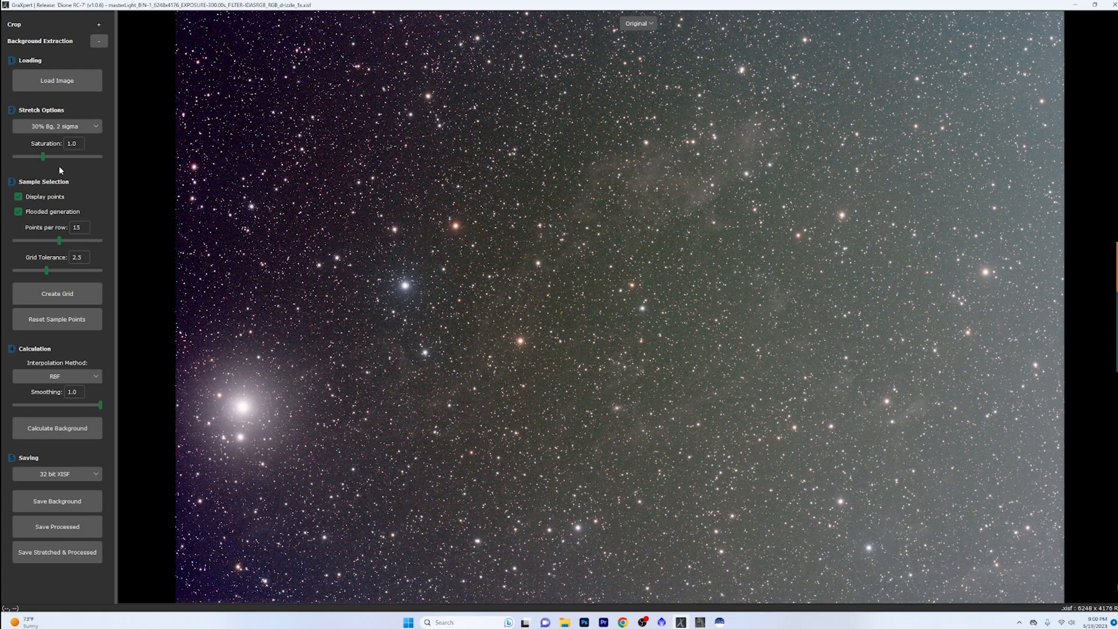
mouse_move(106, 137)
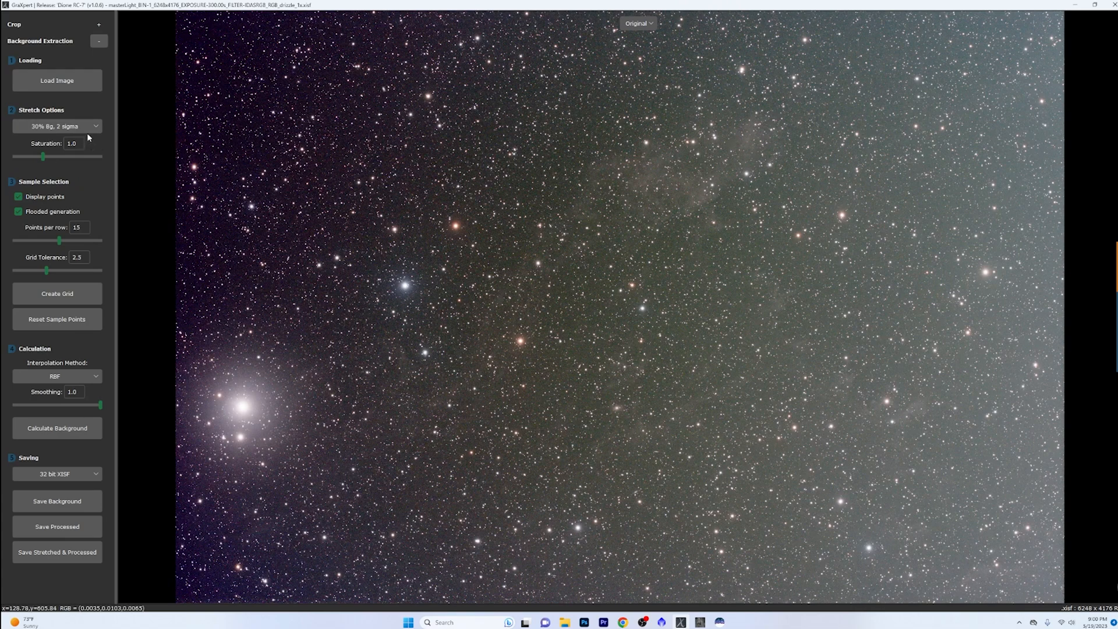
mouse_move(720, 268)
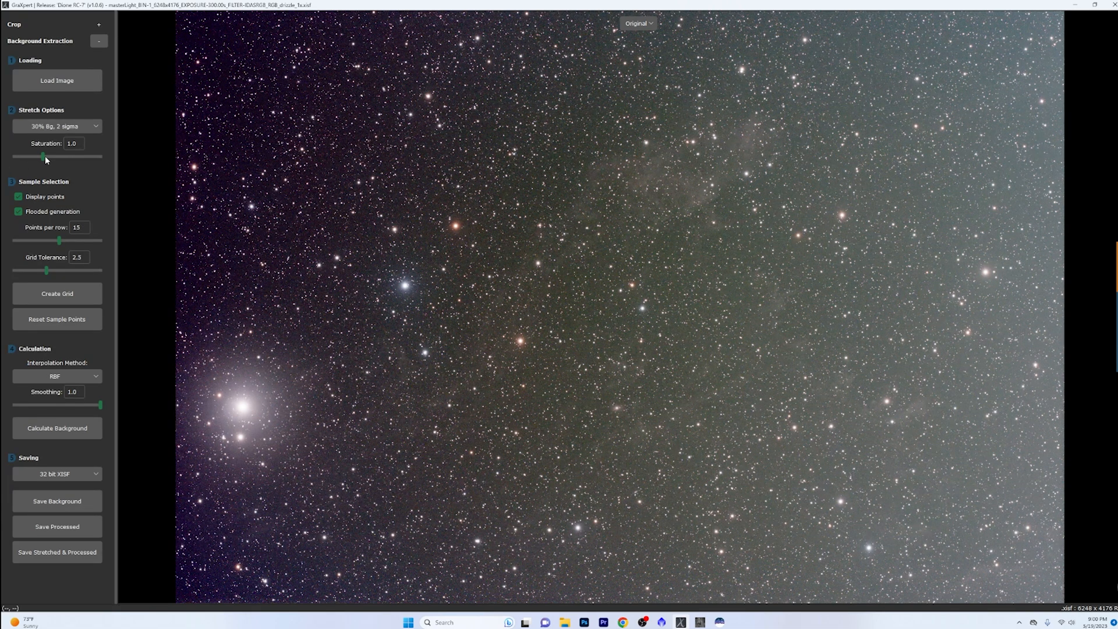
drag(42, 156, 100, 156)
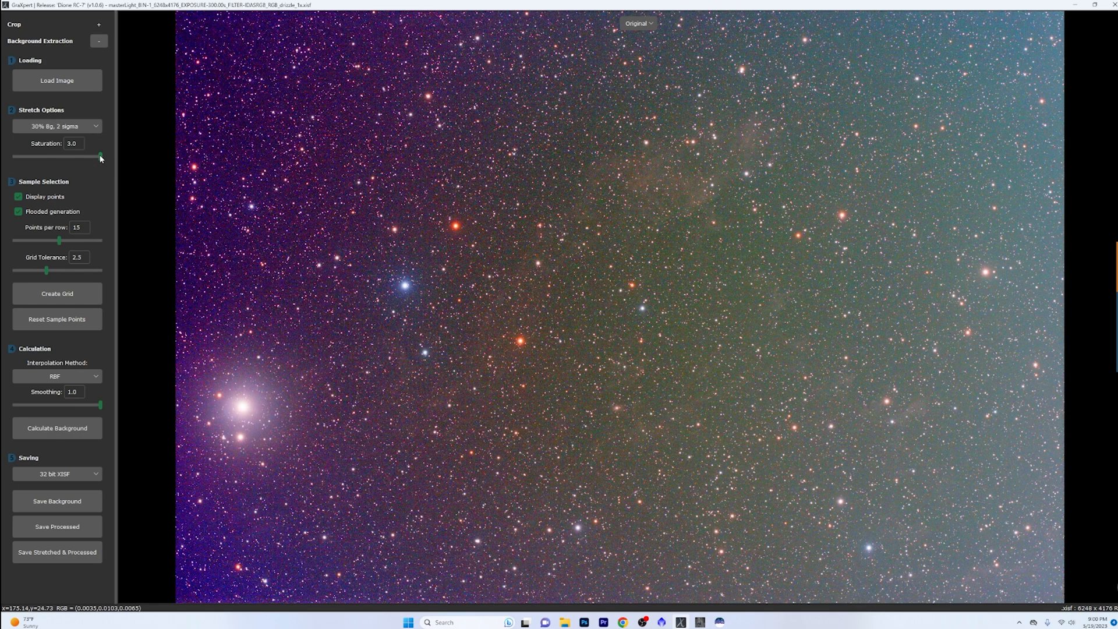
drag(100, 156, 13, 156)
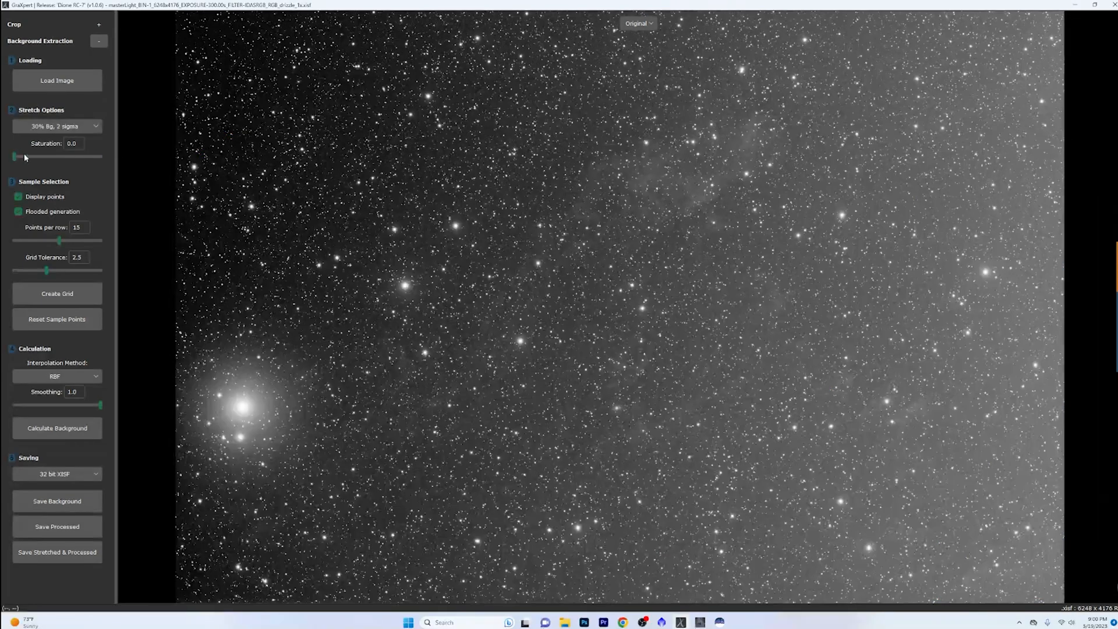
drag(14, 156, 100, 156)
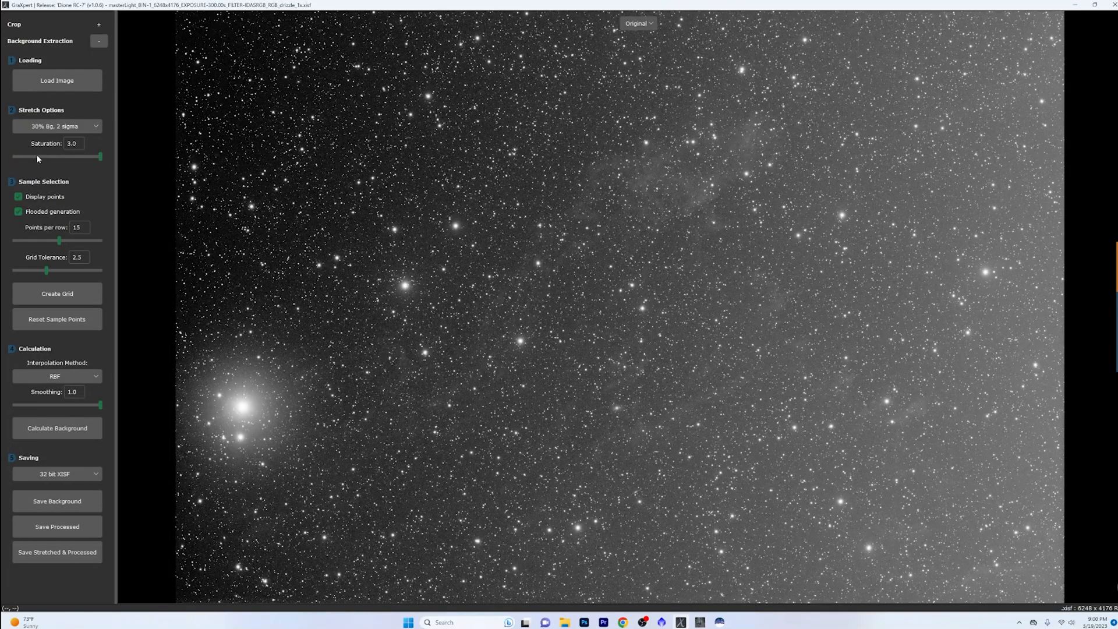
drag(100, 155, 56, 156)
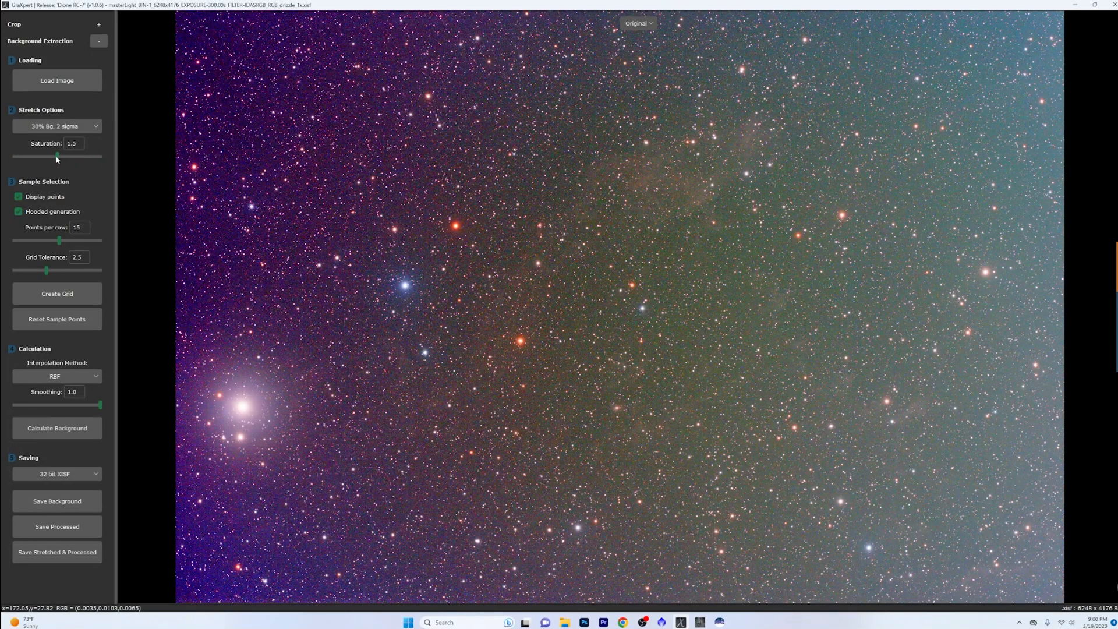
drag(57, 156, 46, 156)
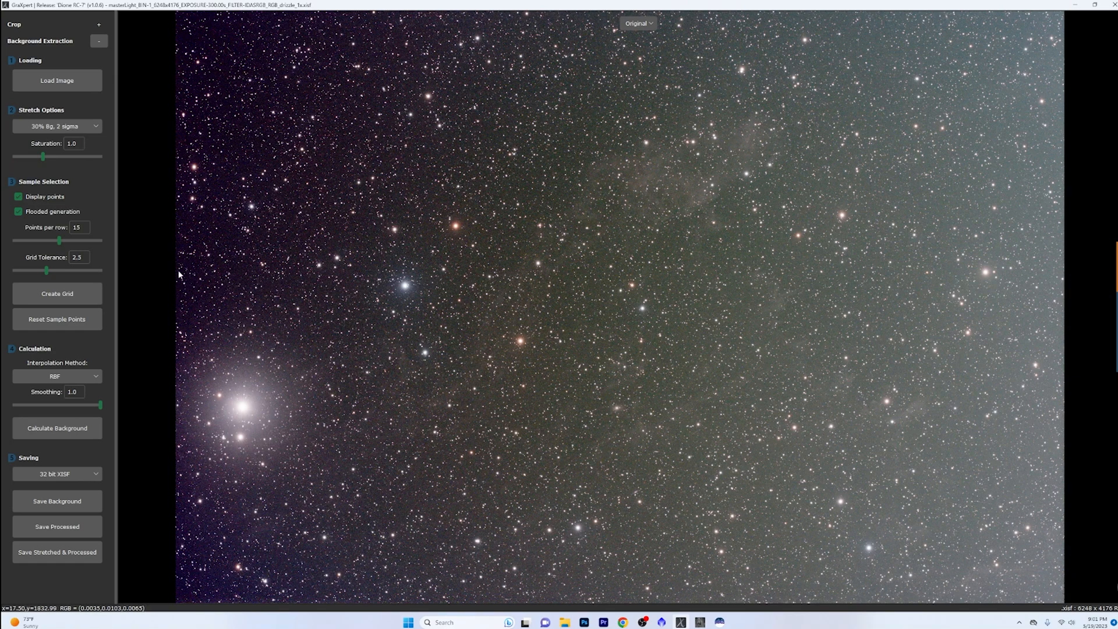
mouse_move(62, 238)
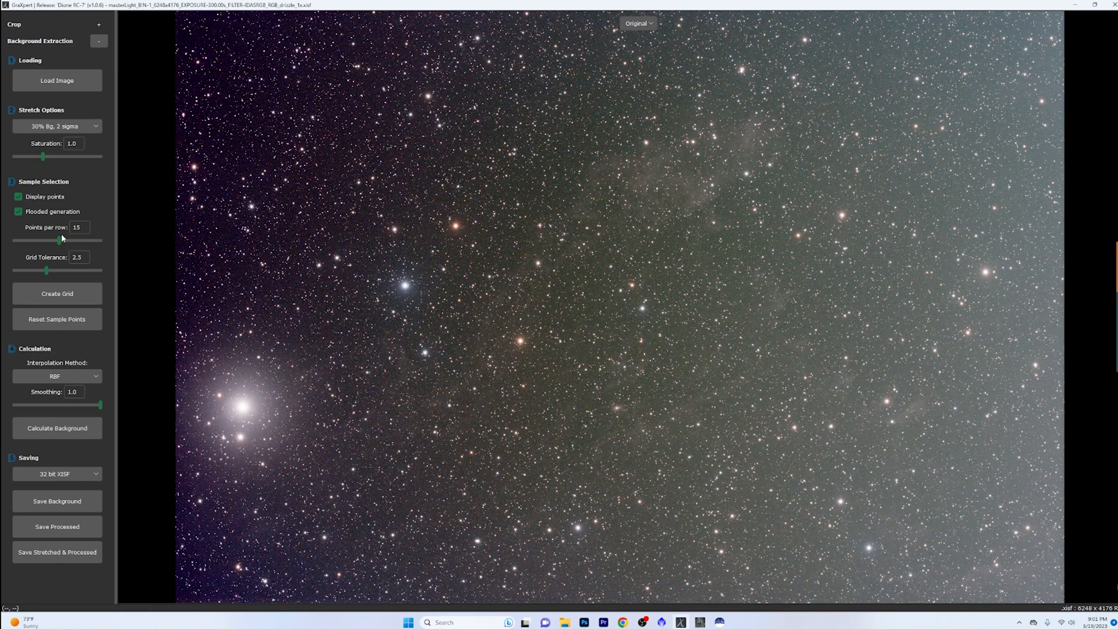
mouse_move(60, 238)
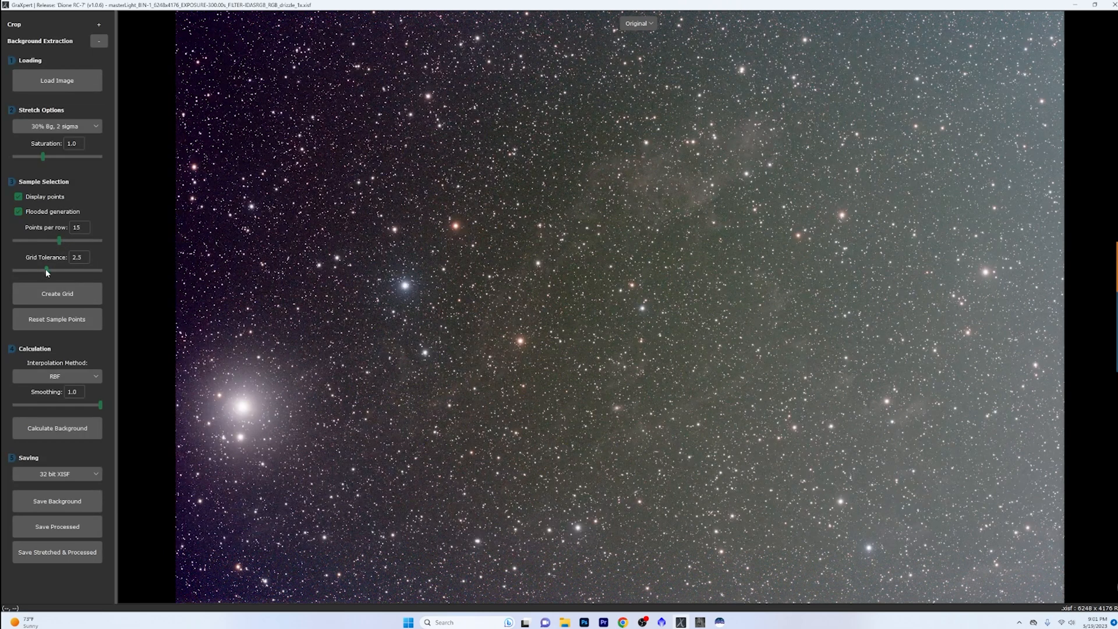
Lower grid tolerance to 1.0 and generate a sample point grid
drag(46, 269, 36, 269)
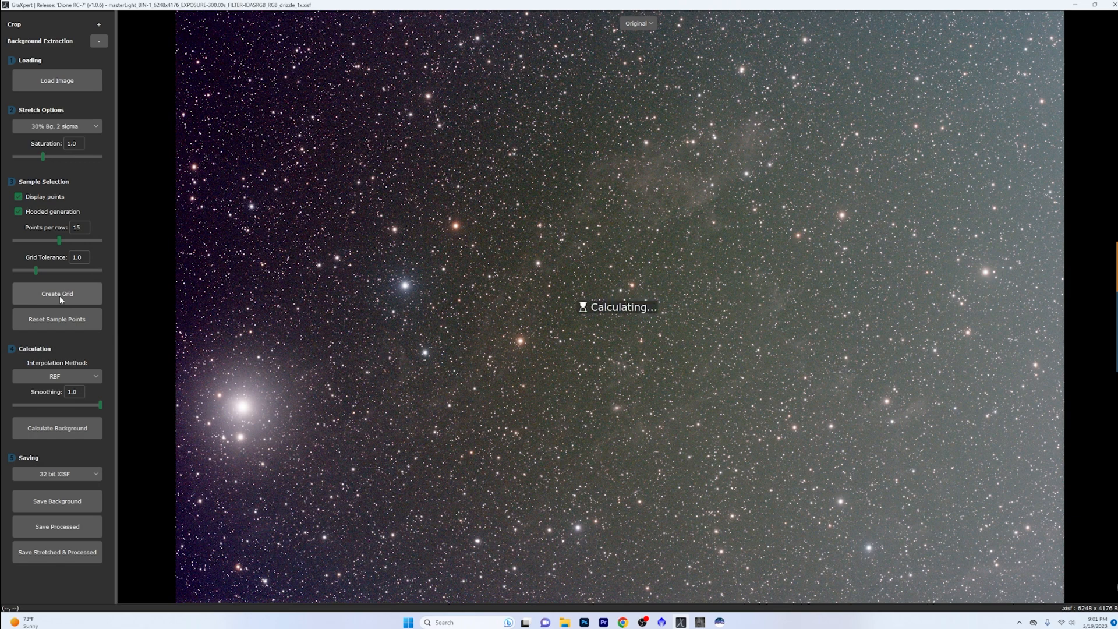
click(57, 294)
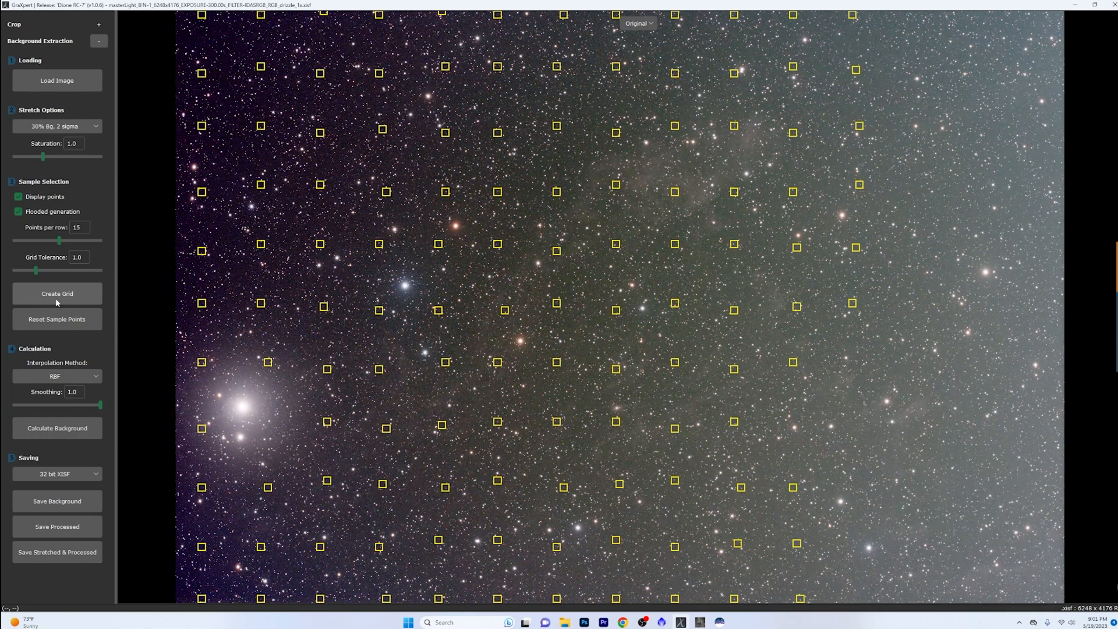
mouse_move(848, 245)
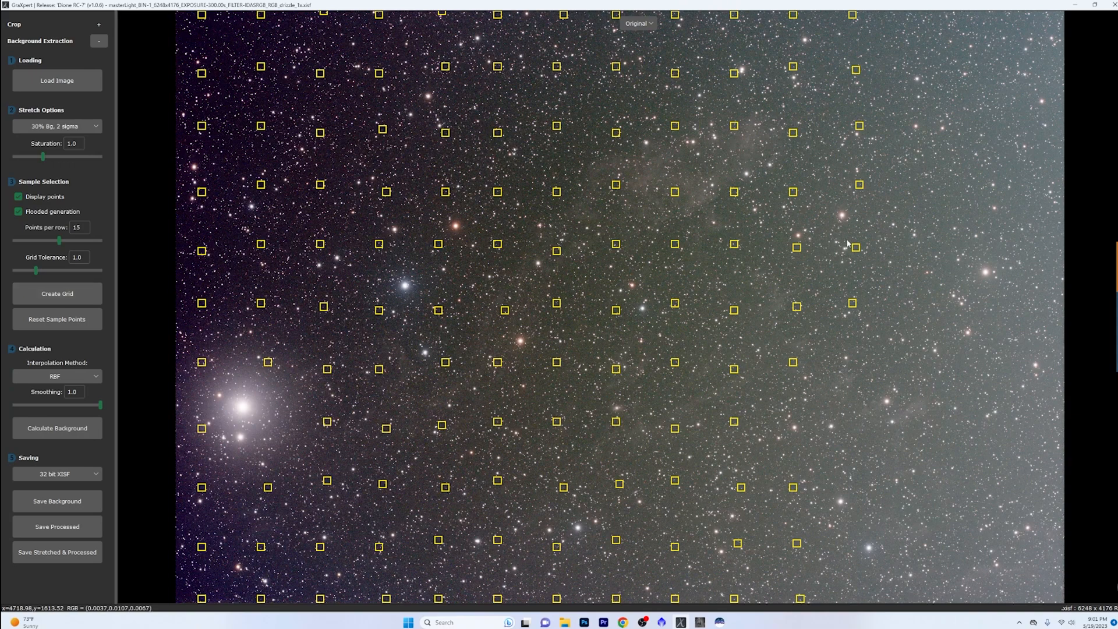
mouse_move(939, 60)
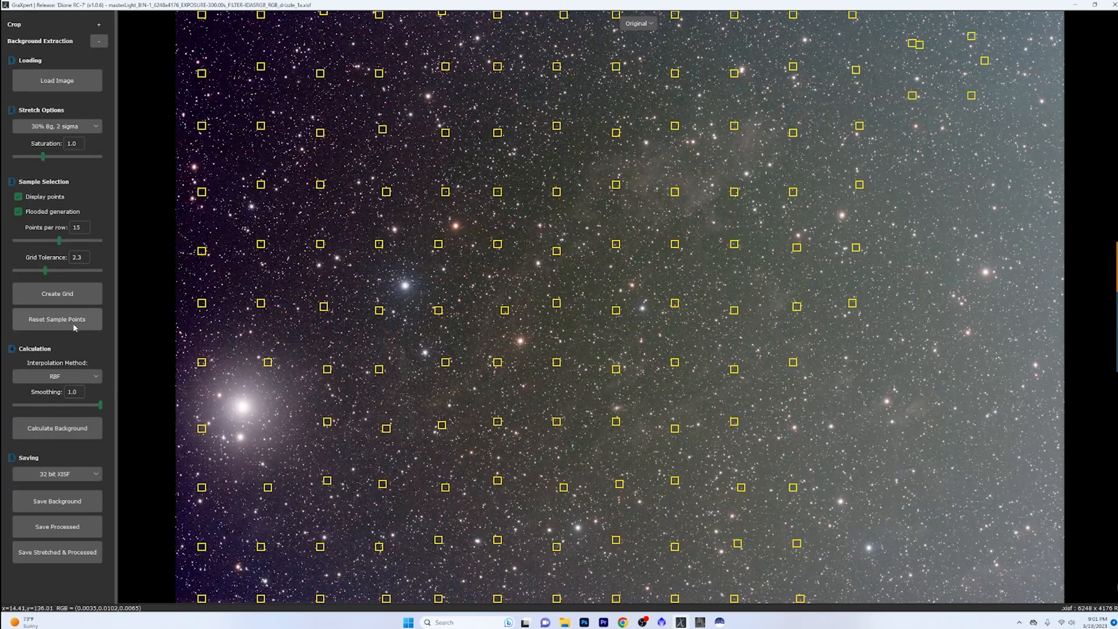
Regenerate the sample grid with tolerance 2.4 so it covers the bright edge
click(57, 293)
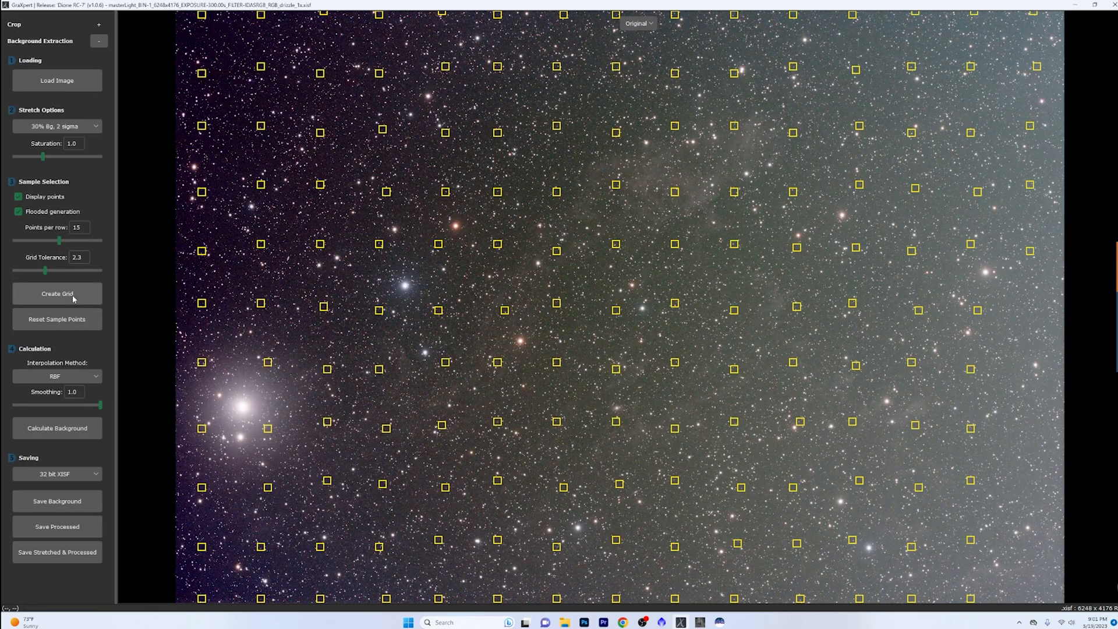
click(78, 256)
text(2.4)
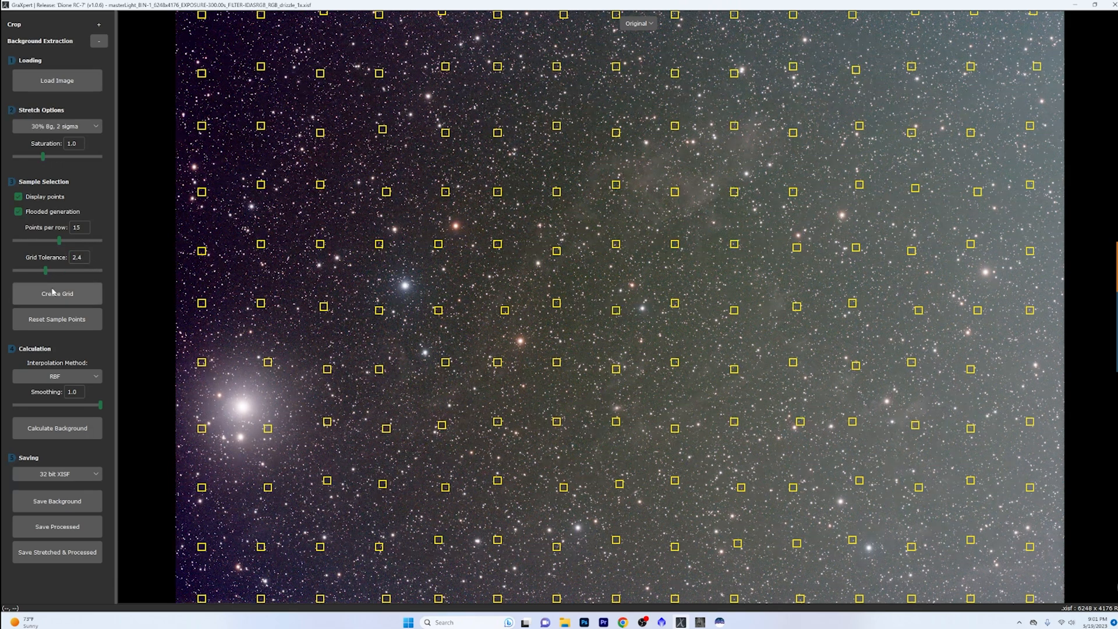
mouse_move(304, 374)
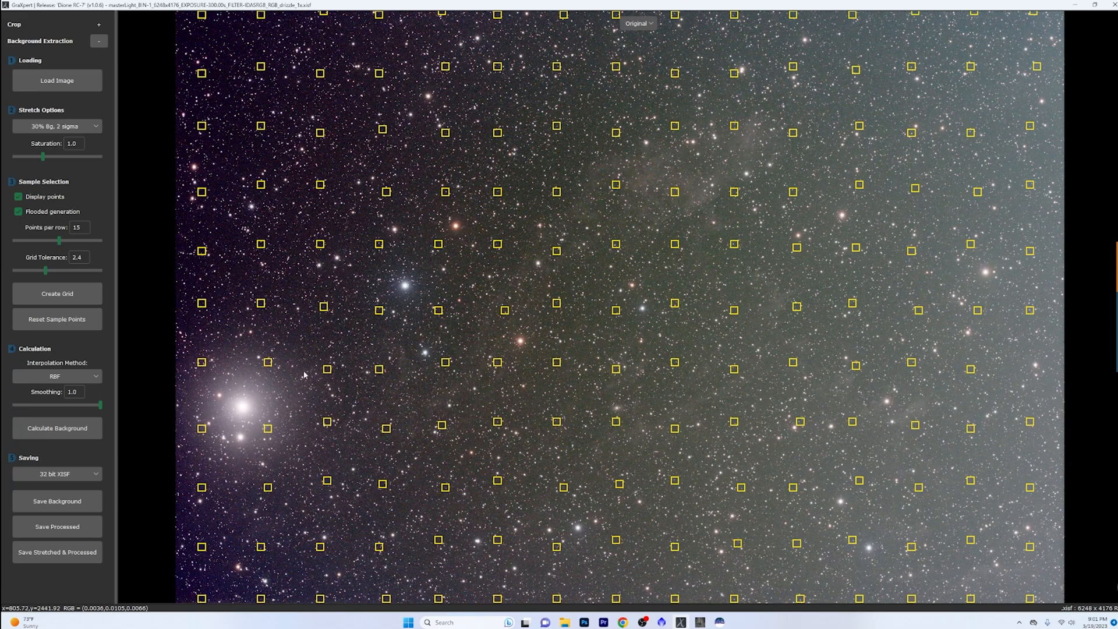
mouse_move(266, 362)
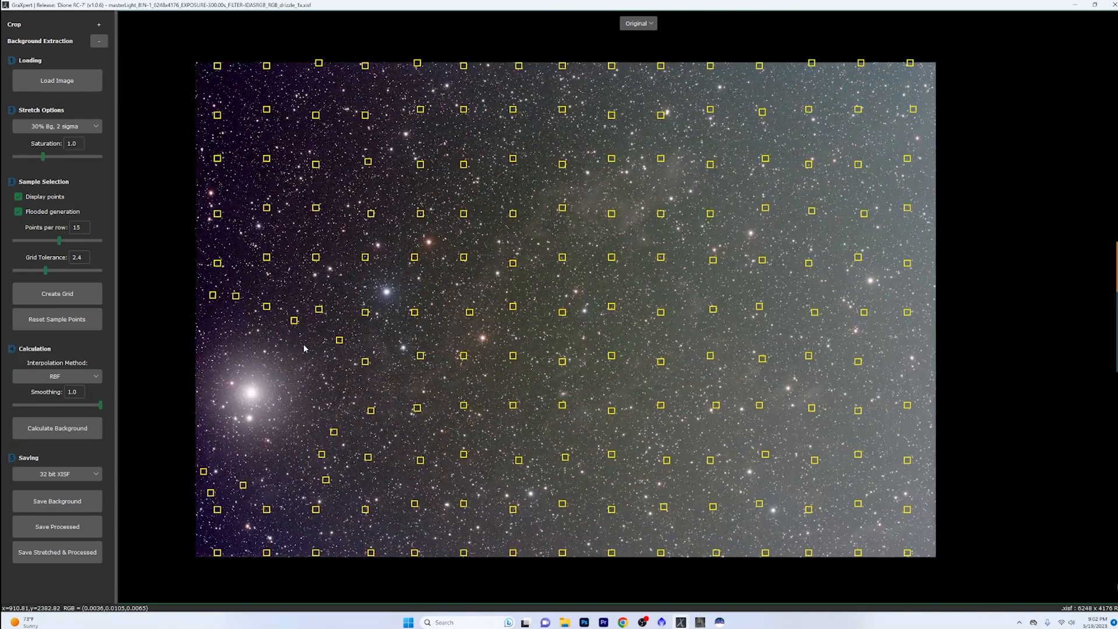
mouse_move(125, 359)
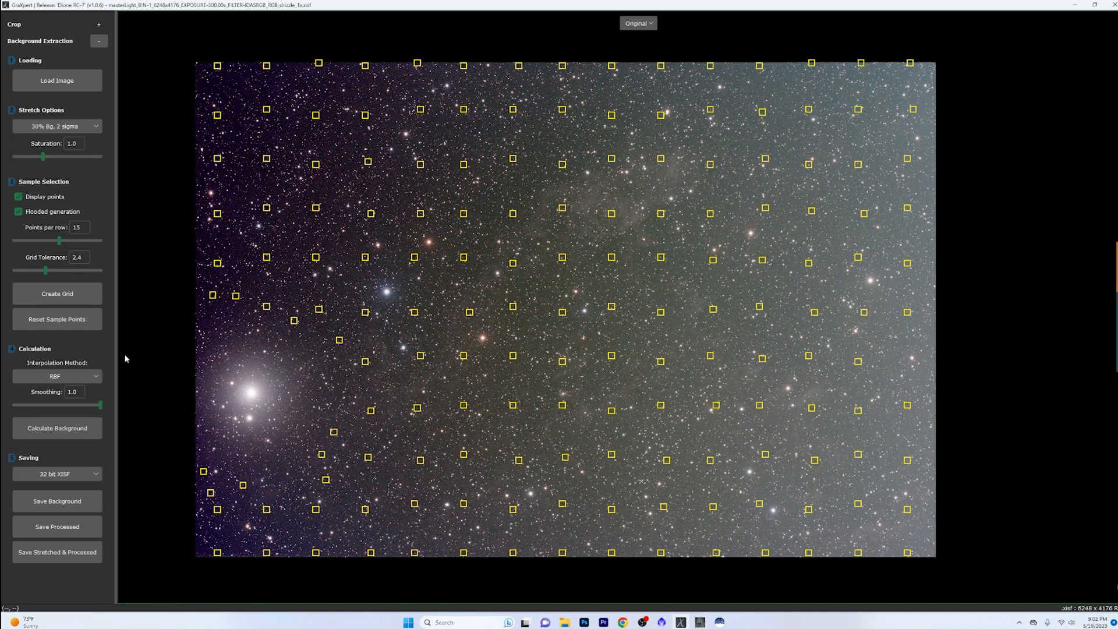
click(58, 376)
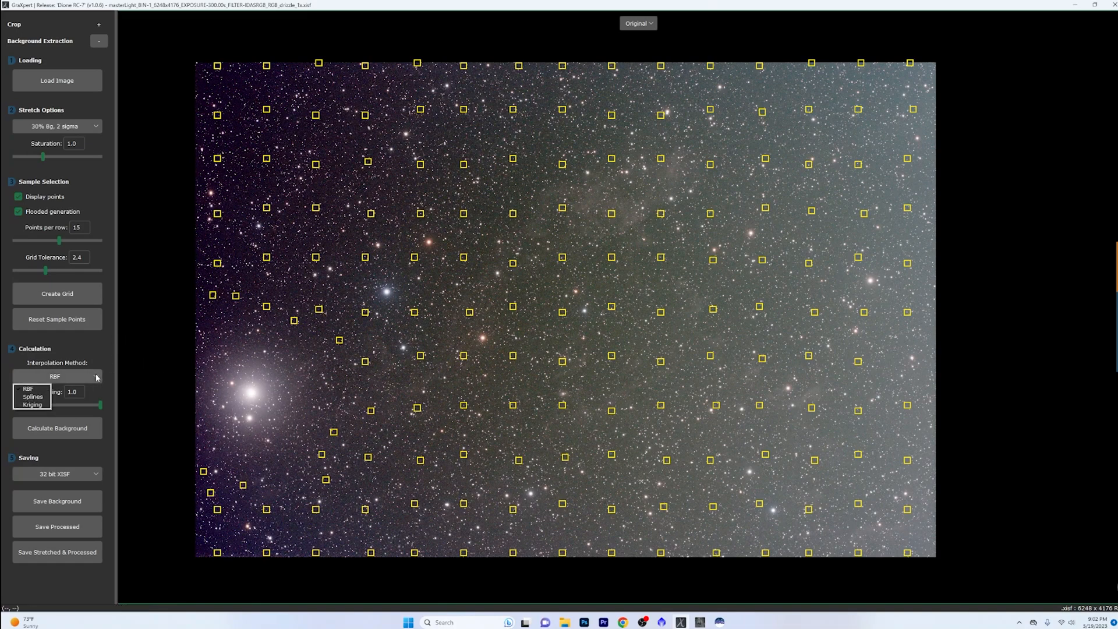
mouse_move(29, 388)
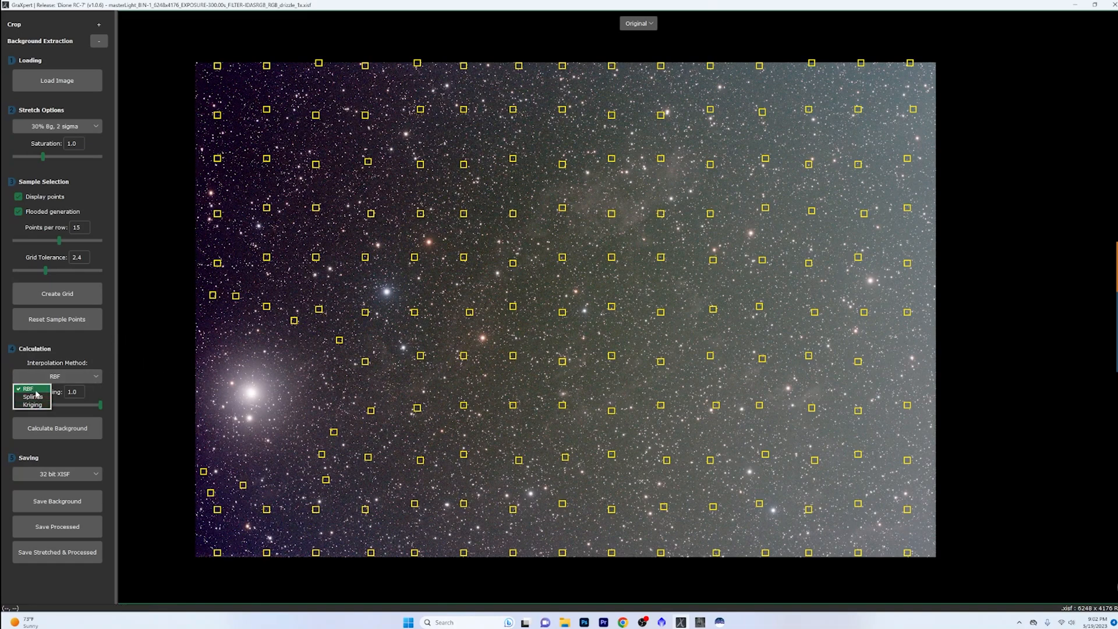
click(28, 389)
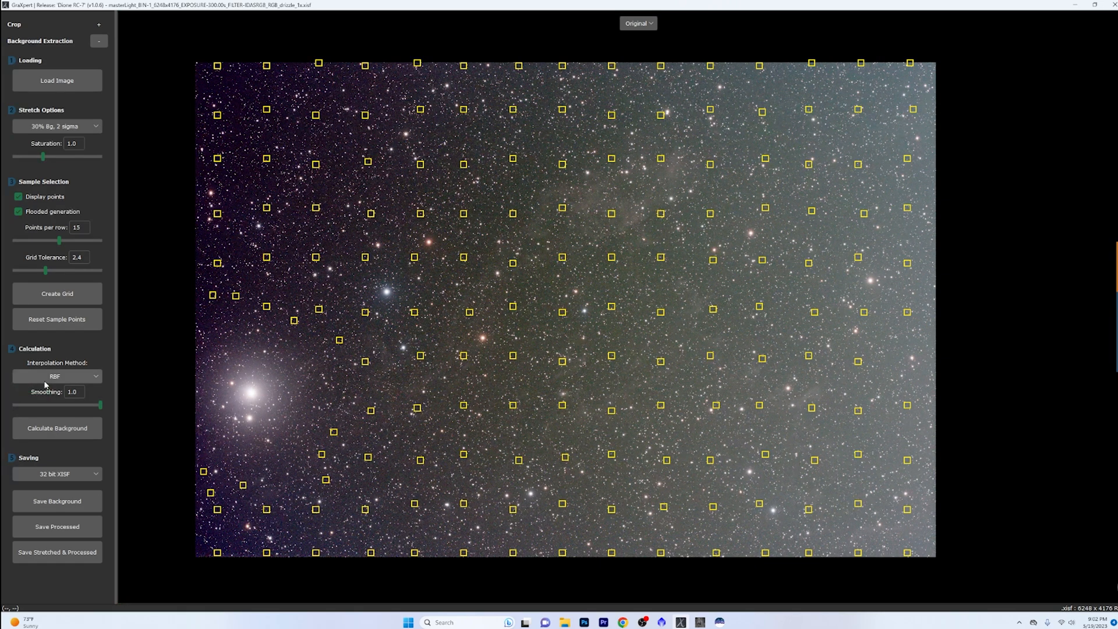
mouse_move(68, 379)
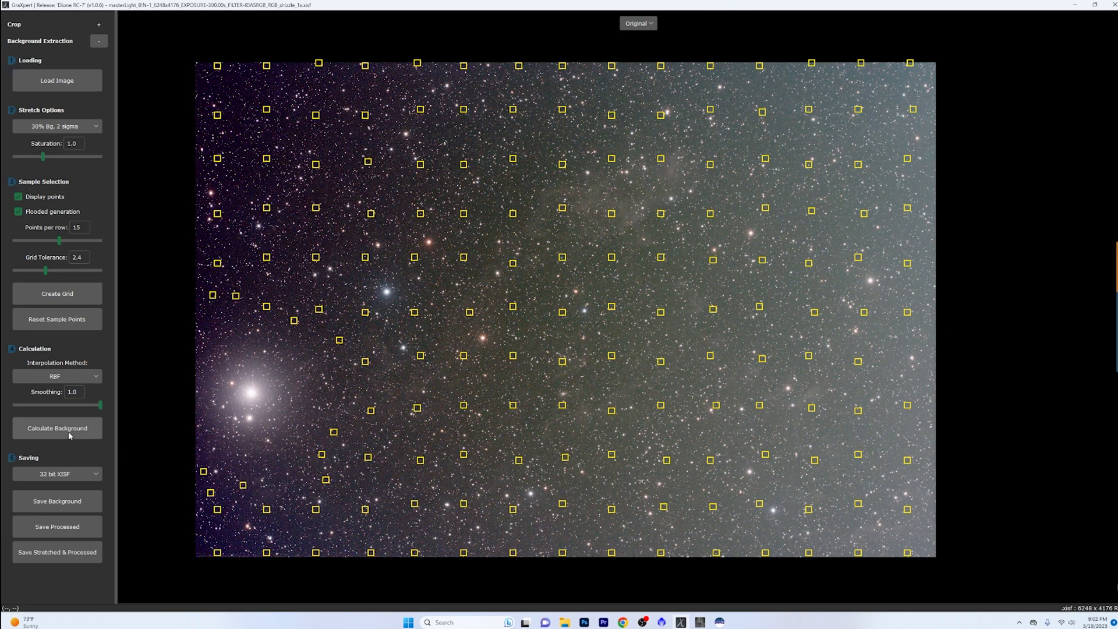
Calculate the background model and display the result with the 15% Bg, 3 sigma stretch
click(57, 428)
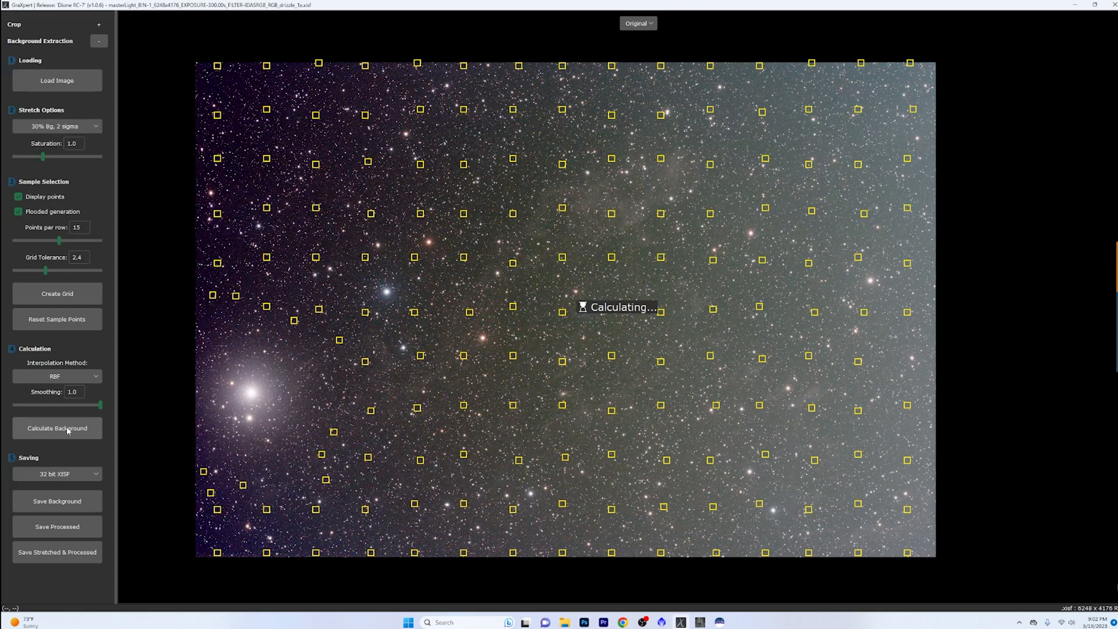
click(57, 428)
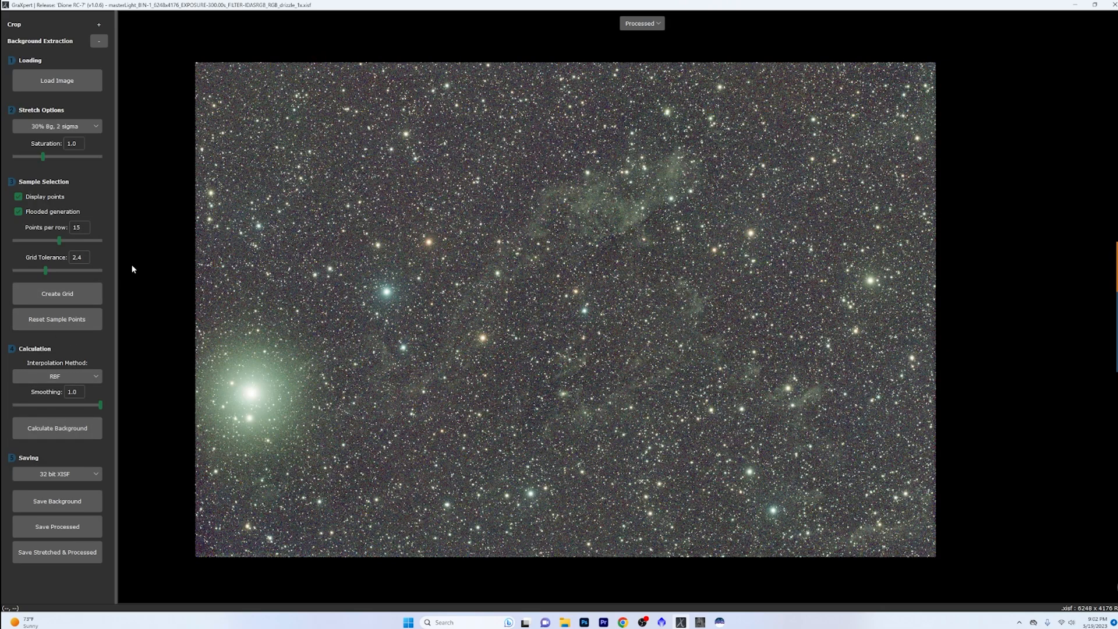
click(57, 126)
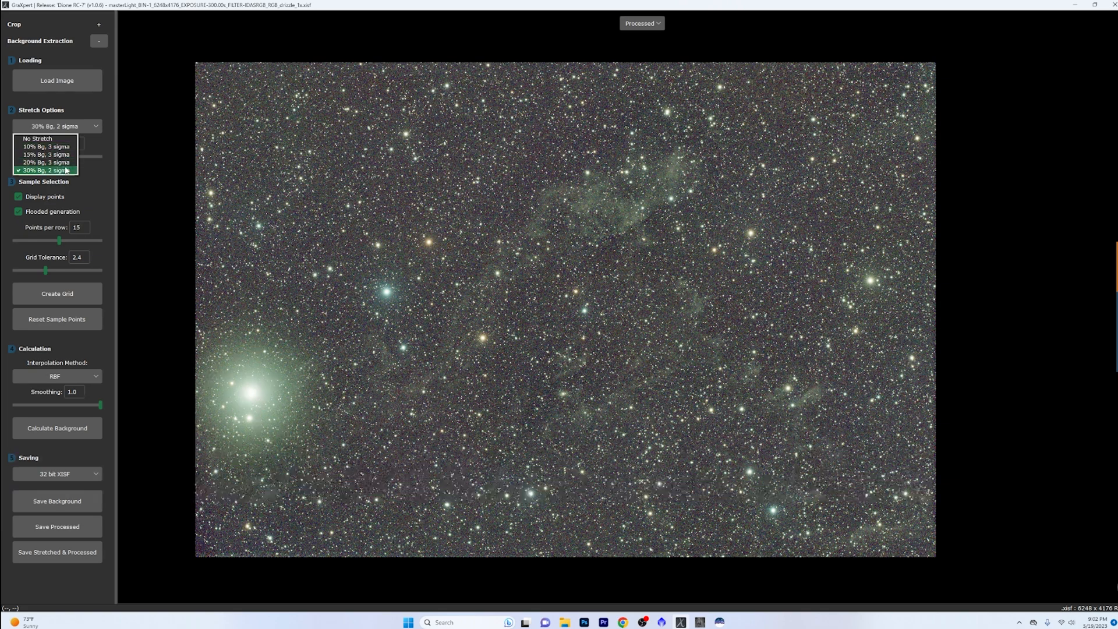
click(41, 149)
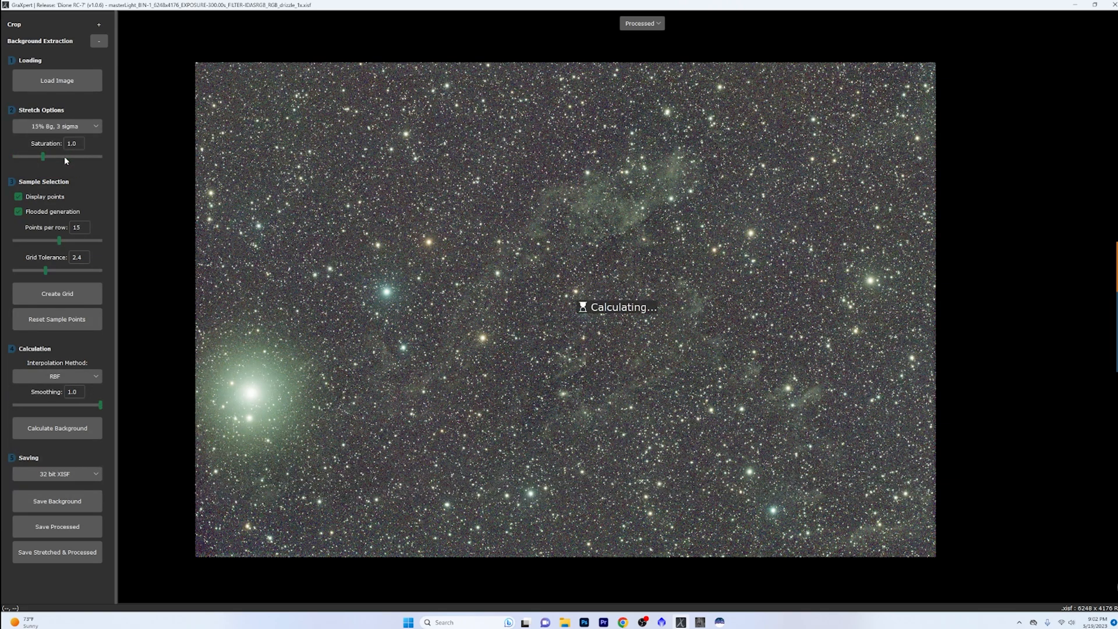
click(57, 427)
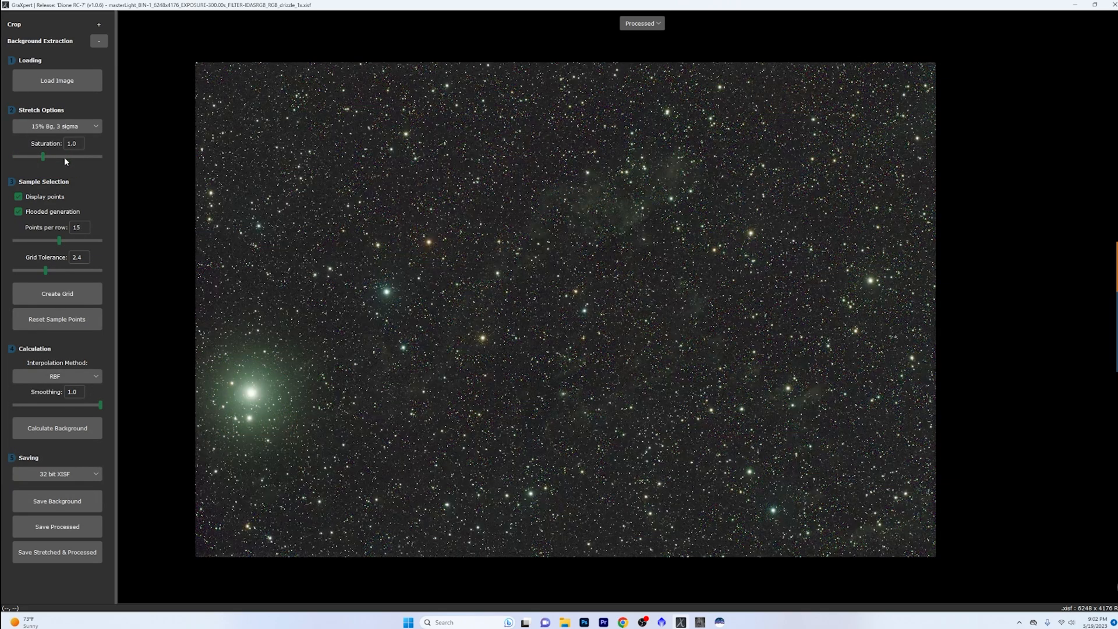
click(641, 23)
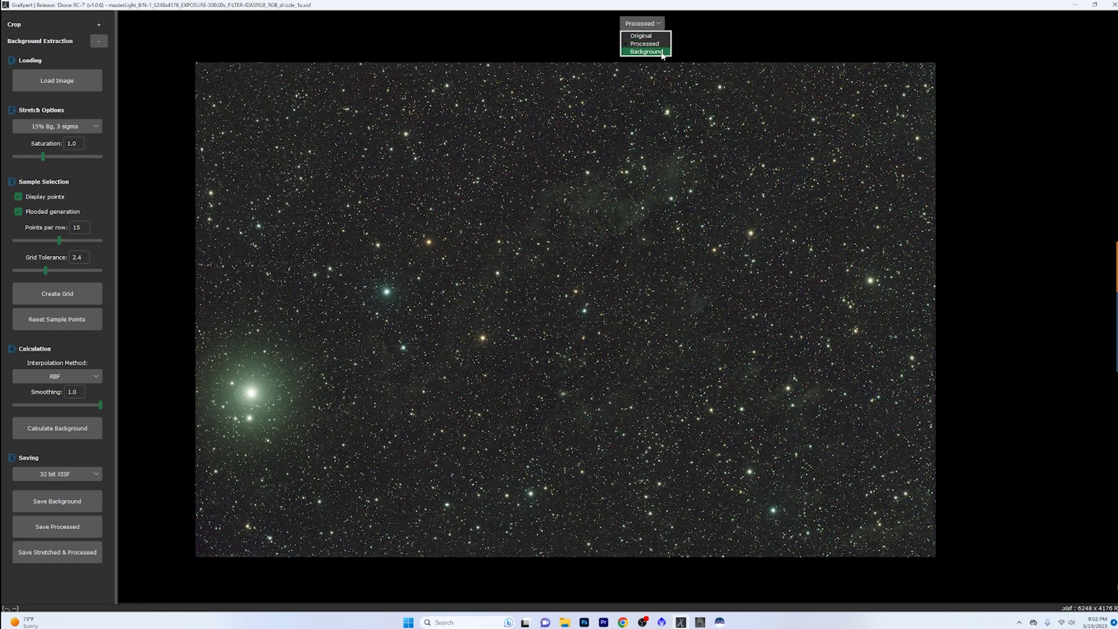
Display the extracted background model under the 20% Bg, 3 sigma stretch
click(647, 51)
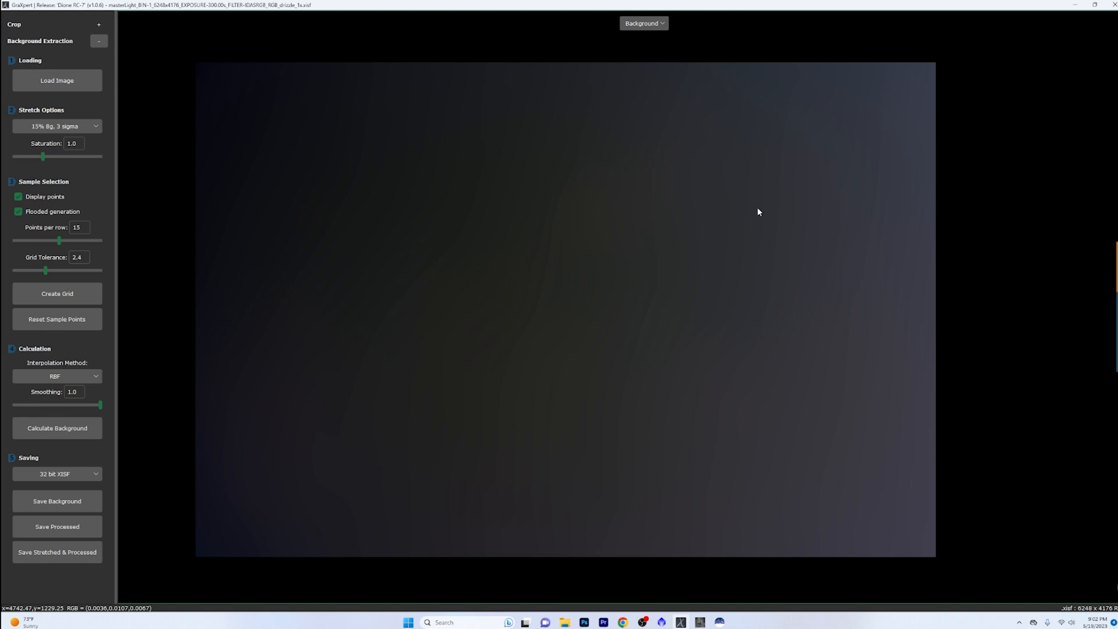
click(57, 126)
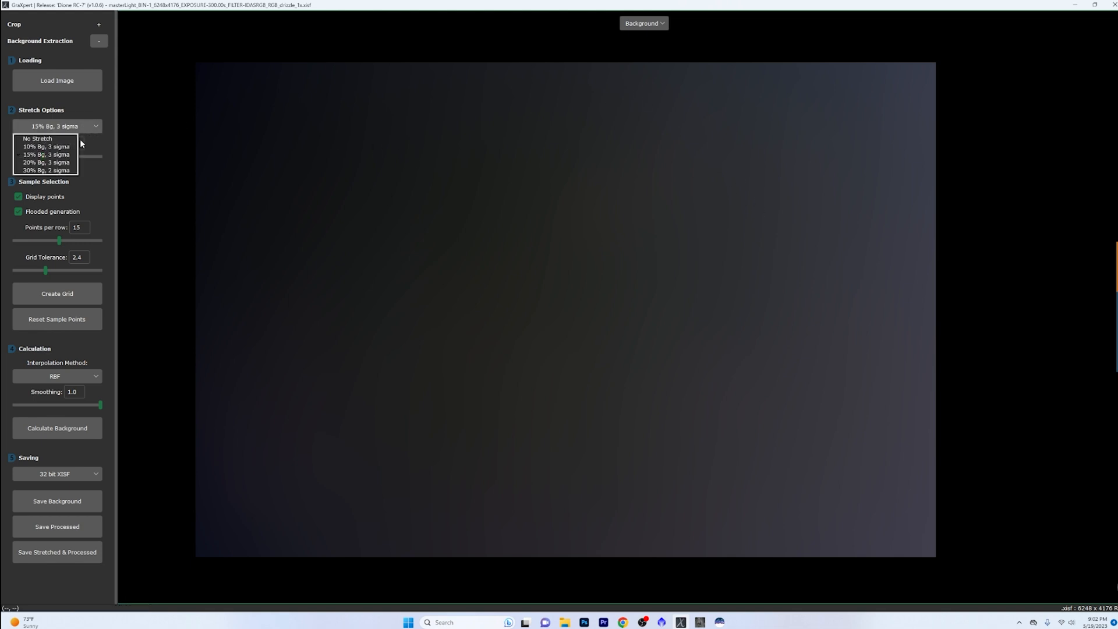
click(45, 162)
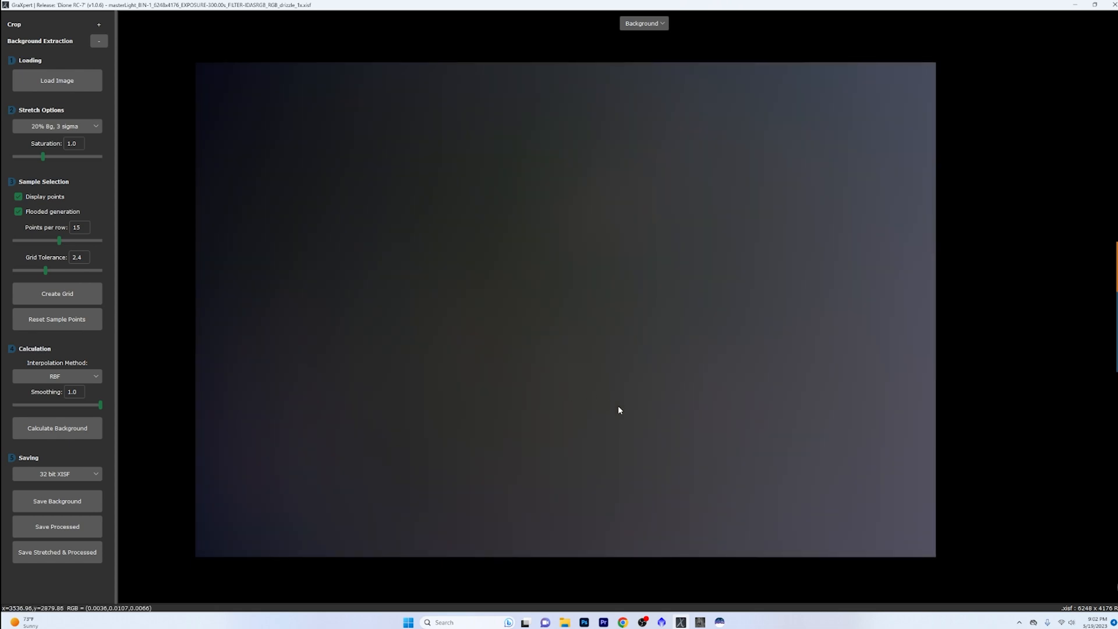
mouse_move(924, 392)
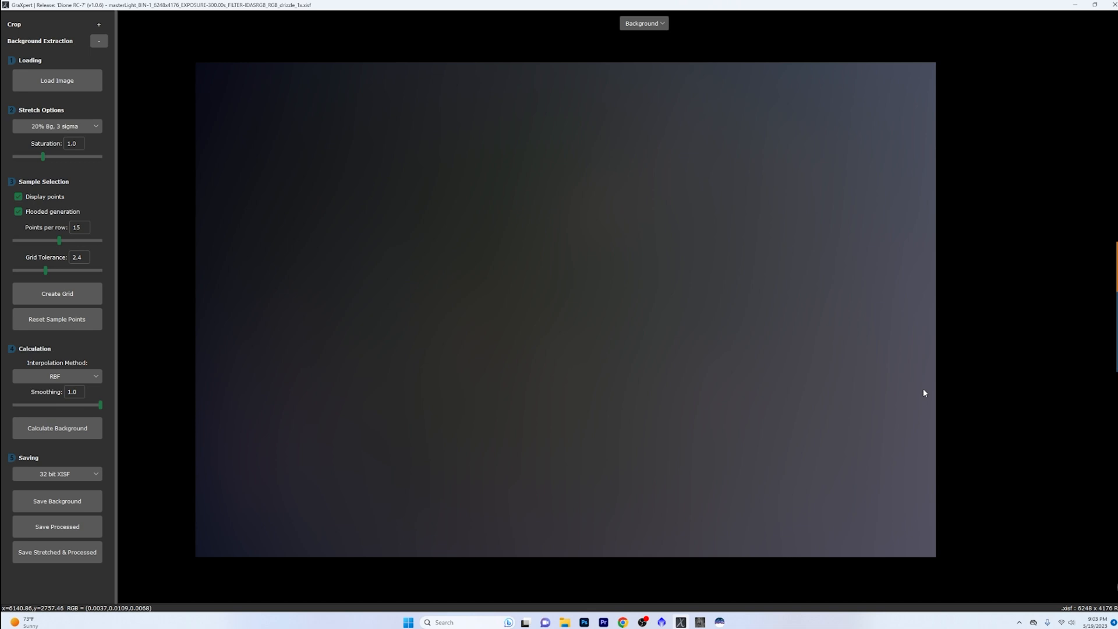
mouse_move(934, 392)
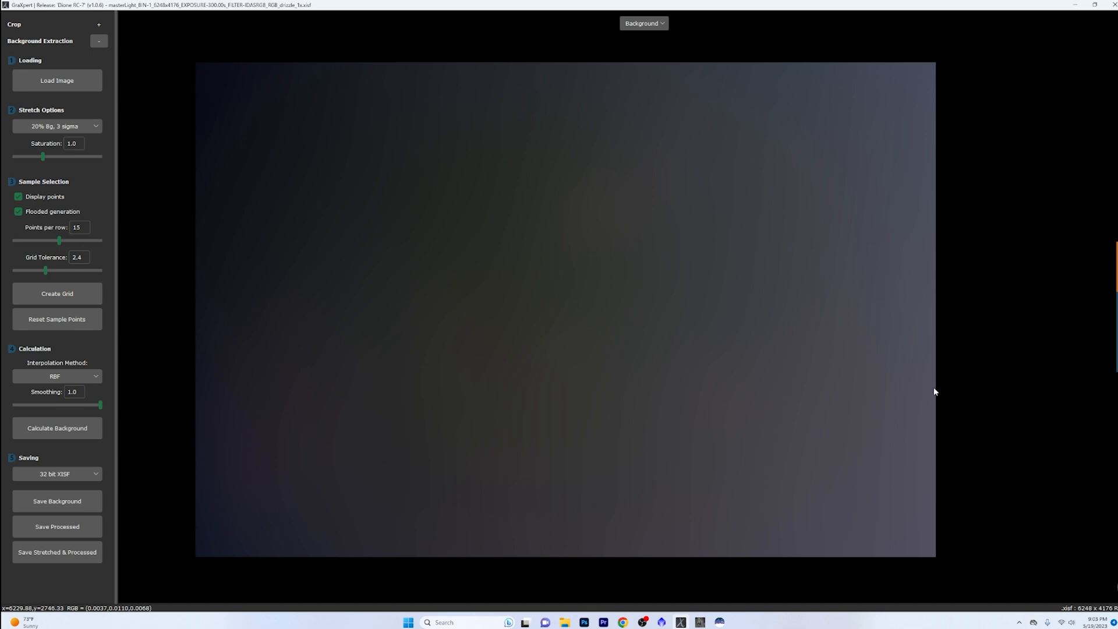
mouse_move(929, 368)
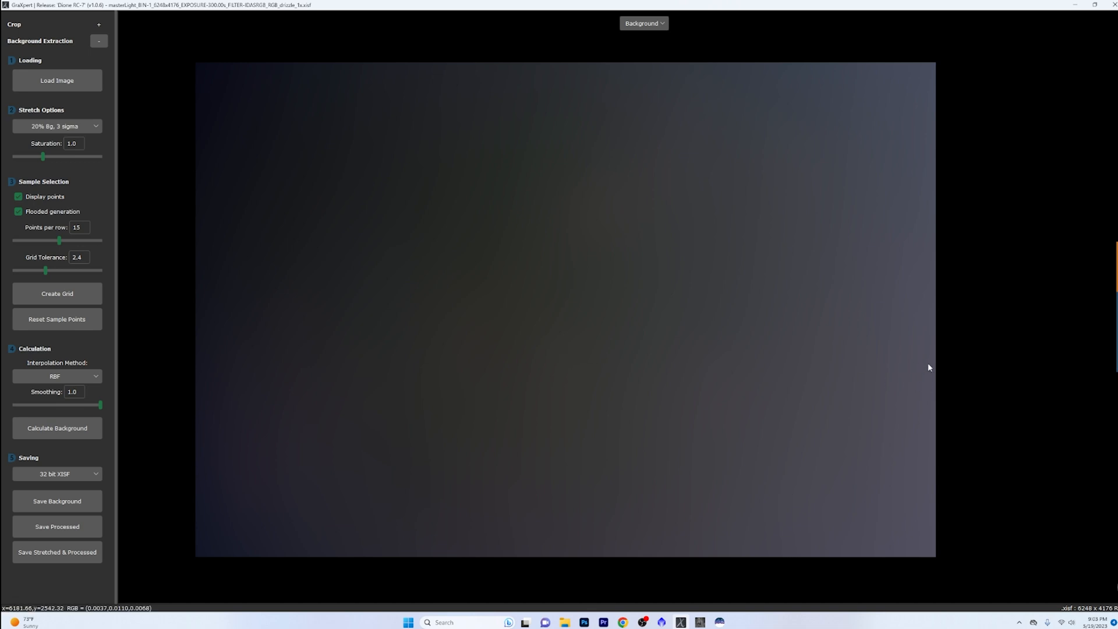
mouse_move(292, 359)
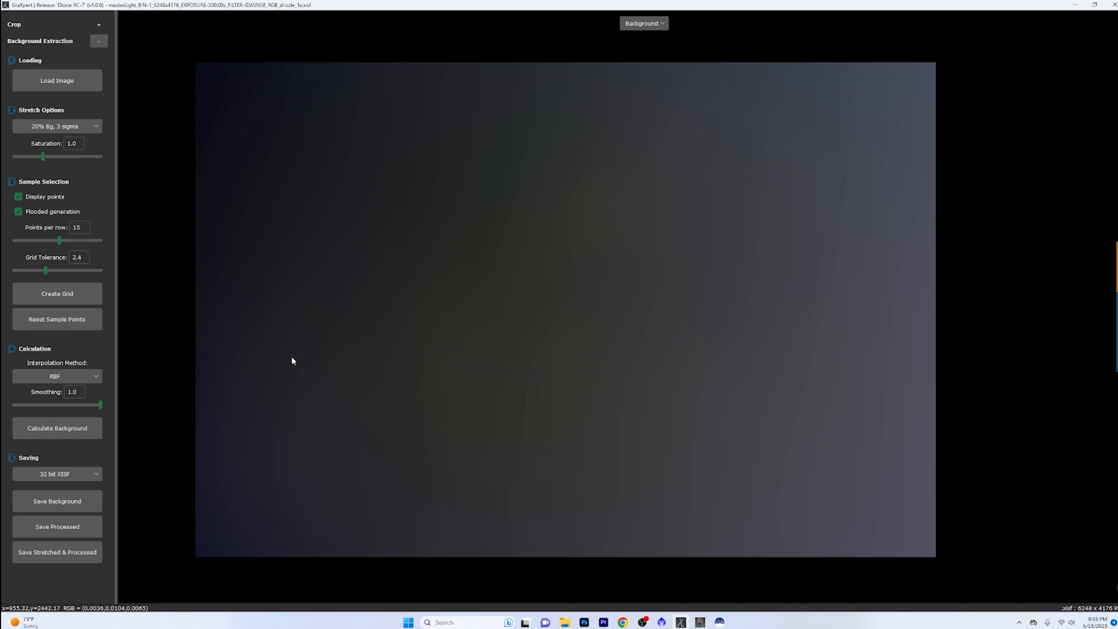
mouse_move(364, 460)
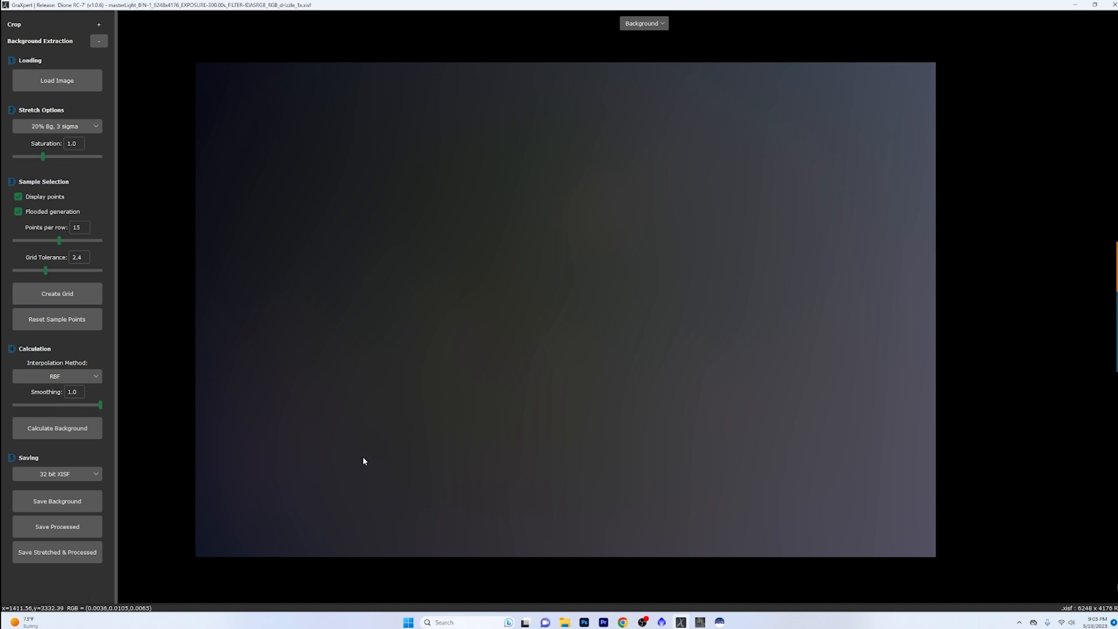
mouse_move(270, 403)
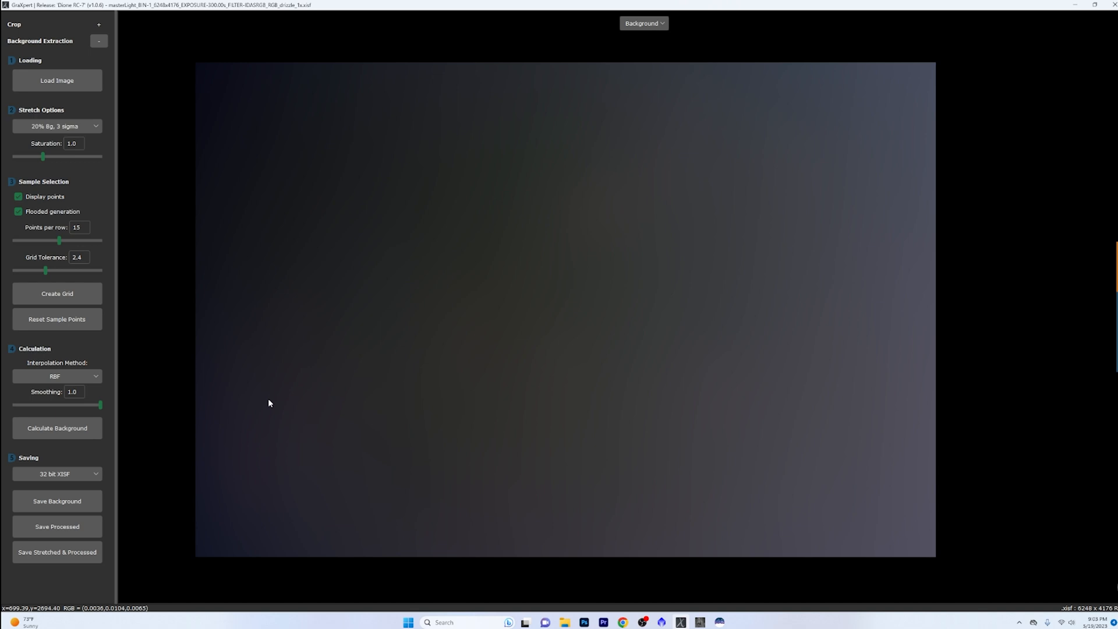
mouse_move(347, 484)
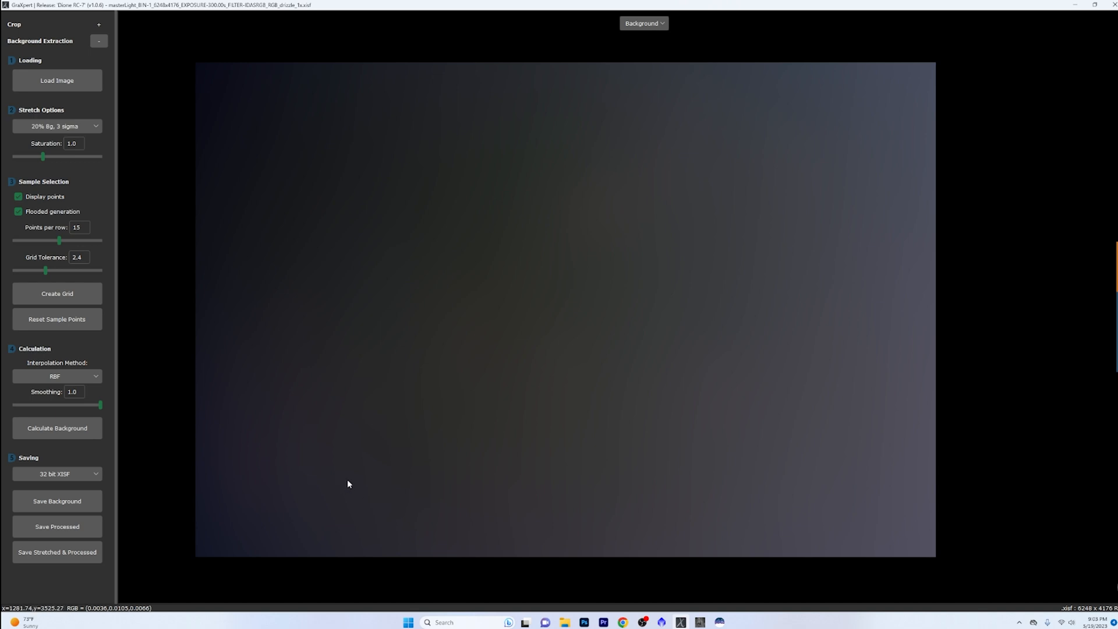
mouse_move(598, 142)
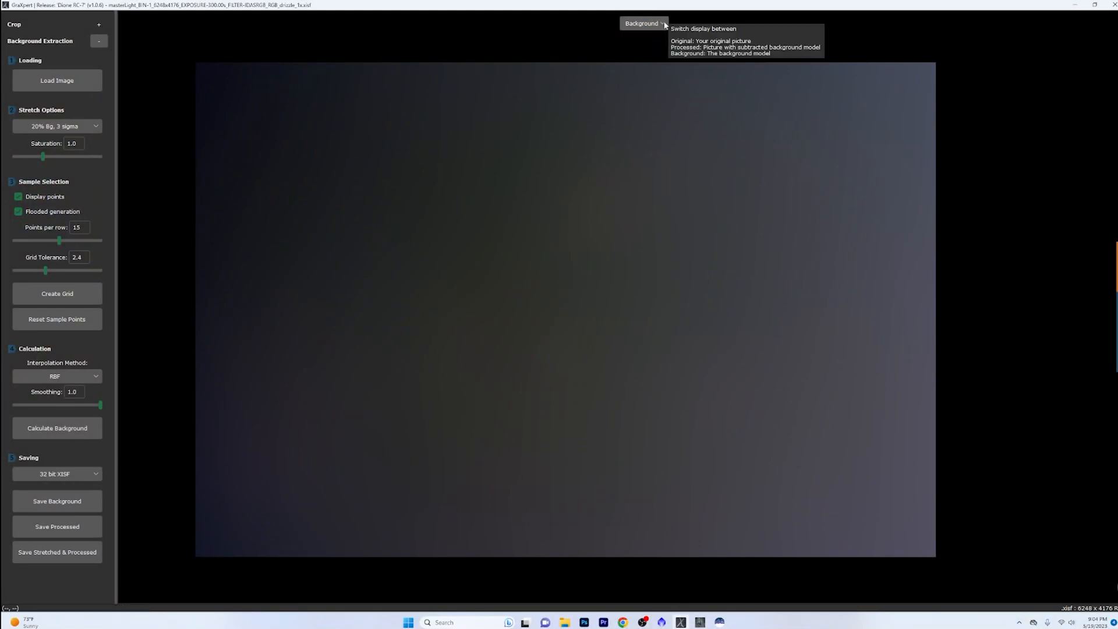
mouse_move(648, 7)
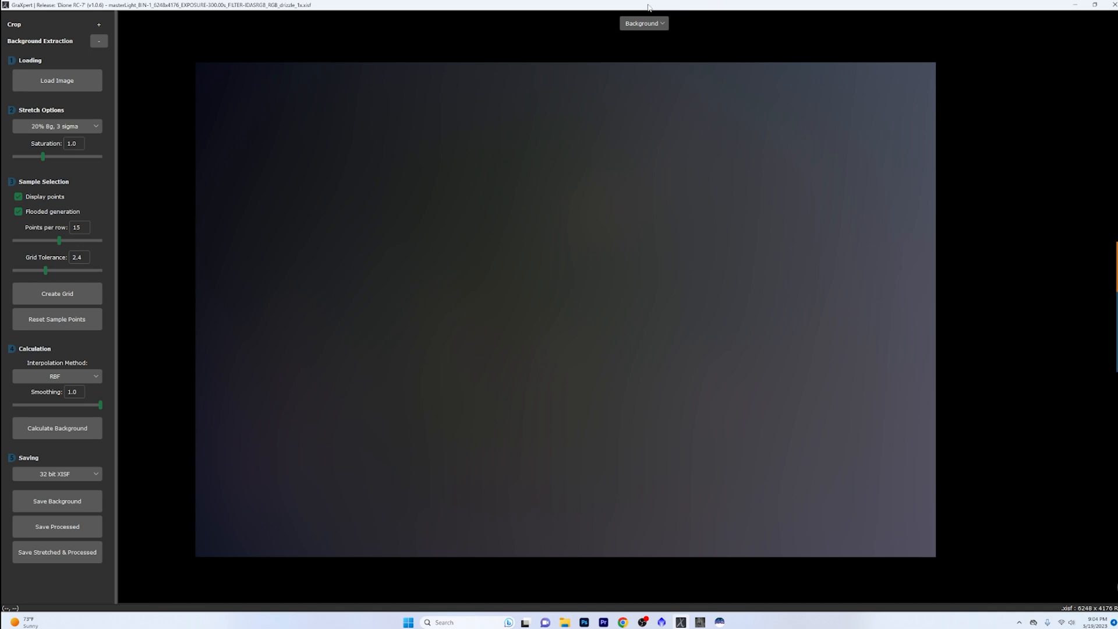
Show the processed star field and review the 32 bit XISF save format option
click(643, 24)
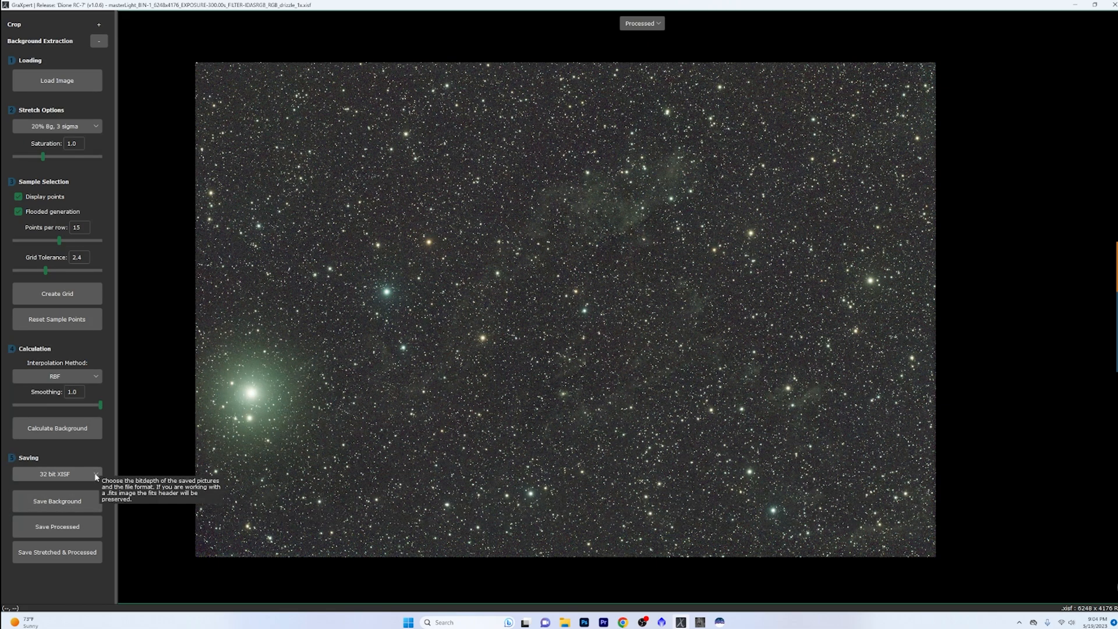
click(57, 473)
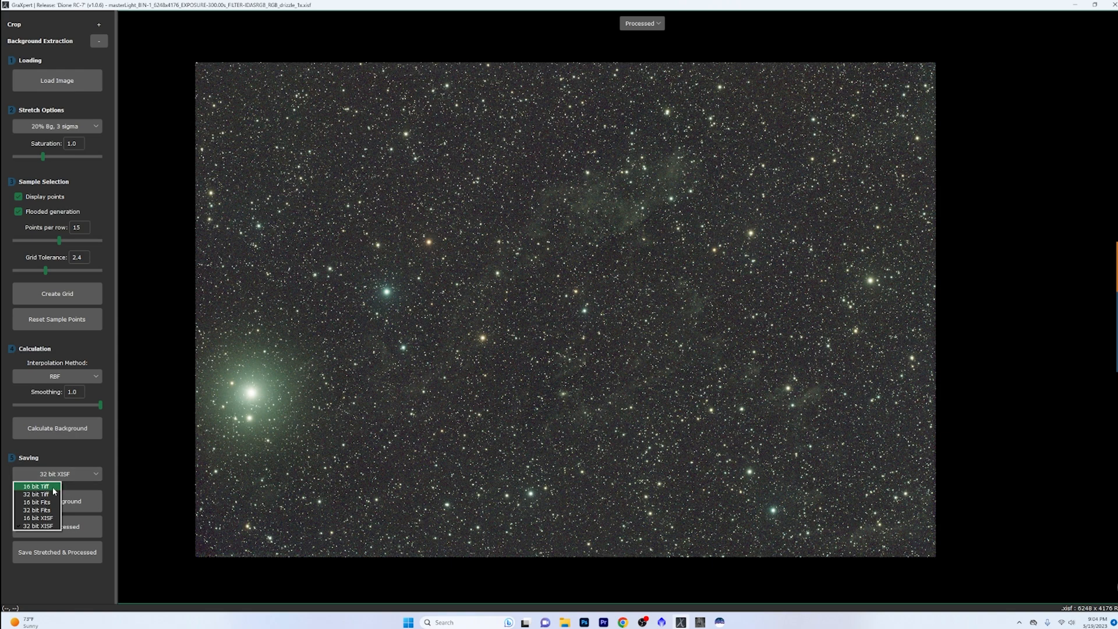
mouse_move(52, 510)
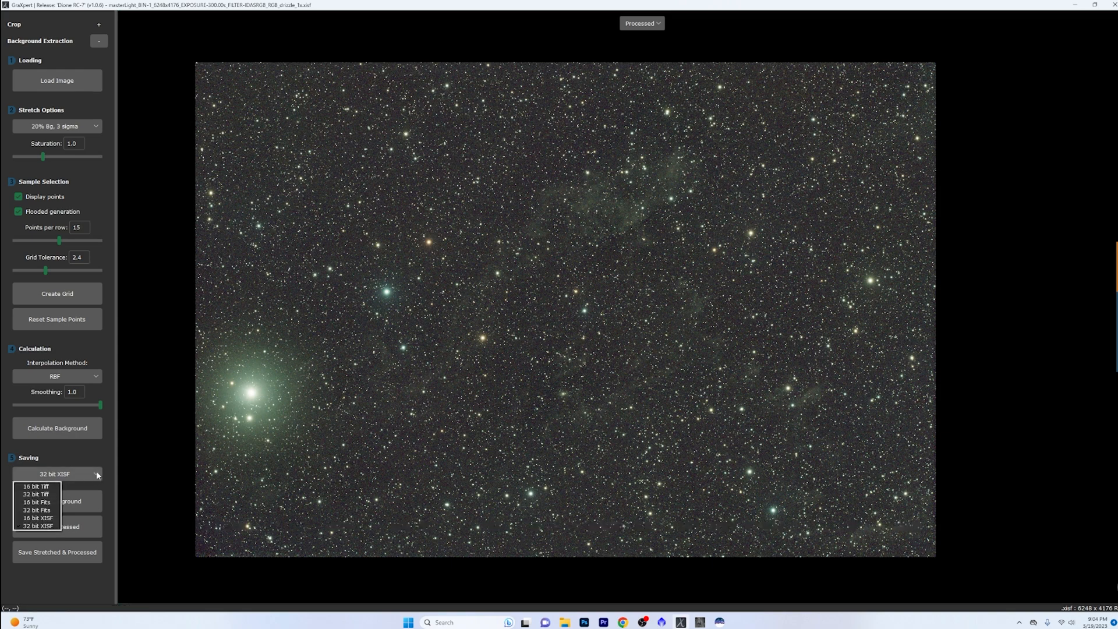
mouse_move(35, 494)
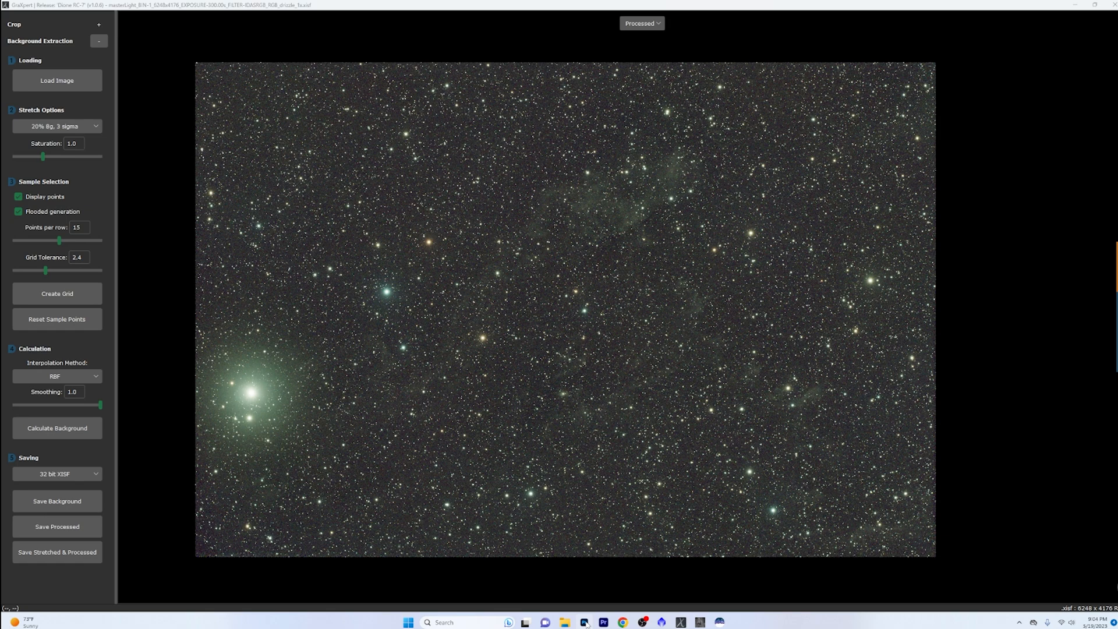
click(585, 621)
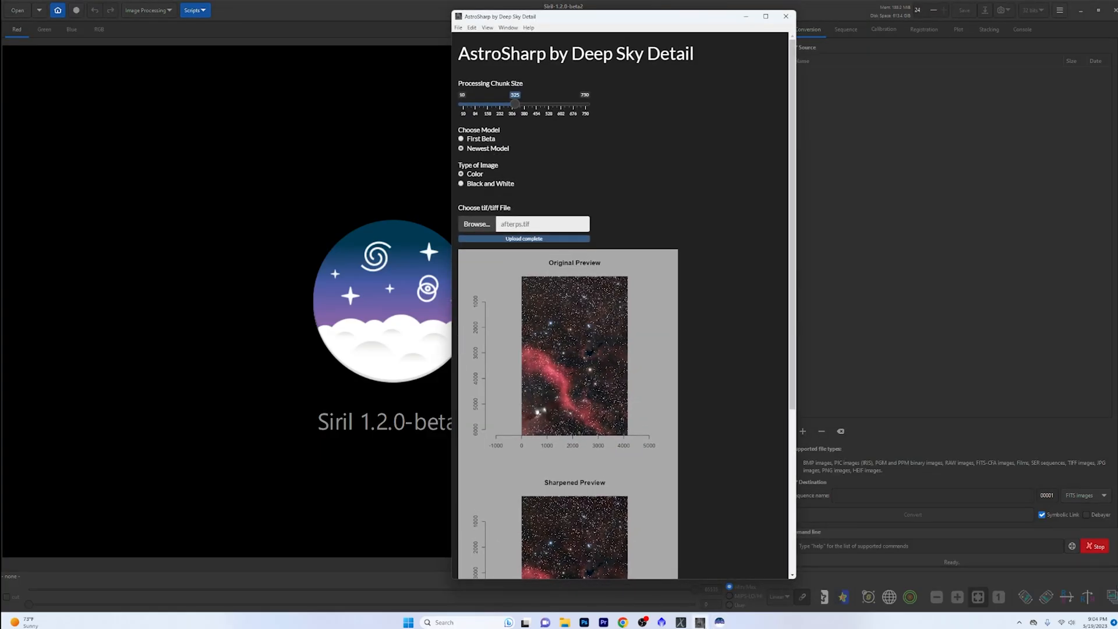
mouse_move(732, 123)
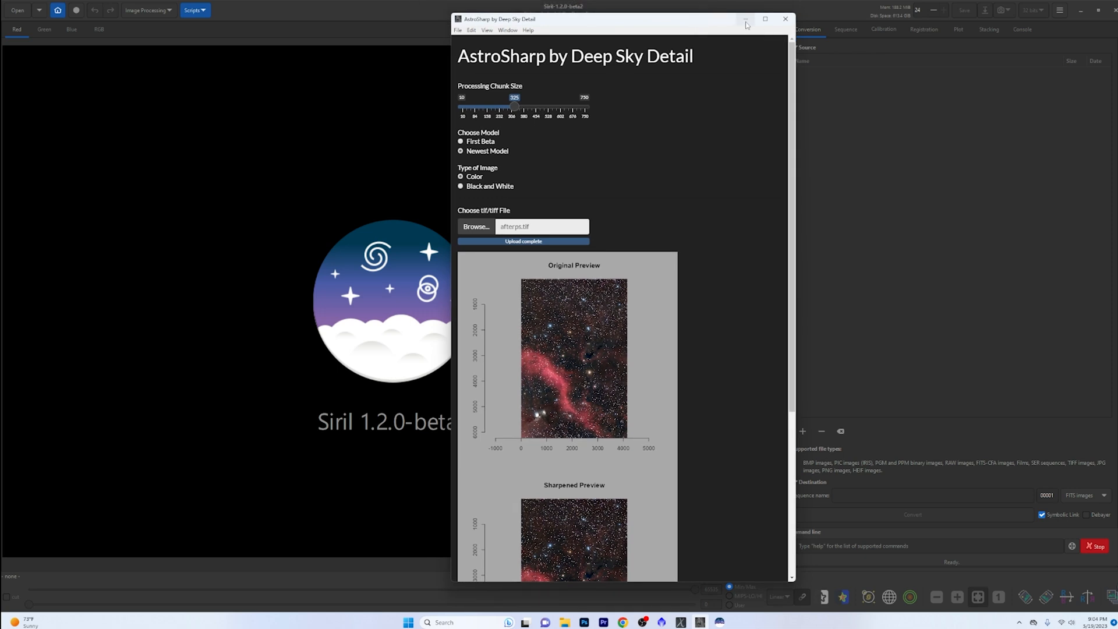
Minimize AstroSharp so GraXpert's processed star field shows again
click(785, 19)
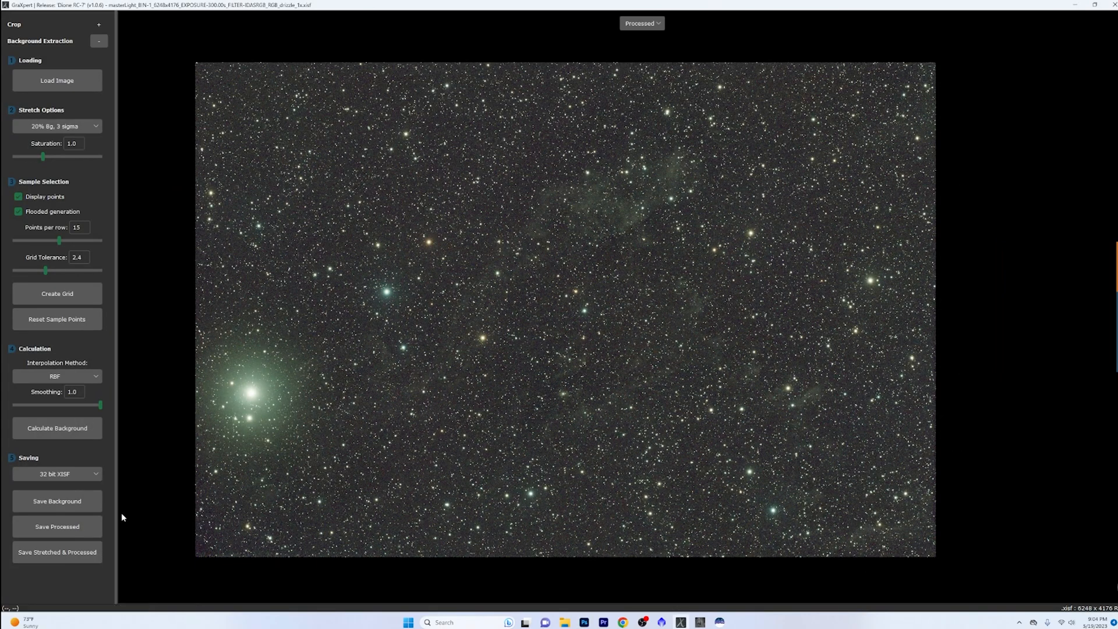
mouse_move(700, 525)
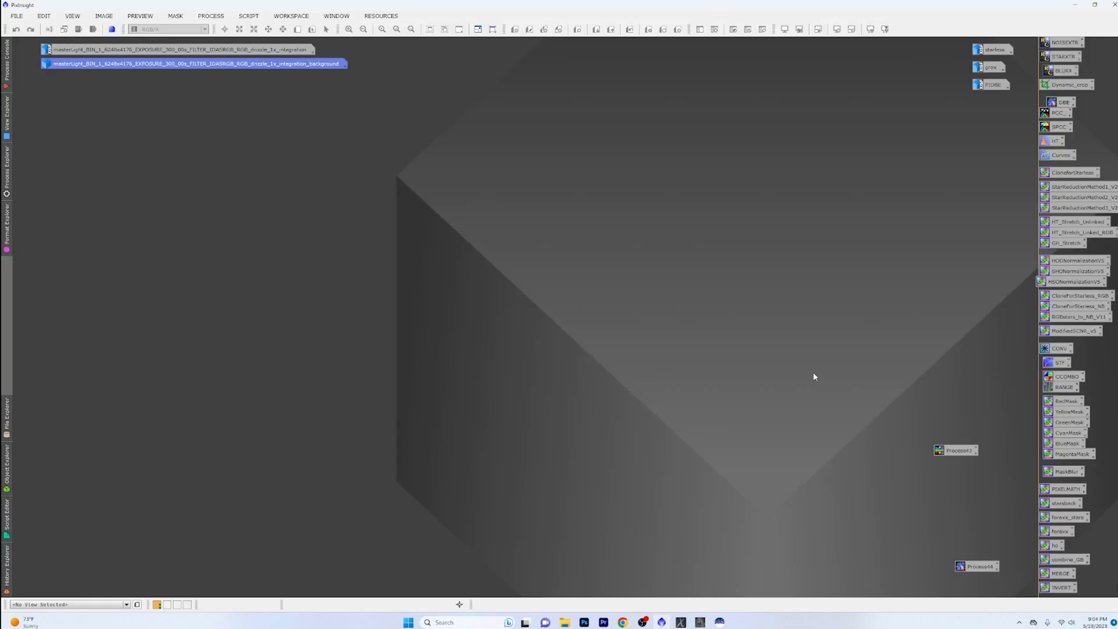
mouse_move(939, 171)
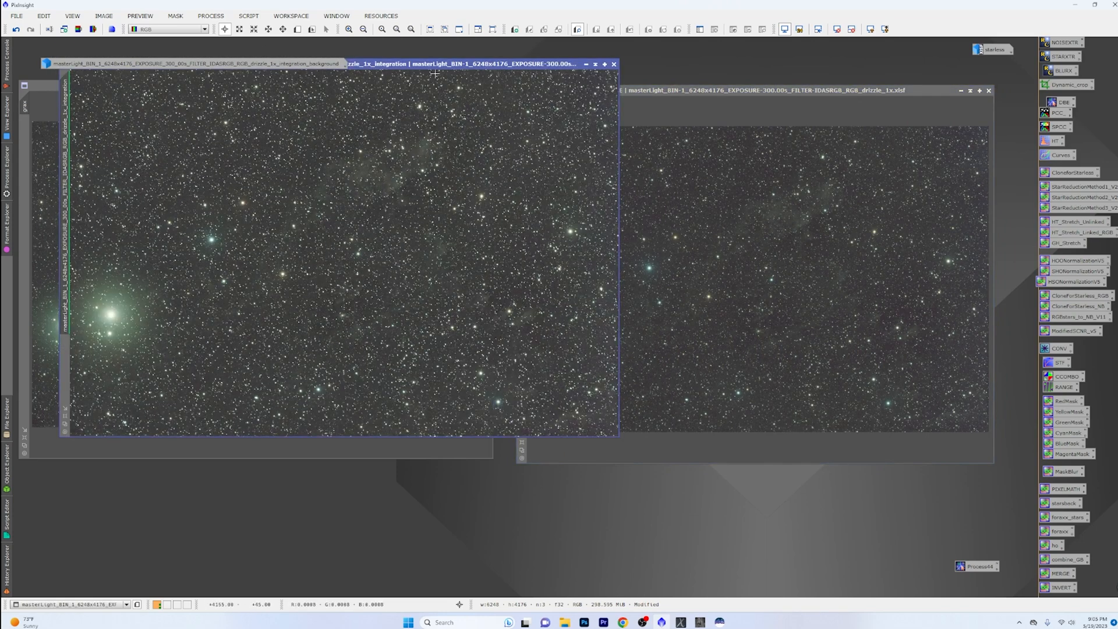
Move the integration image window beside the GraXpert and DBE results
drag(339, 63, 327, 108)
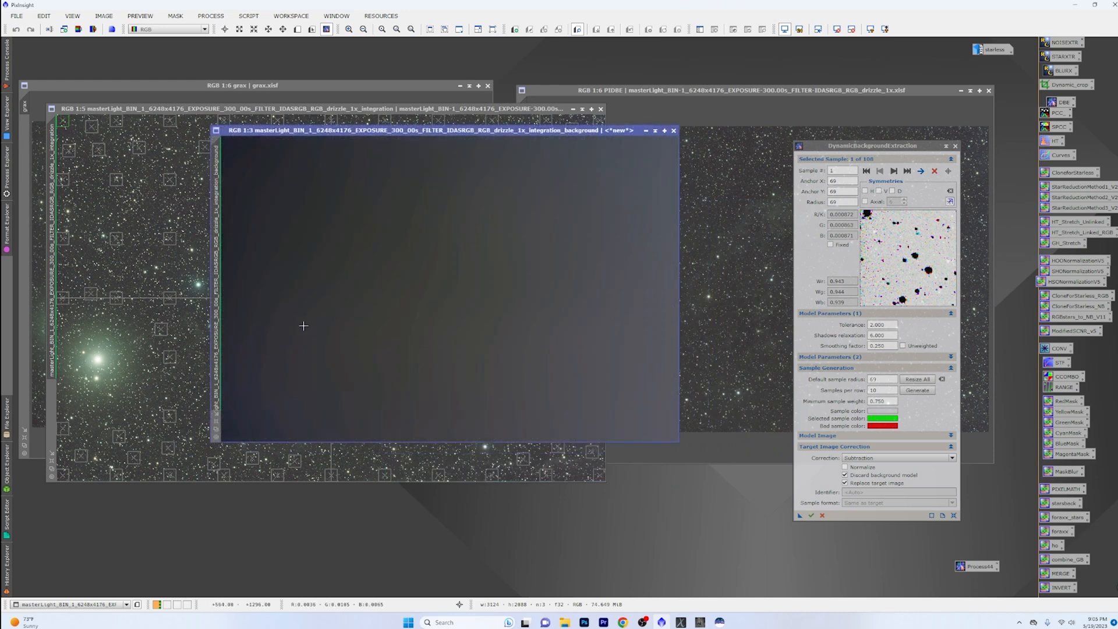
mouse_move(324, 394)
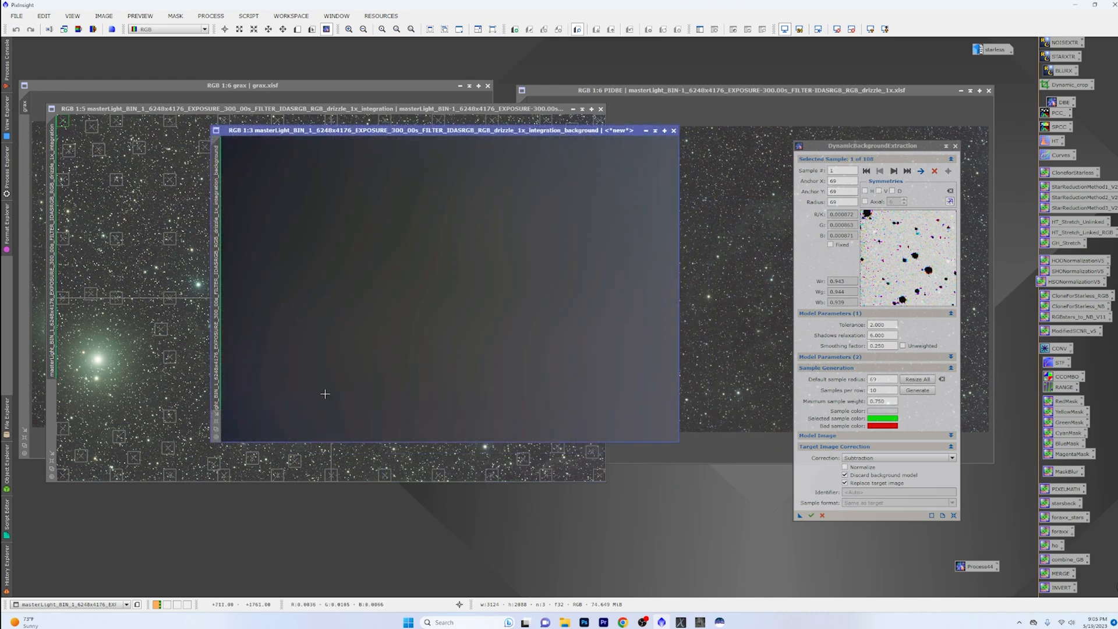
mouse_move(265, 309)
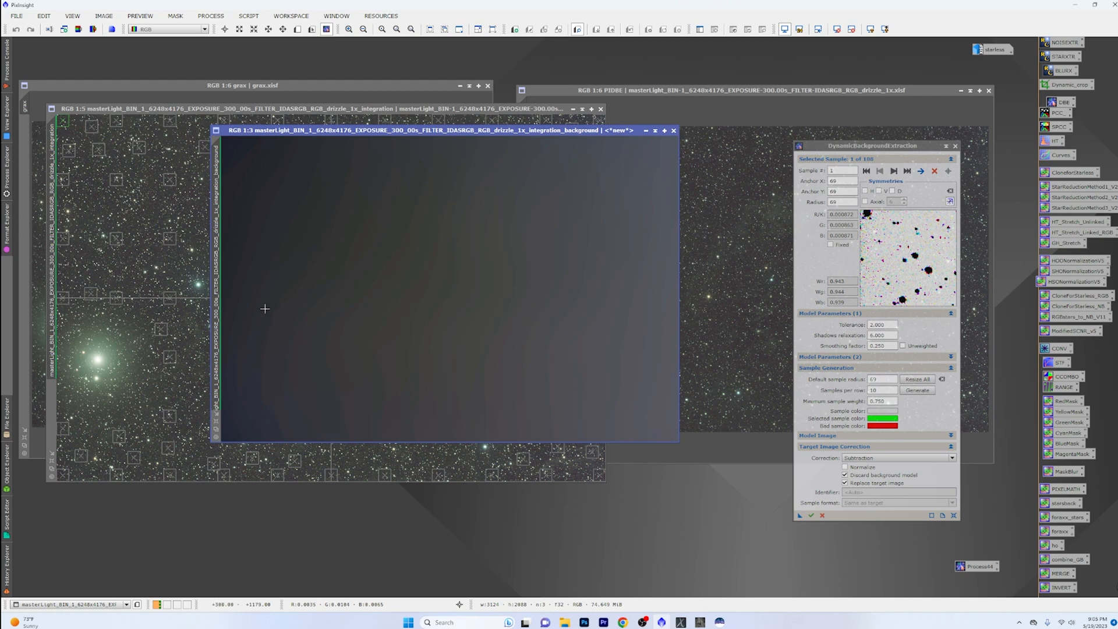
mouse_move(666, 319)
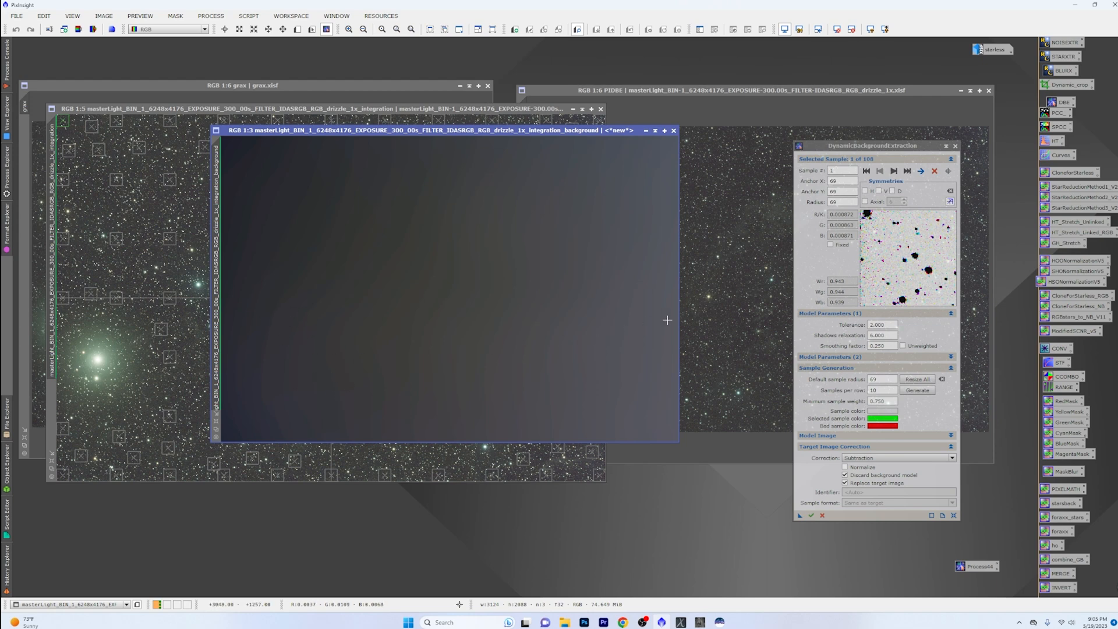
mouse_move(558, 318)
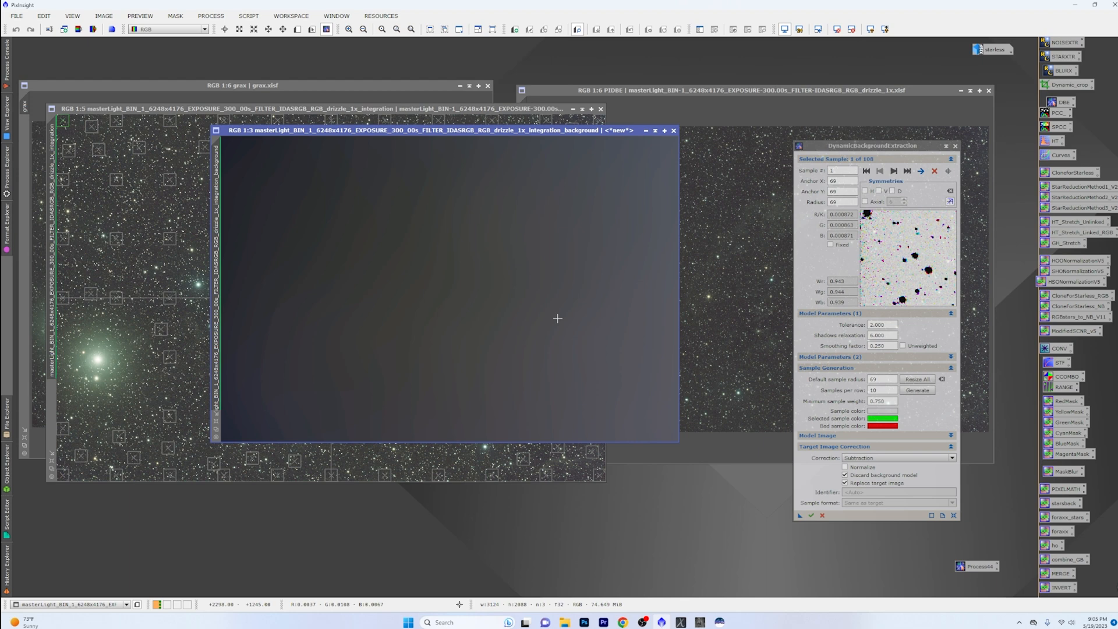
mouse_move(560, 297)
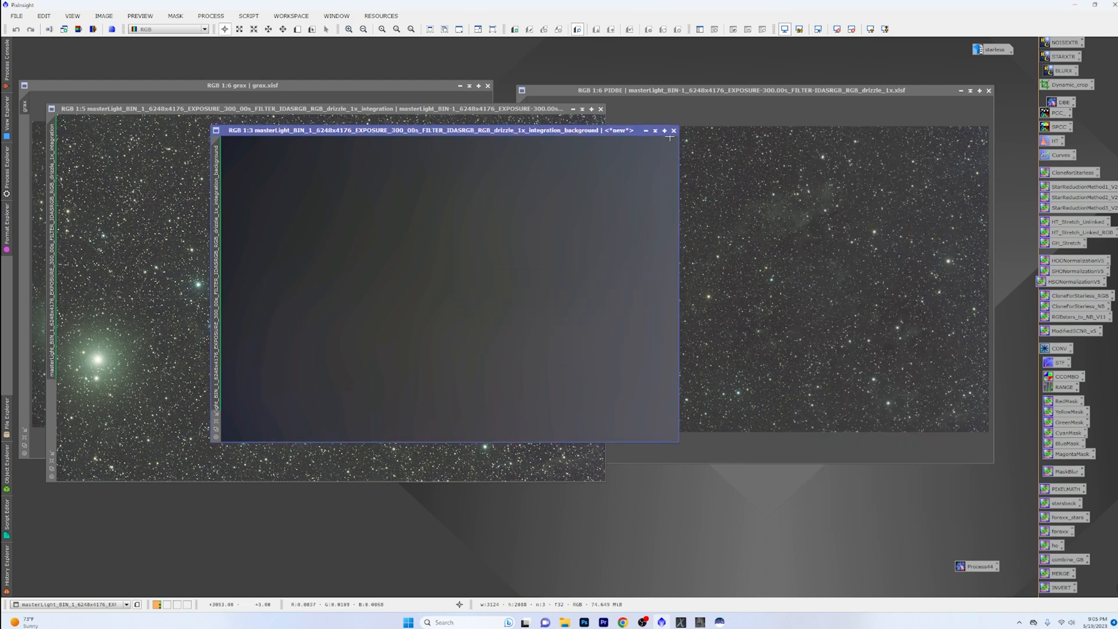
Close the DBE background model image window
click(672, 129)
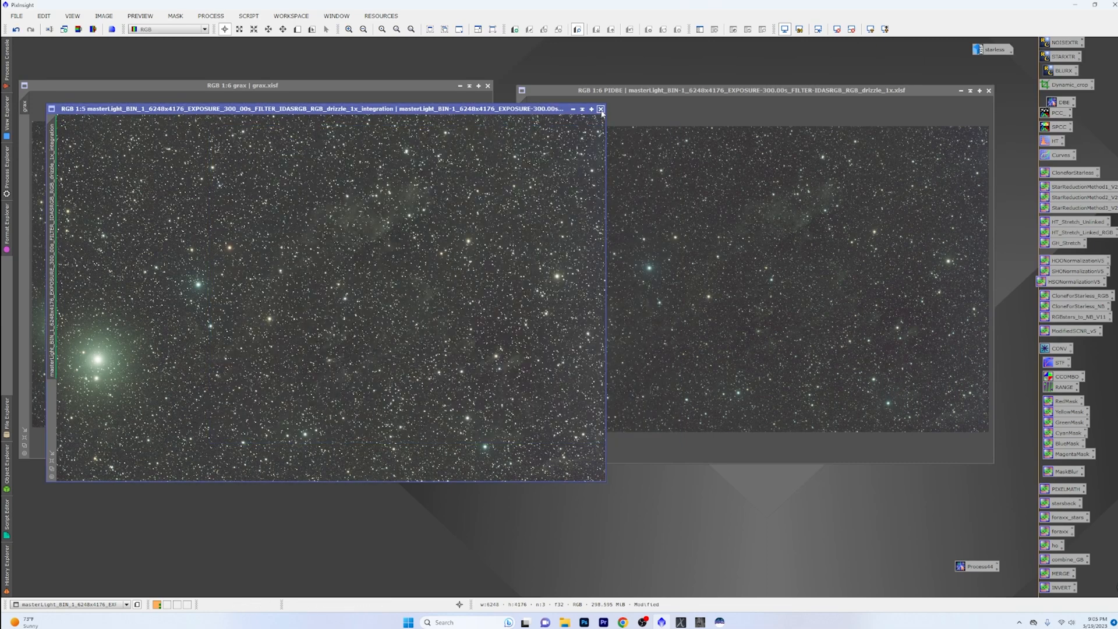
Close the original integration image window
click(600, 109)
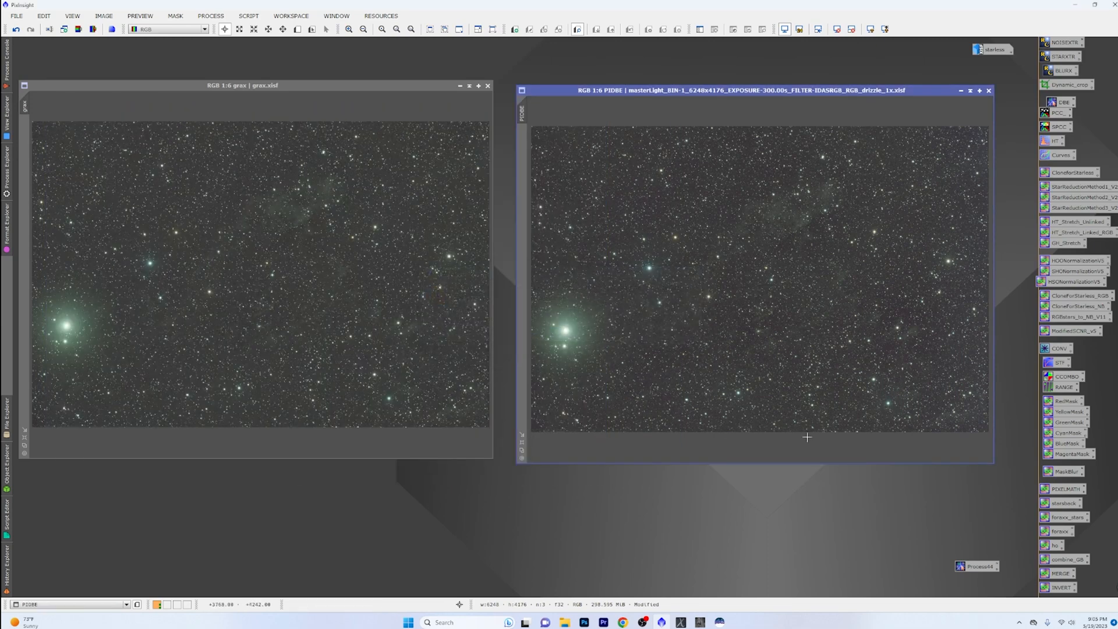
mouse_move(928, 146)
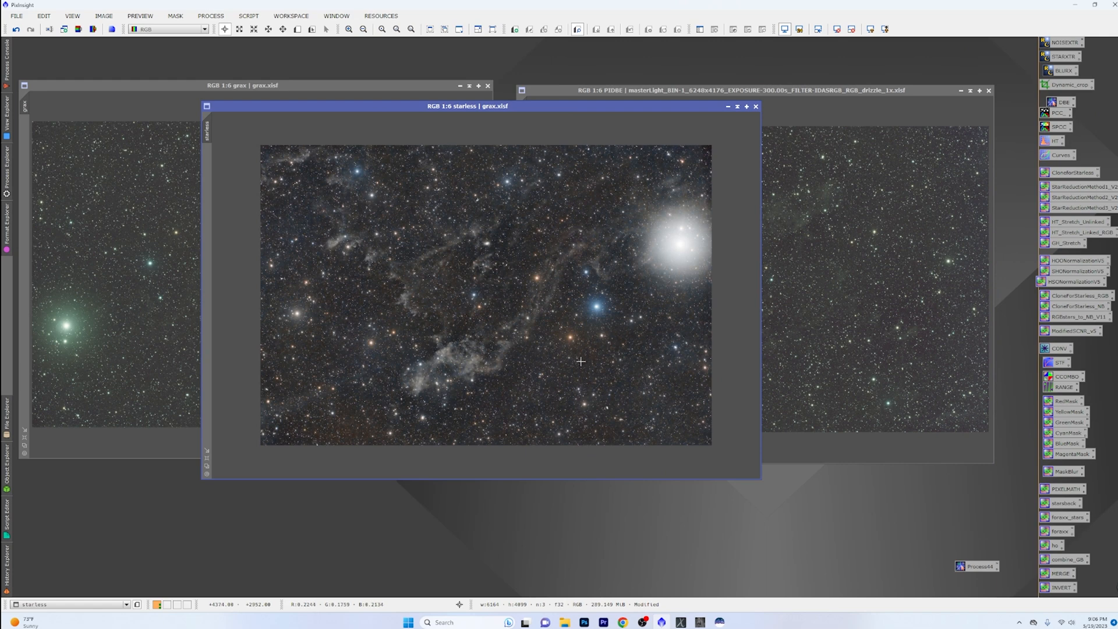
mouse_move(667, 313)
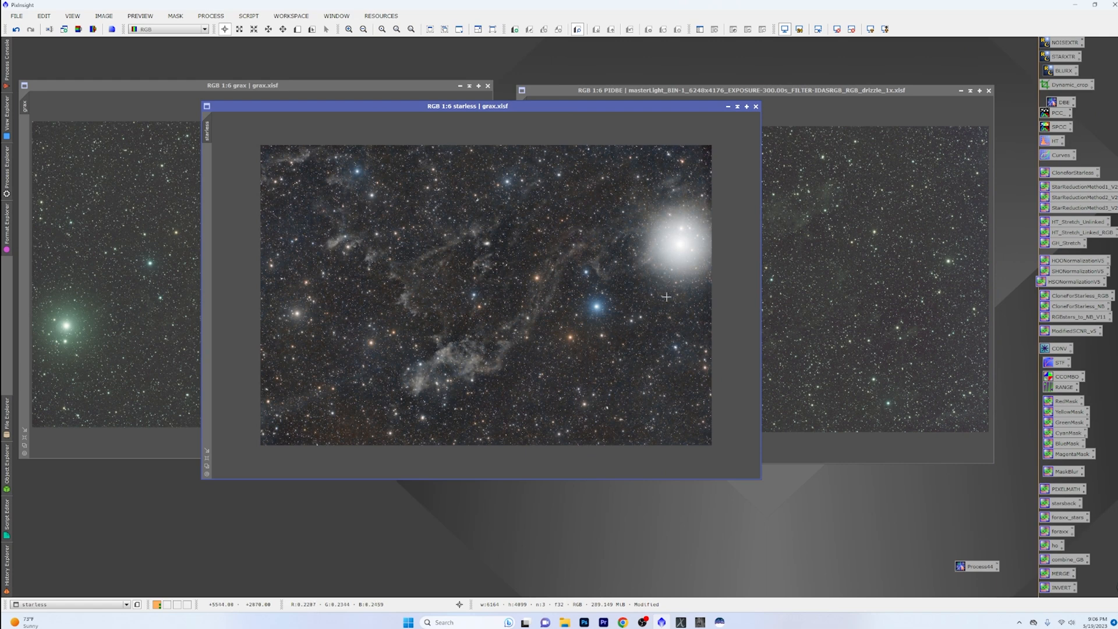
mouse_move(695, 276)
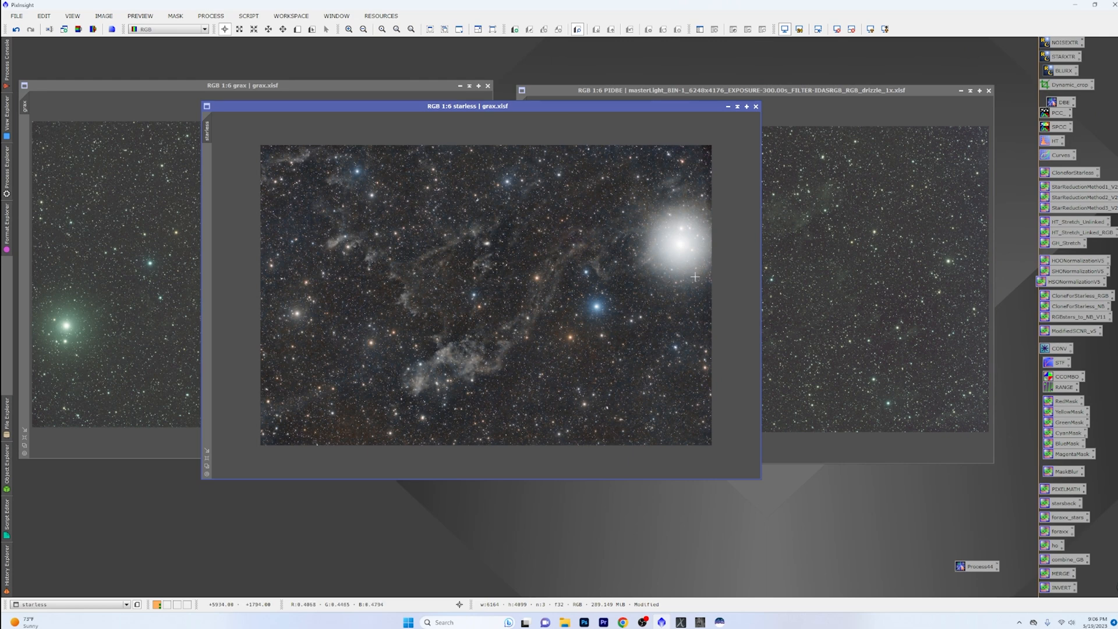
mouse_move(652, 155)
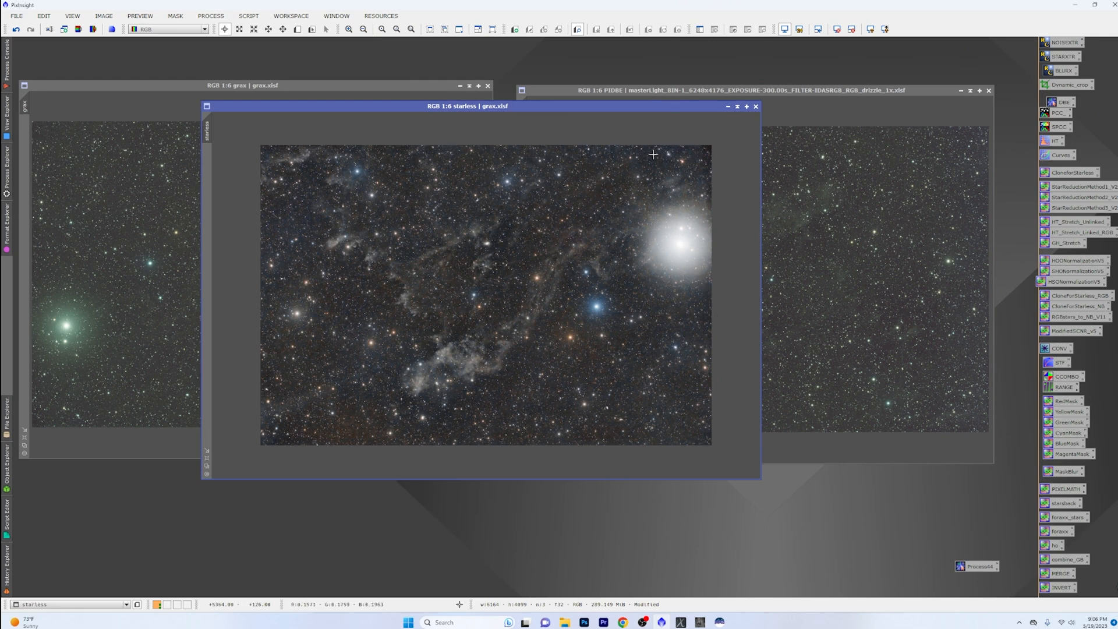
mouse_move(673, 210)
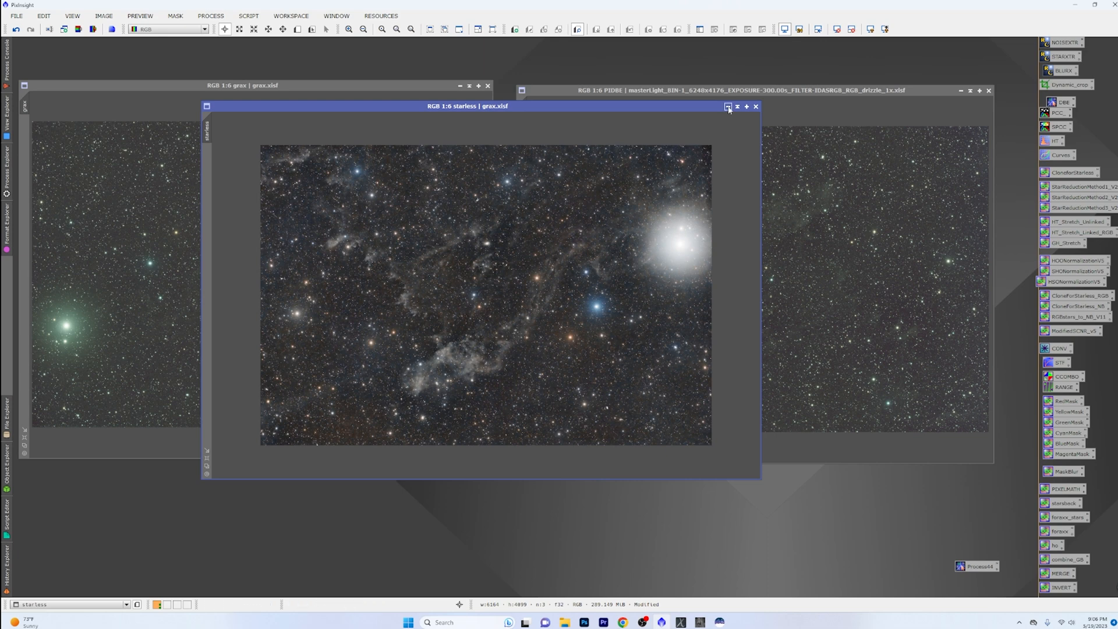
Minimize the starless GraXpert image so both results show side by side
click(727, 106)
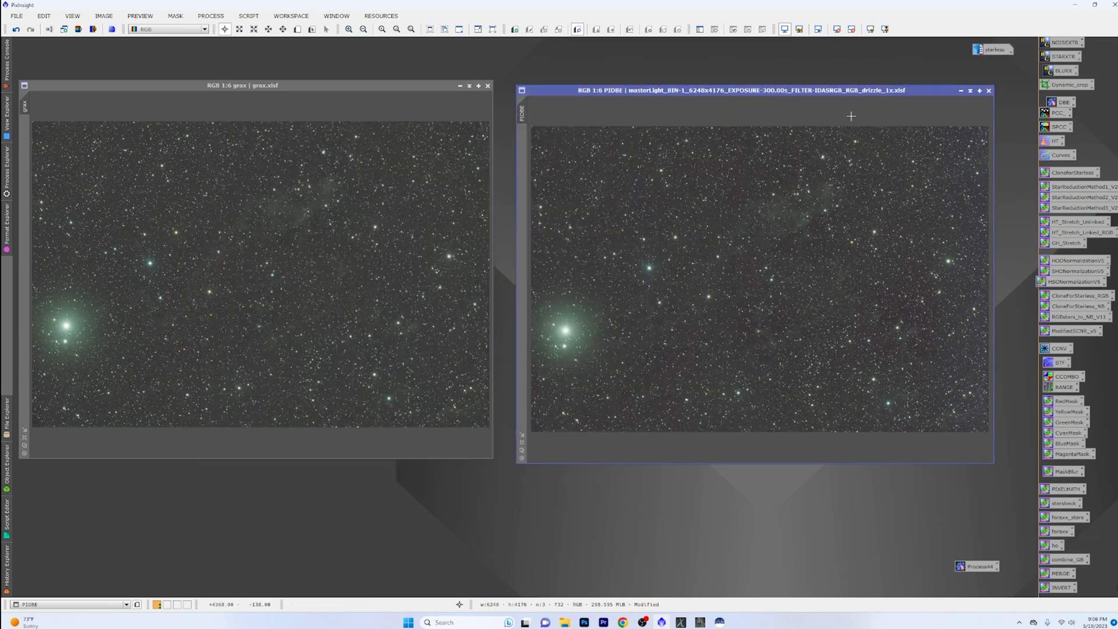
mouse_move(796, 138)
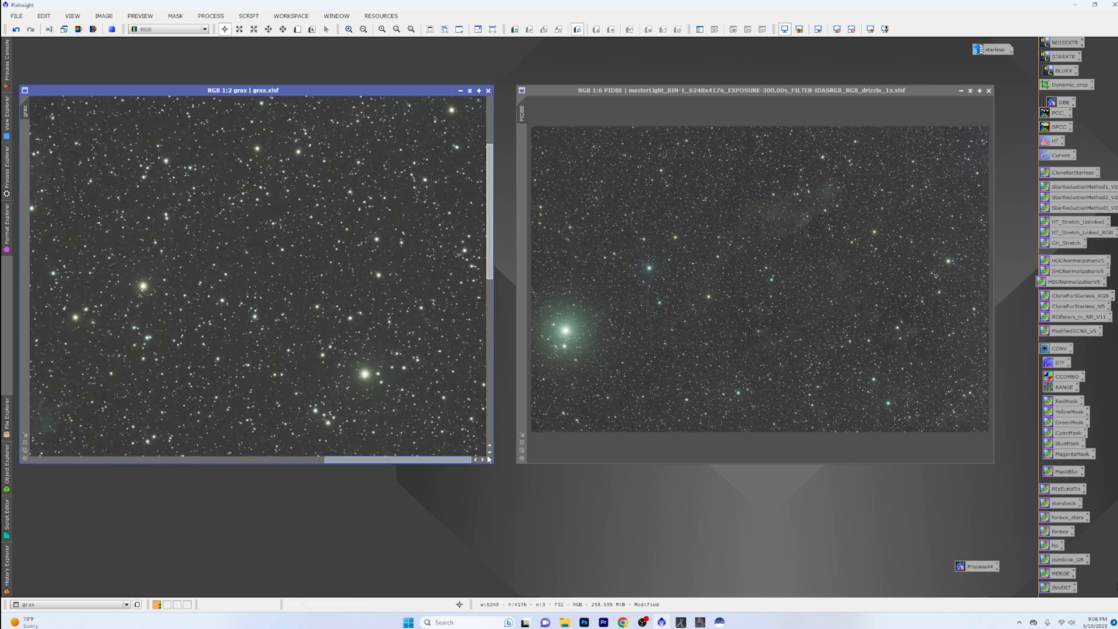
mouse_move(105, 104)
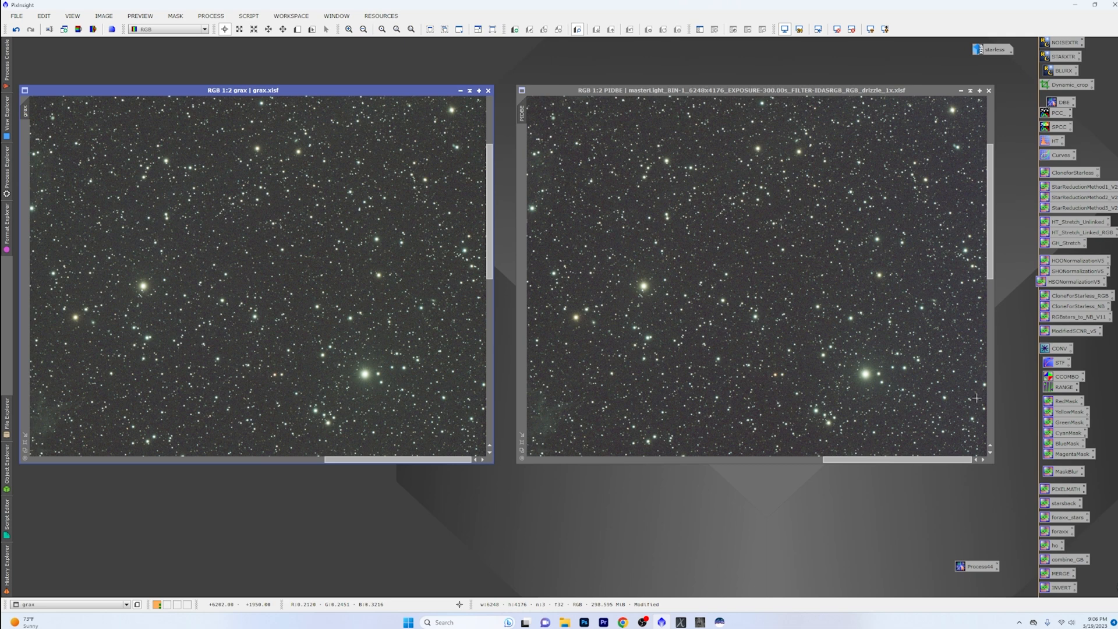
mouse_move(930, 365)
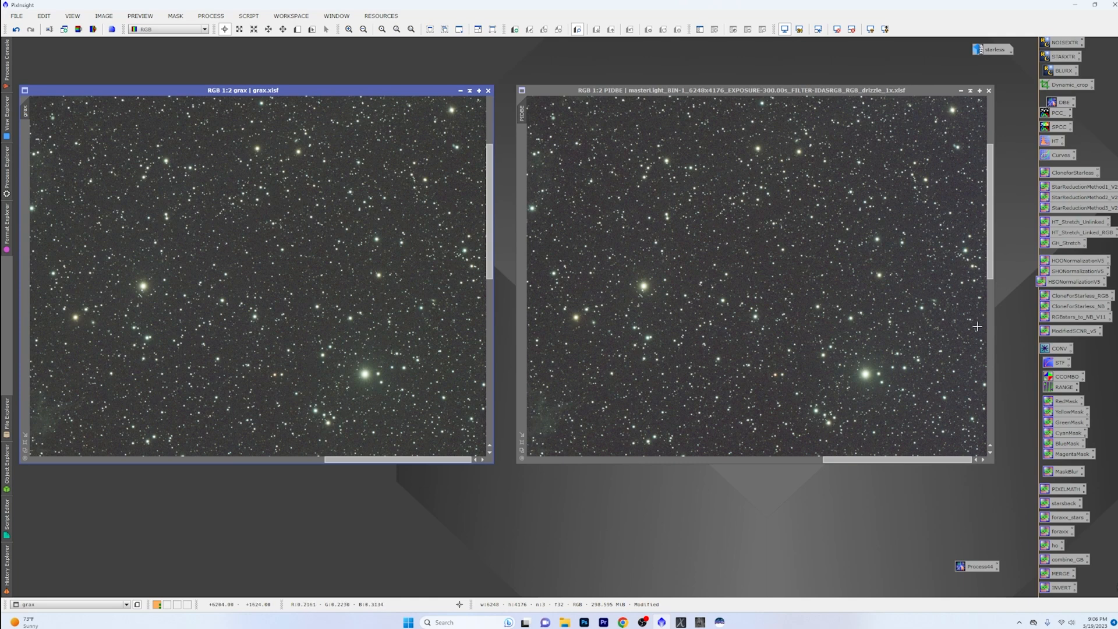
mouse_move(941, 341)
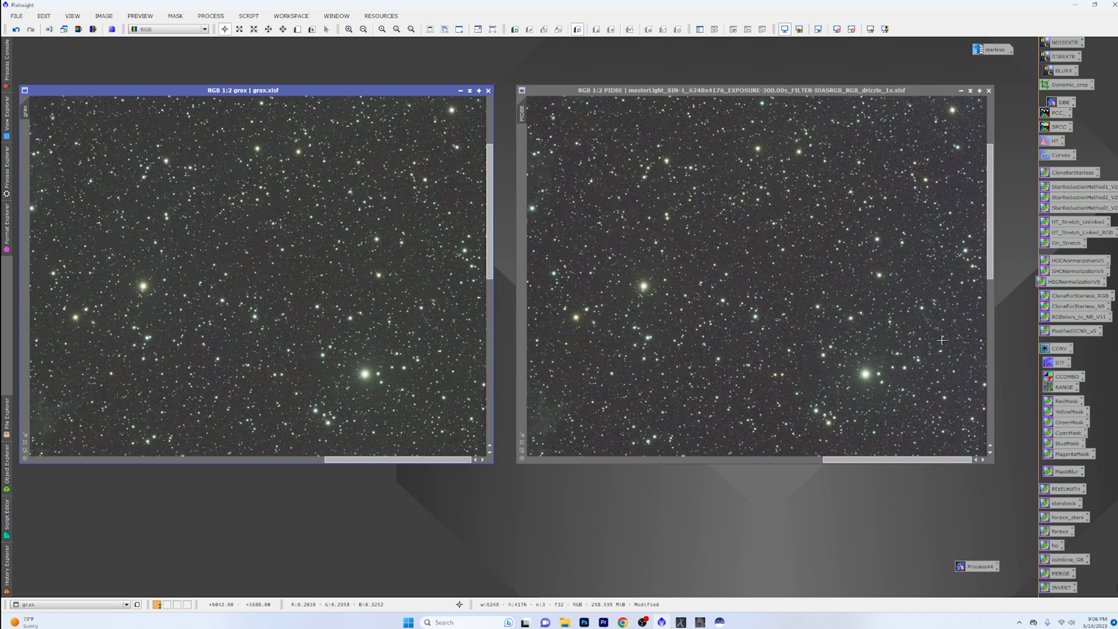
mouse_move(911, 423)
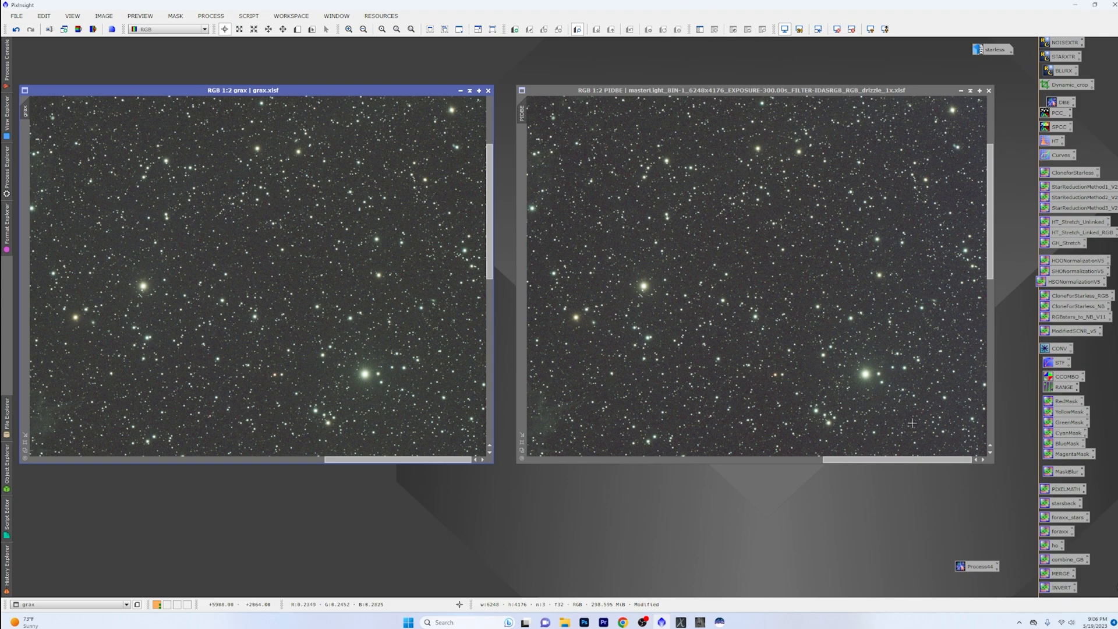
mouse_move(922, 416)
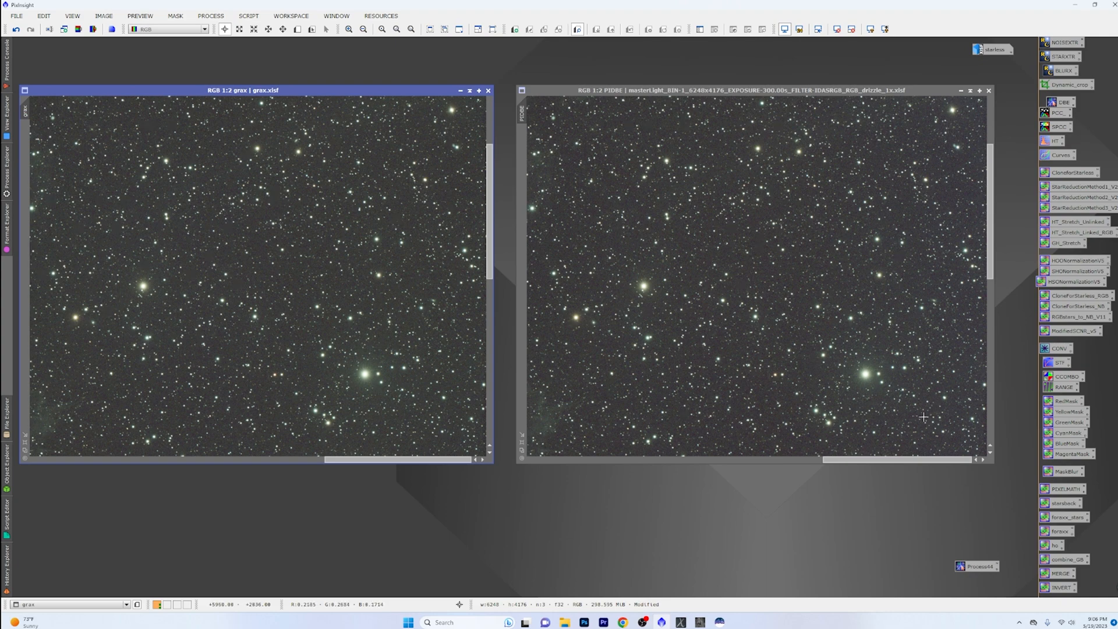
mouse_move(305, 317)
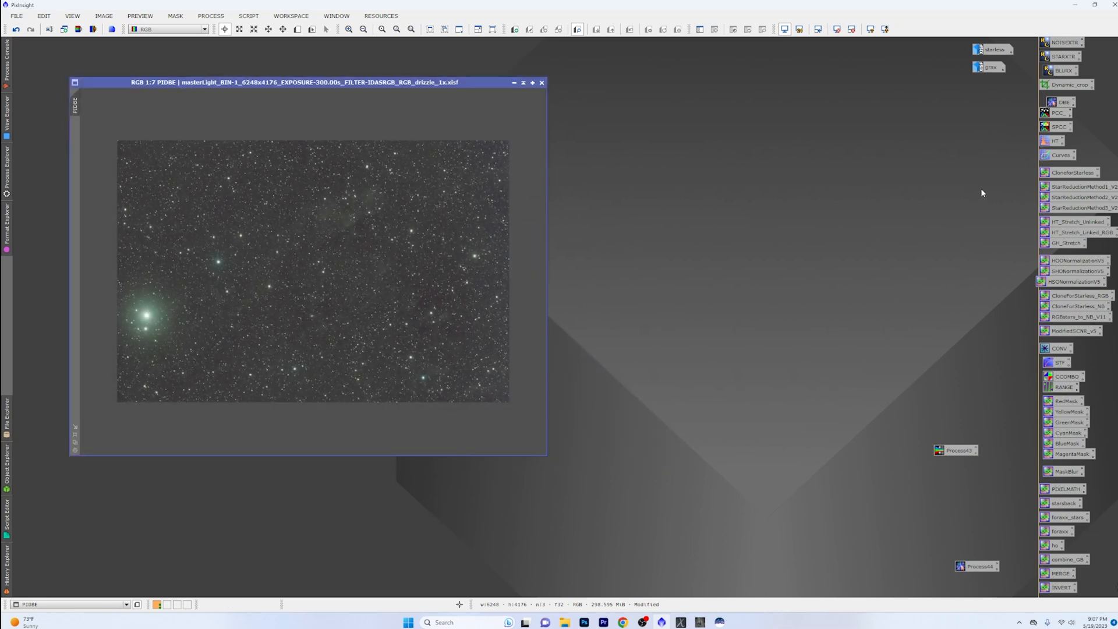
click(1056, 156)
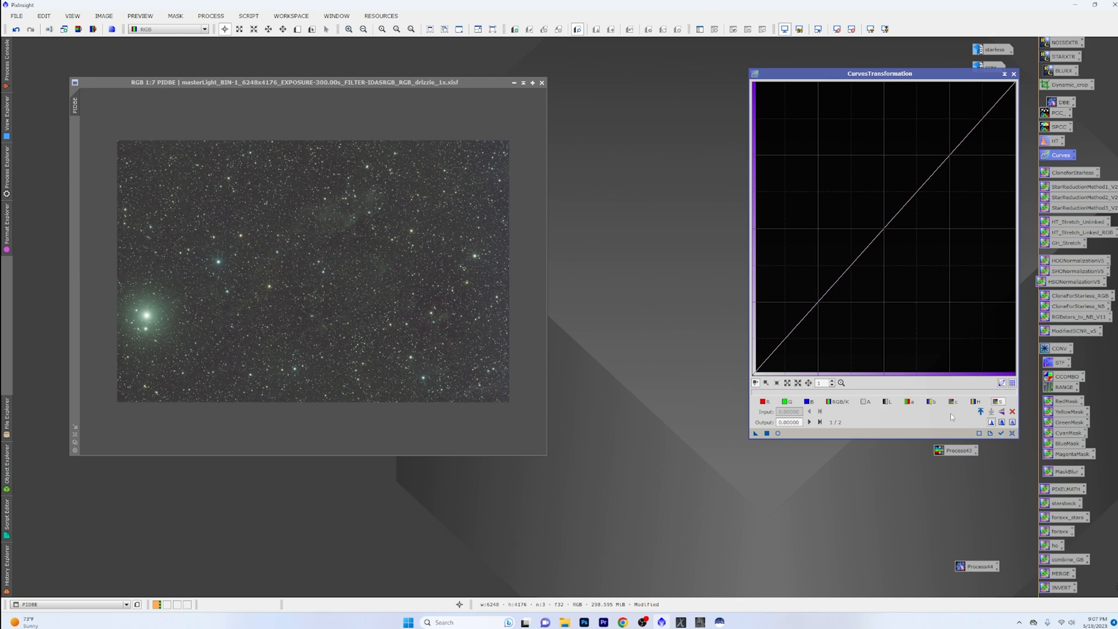
click(777, 433)
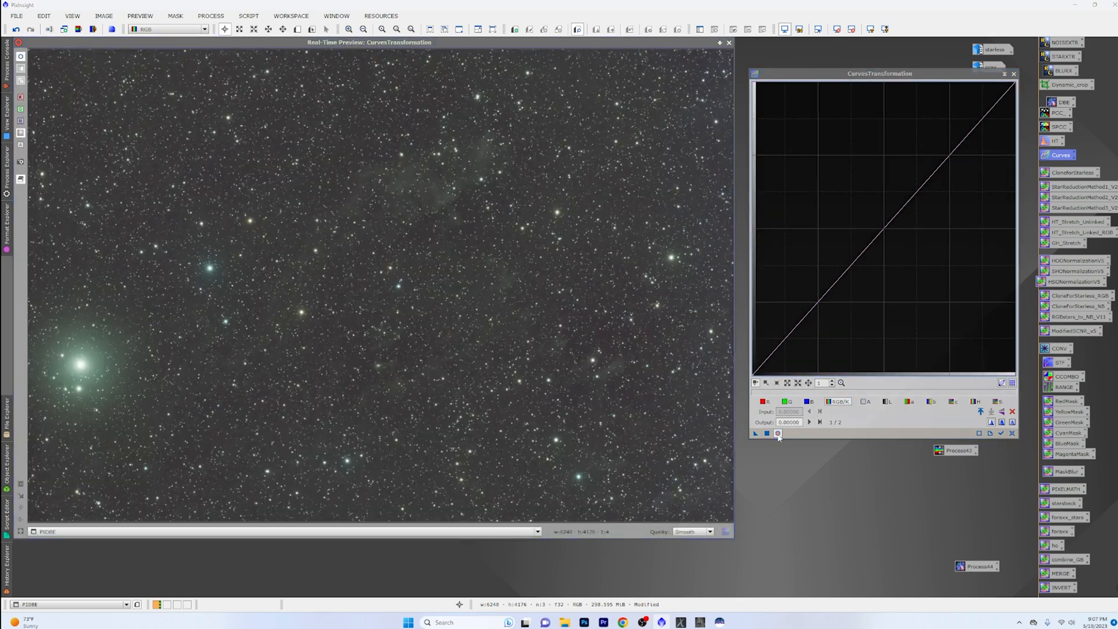
click(868, 243)
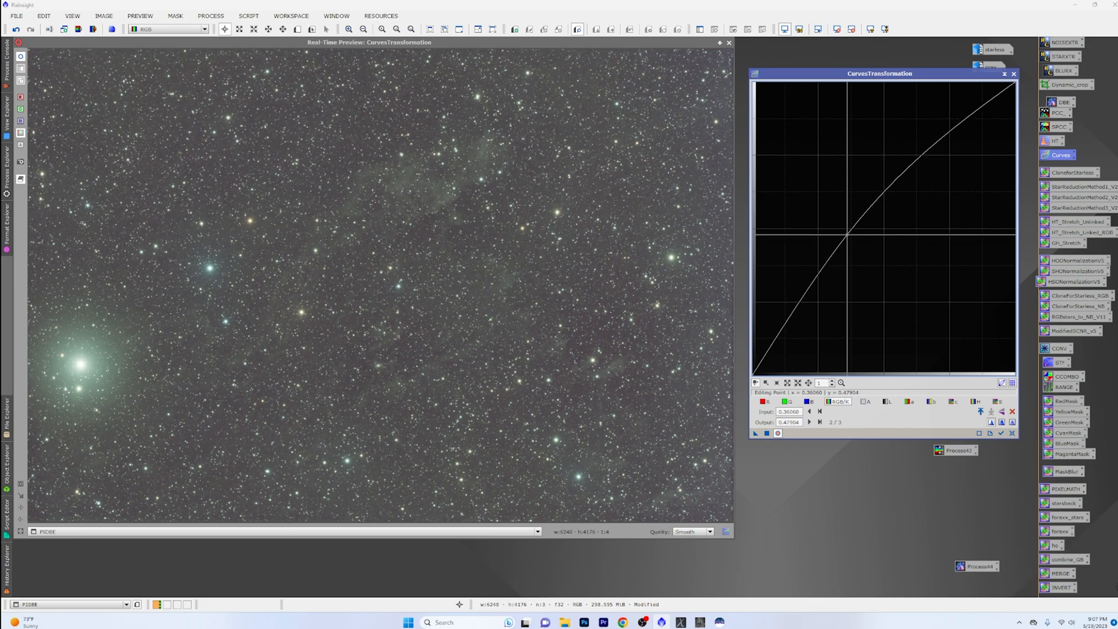
drag(848, 221, 845, 244)
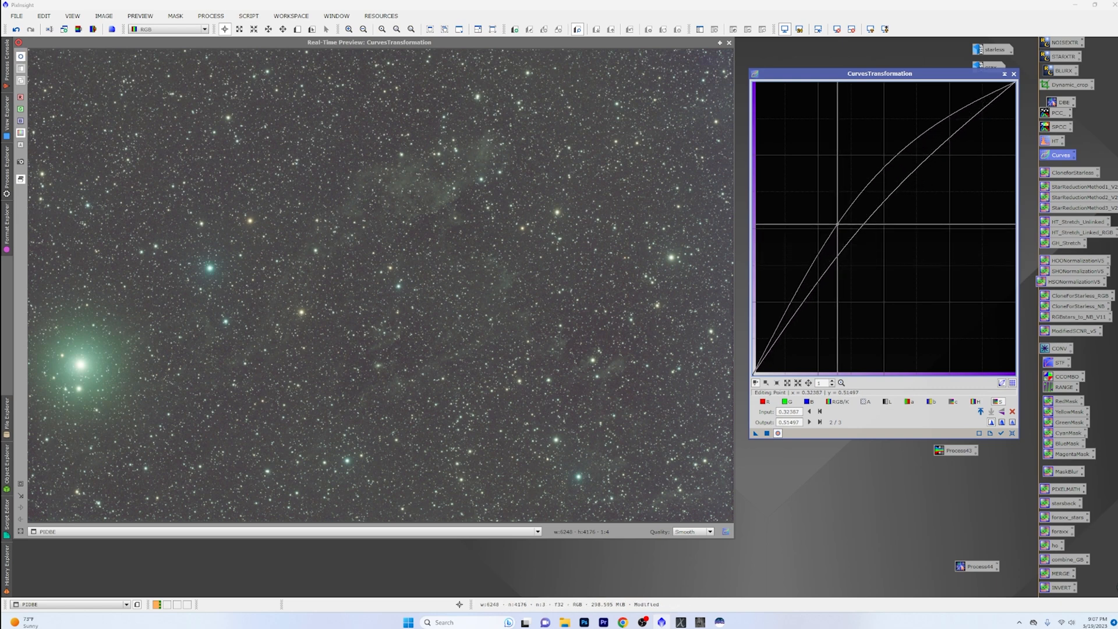
drag(834, 228, 838, 203)
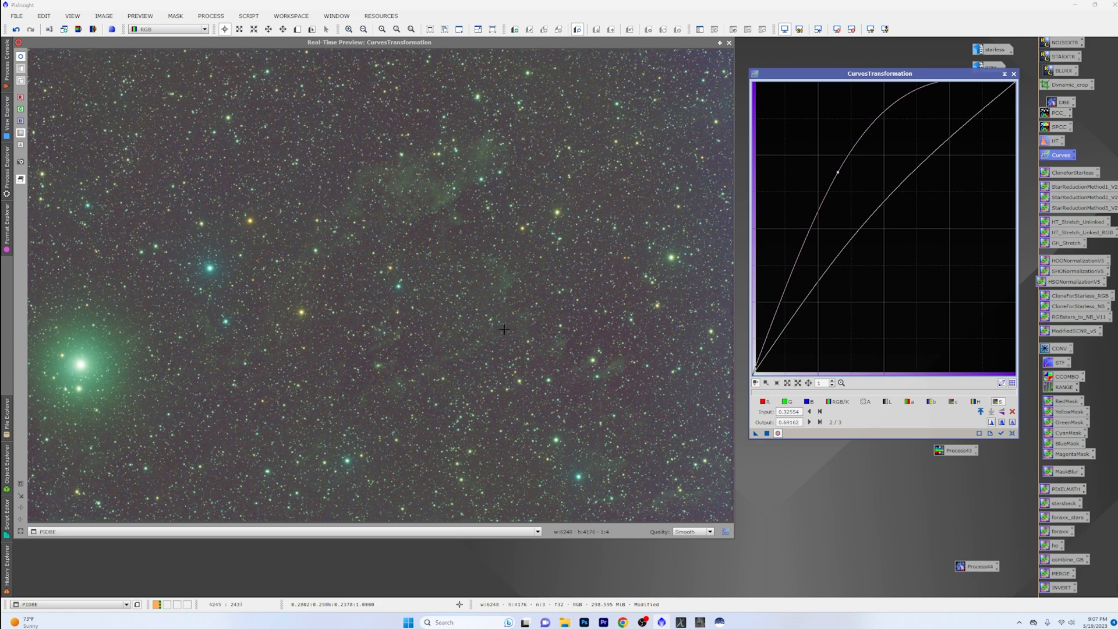
mouse_move(81, 289)
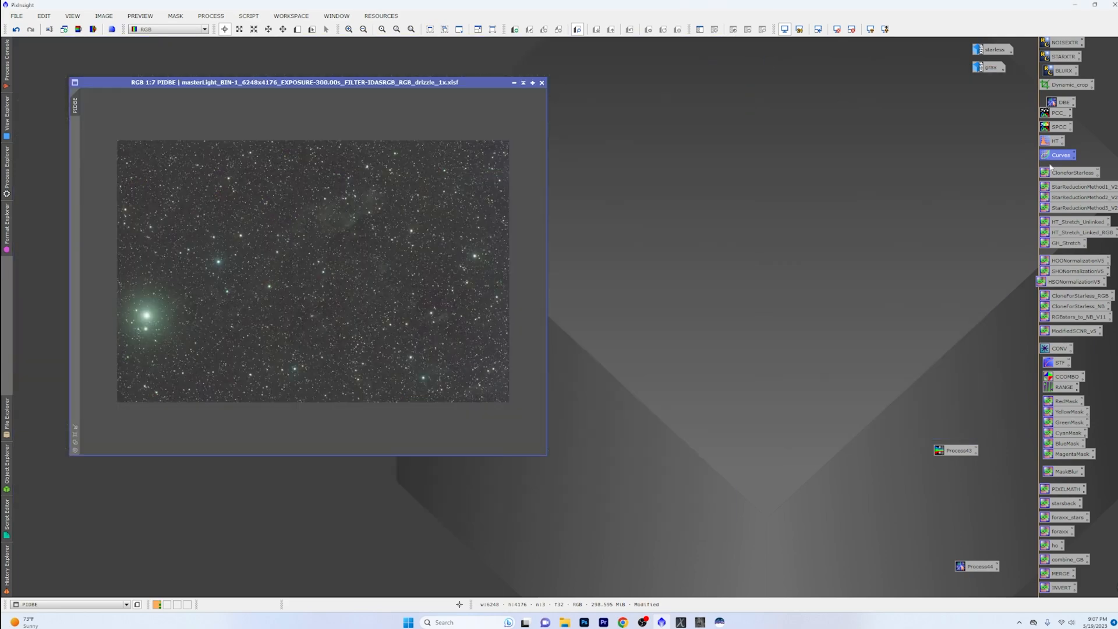
mouse_move(1053, 141)
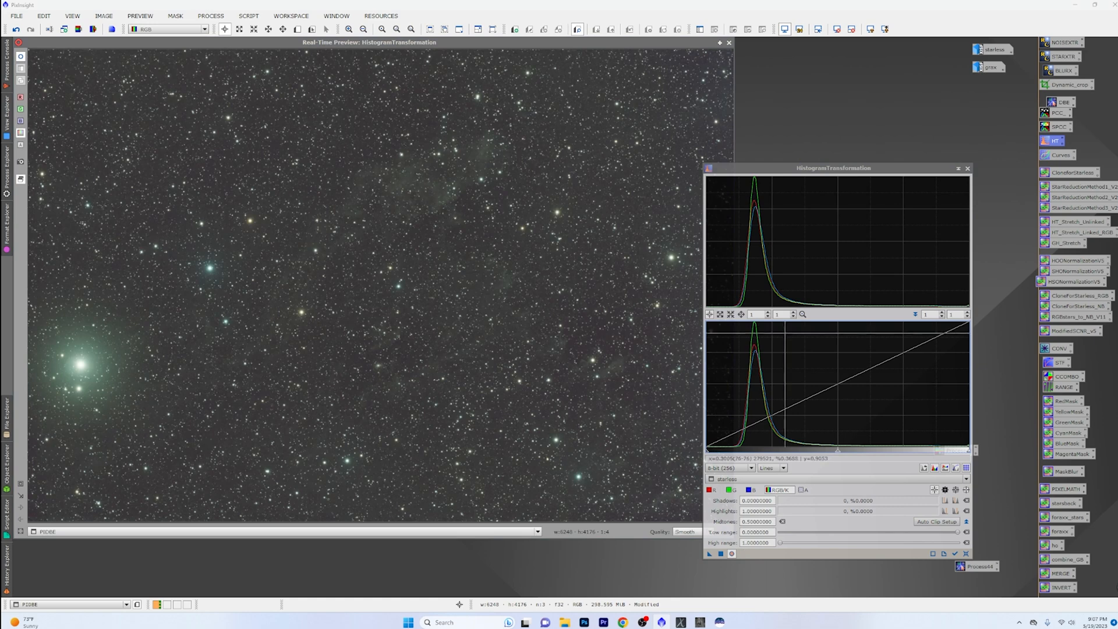
Preview a strong HistogramTransformation stretch on PIDBE, brightening midtones and clipping dark shadows
drag(832, 167, 903, 136)
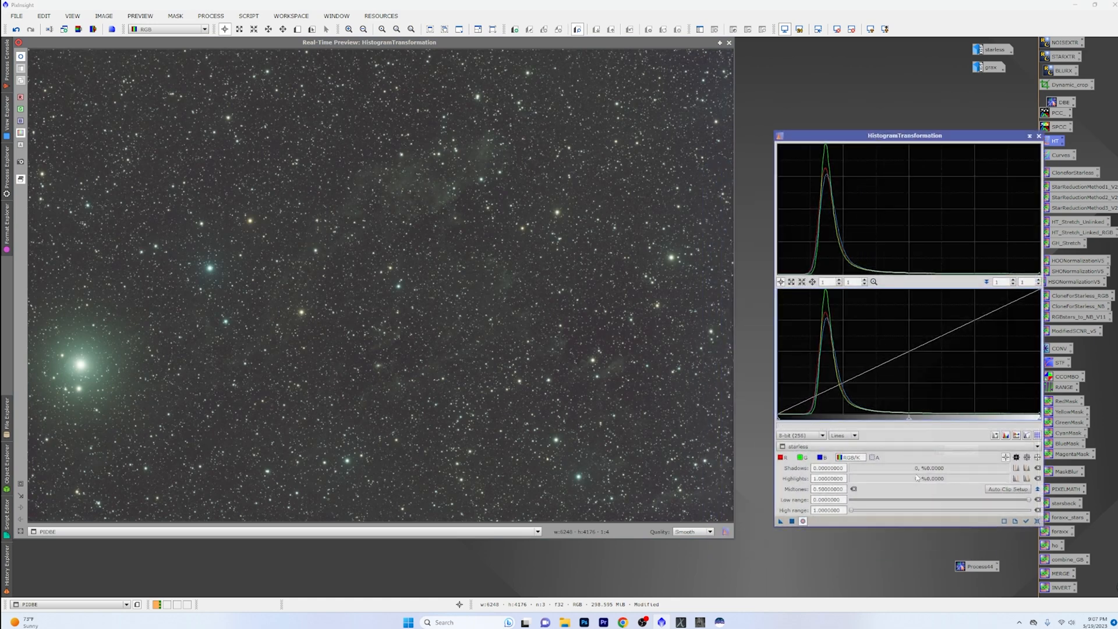
drag(908, 421, 886, 421)
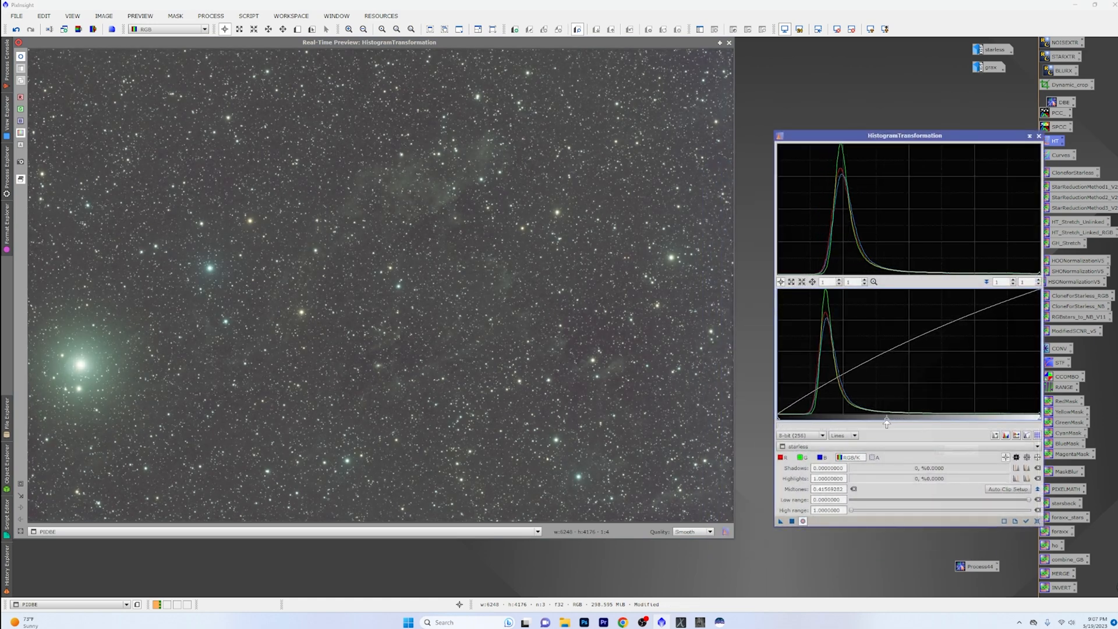
drag(887, 421, 874, 421)
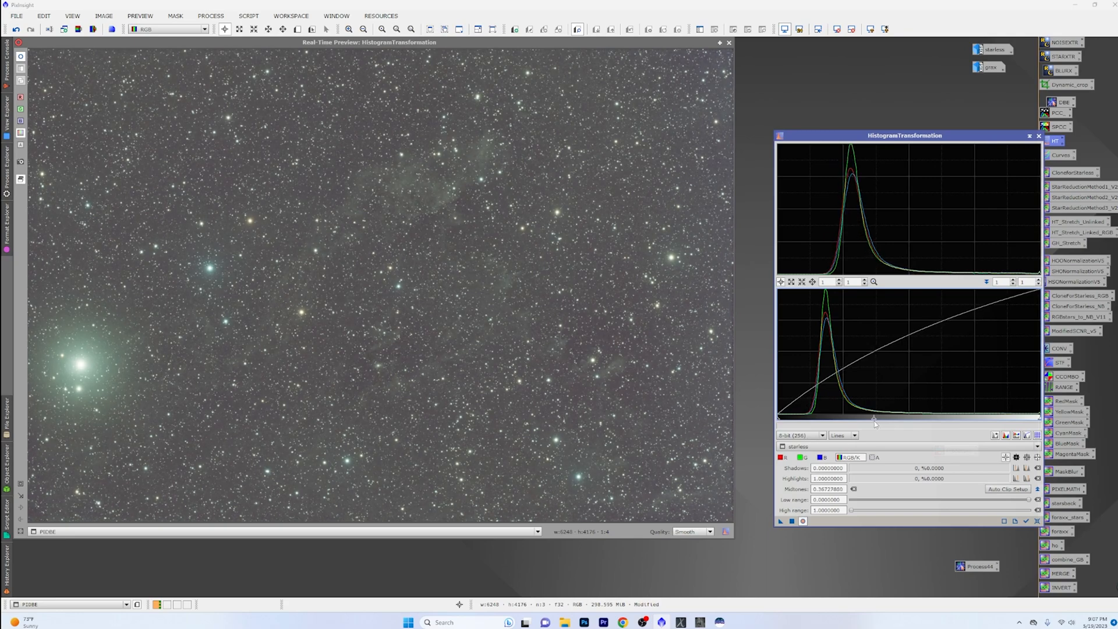
drag(777, 417, 784, 417)
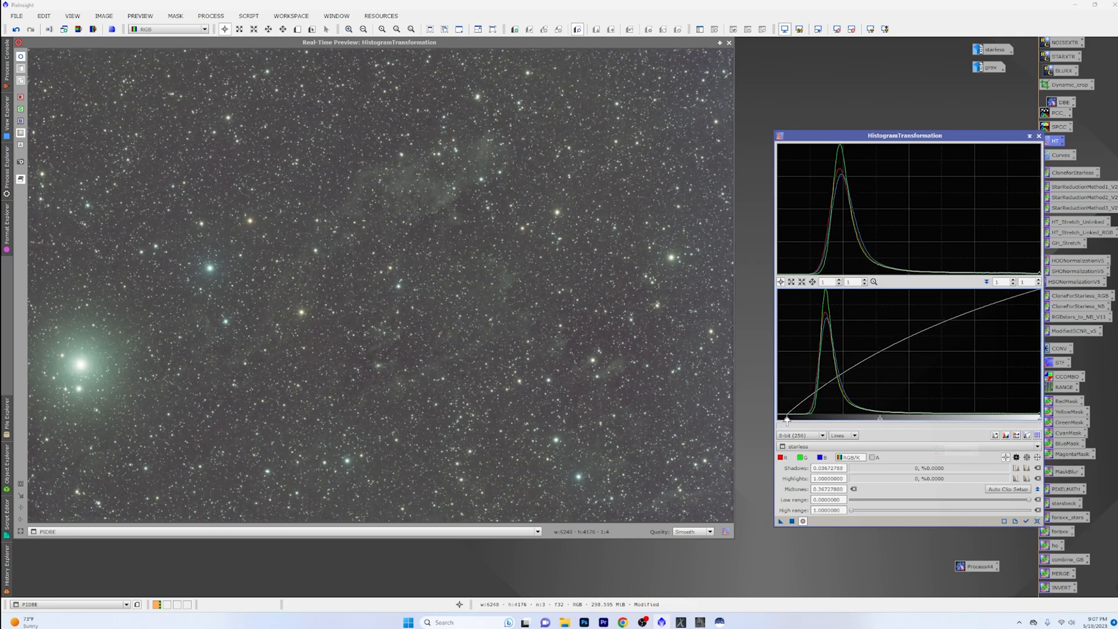
drag(787, 418, 804, 419)
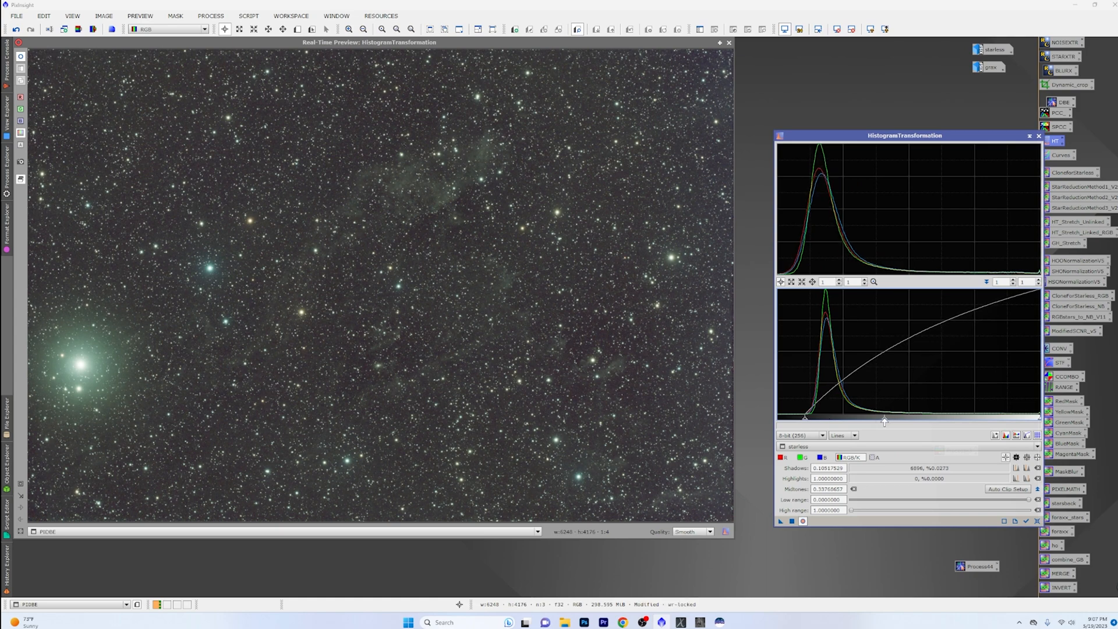
drag(884, 419, 864, 419)
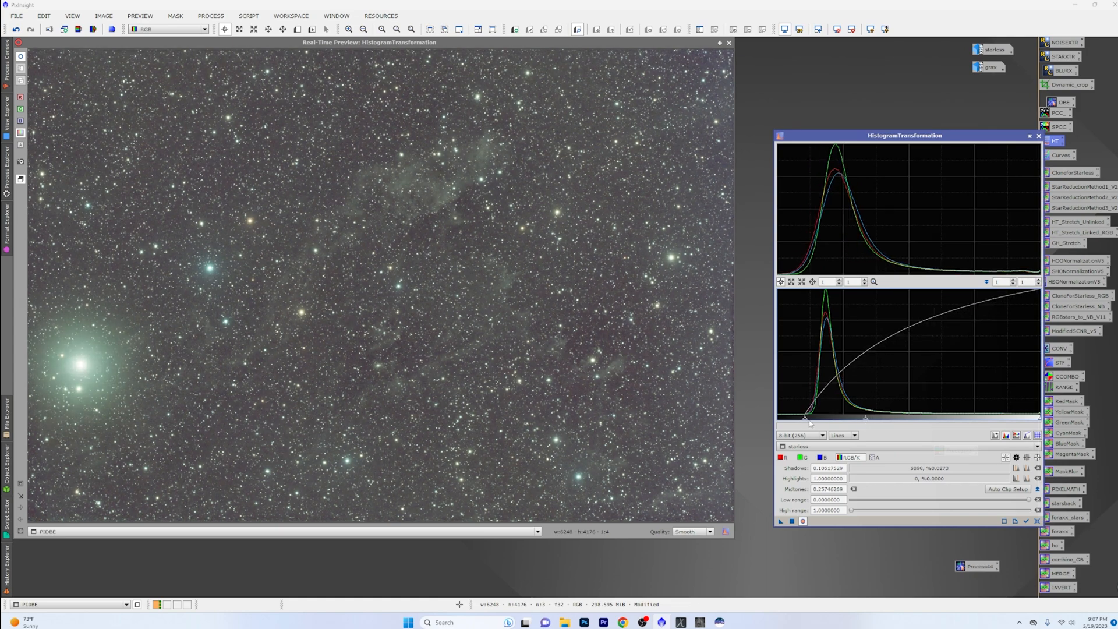
drag(806, 418, 820, 418)
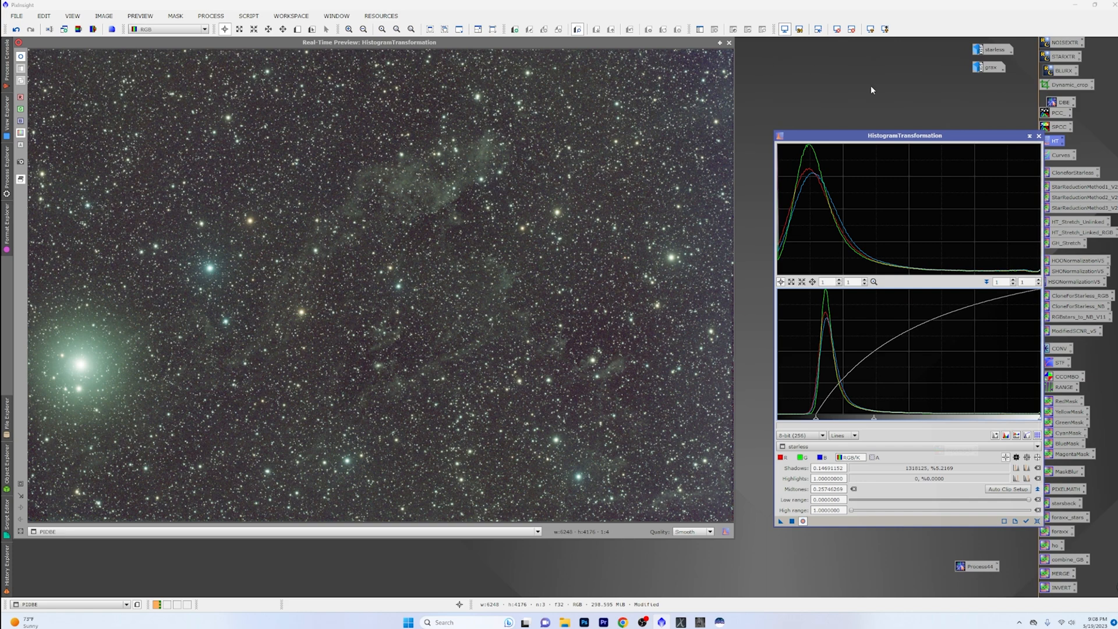
click(1039, 135)
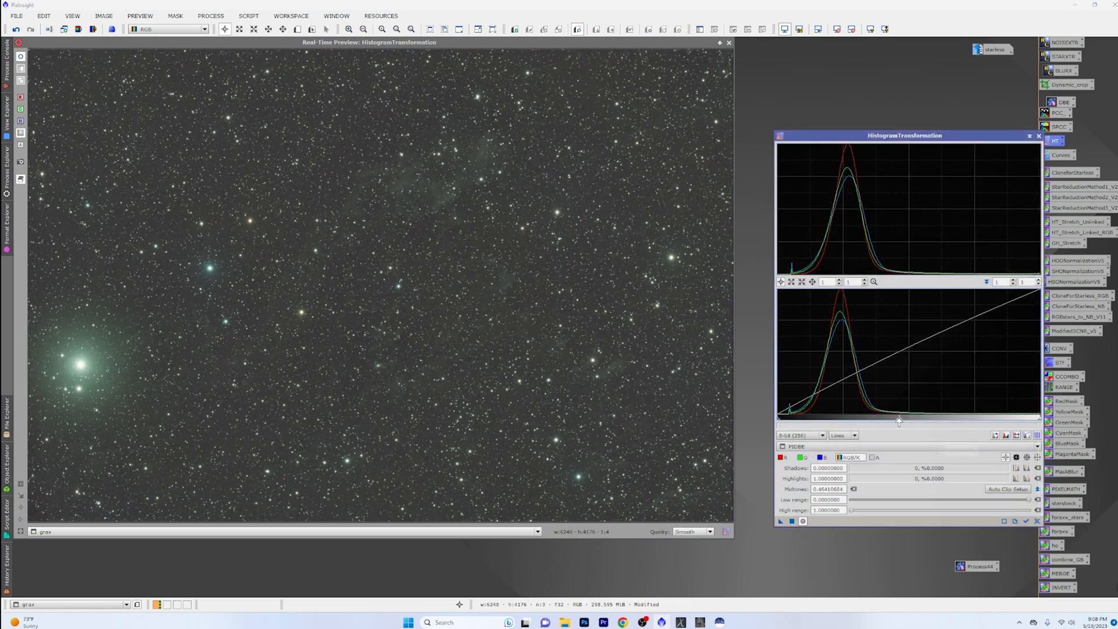
Preview a similar strong midtones-and-shadows stretch on the grax image
drag(899, 420, 856, 420)
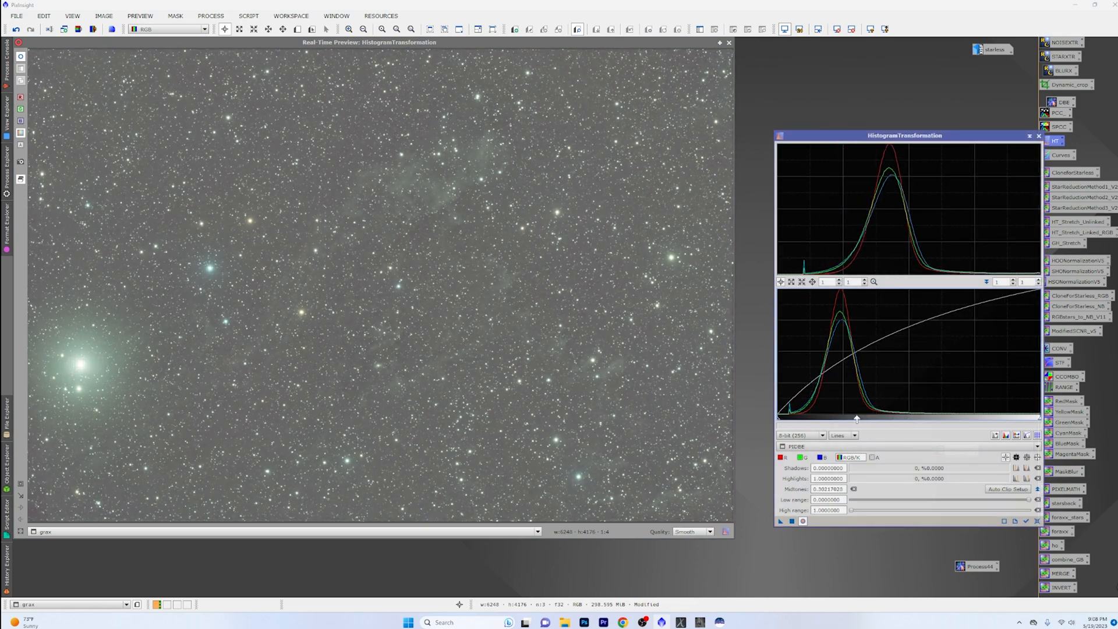
drag(856, 419, 839, 419)
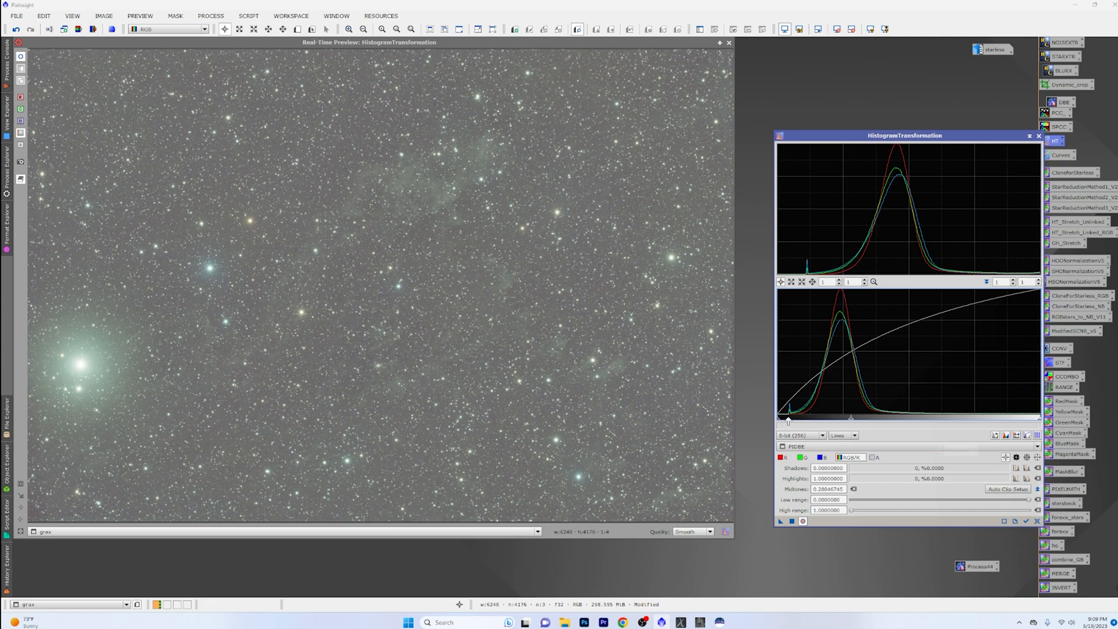
drag(779, 417, 796, 417)
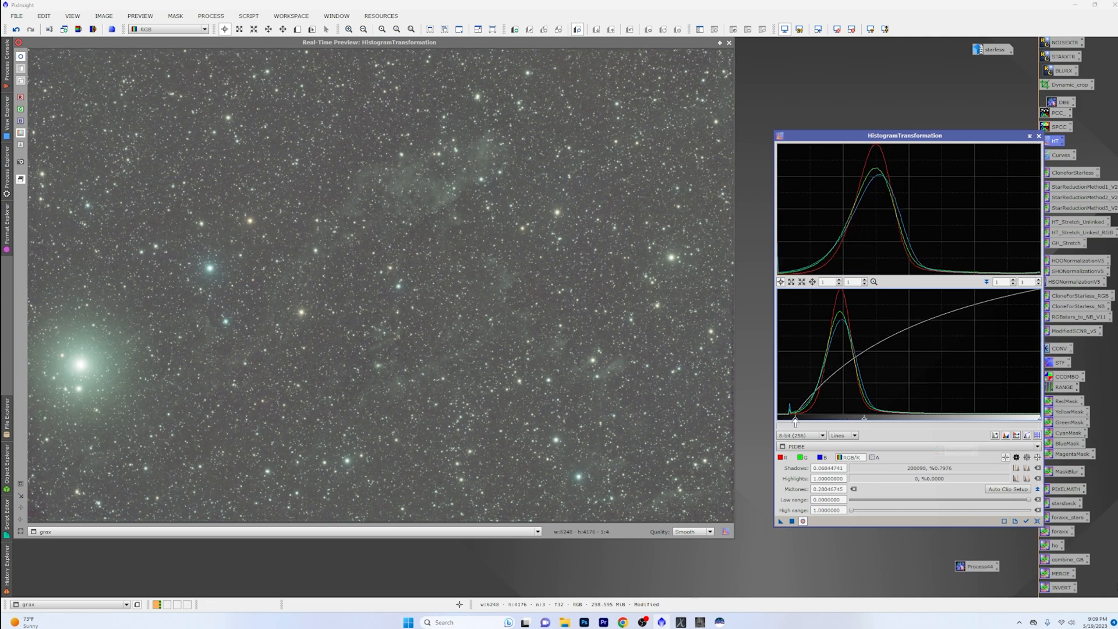
drag(793, 418, 806, 418)
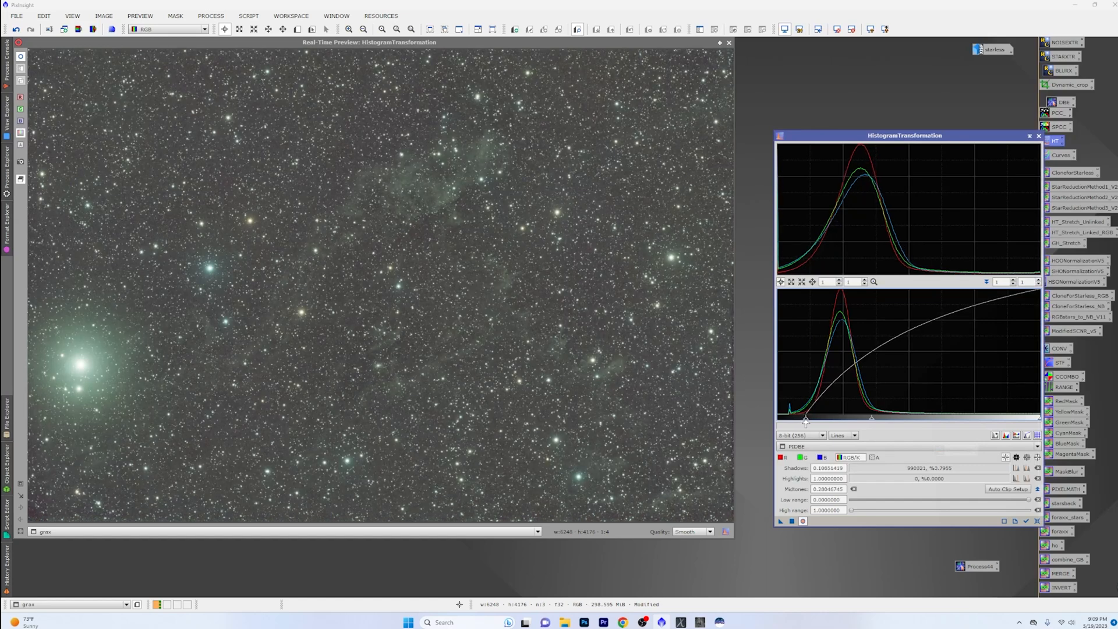
drag(806, 417, 810, 417)
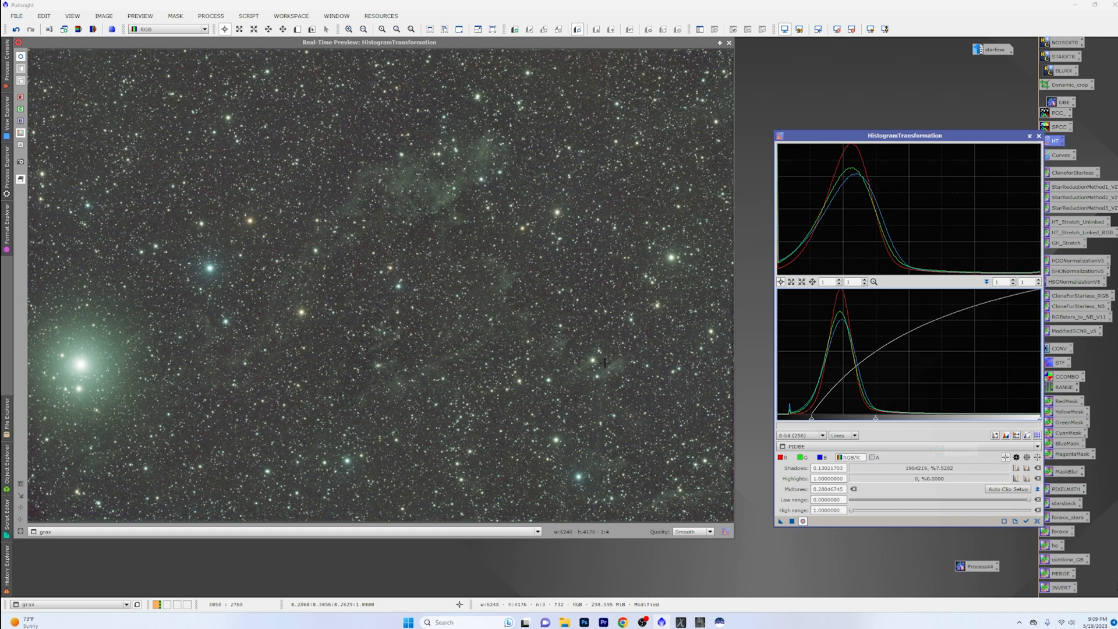
drag(874, 418, 862, 418)
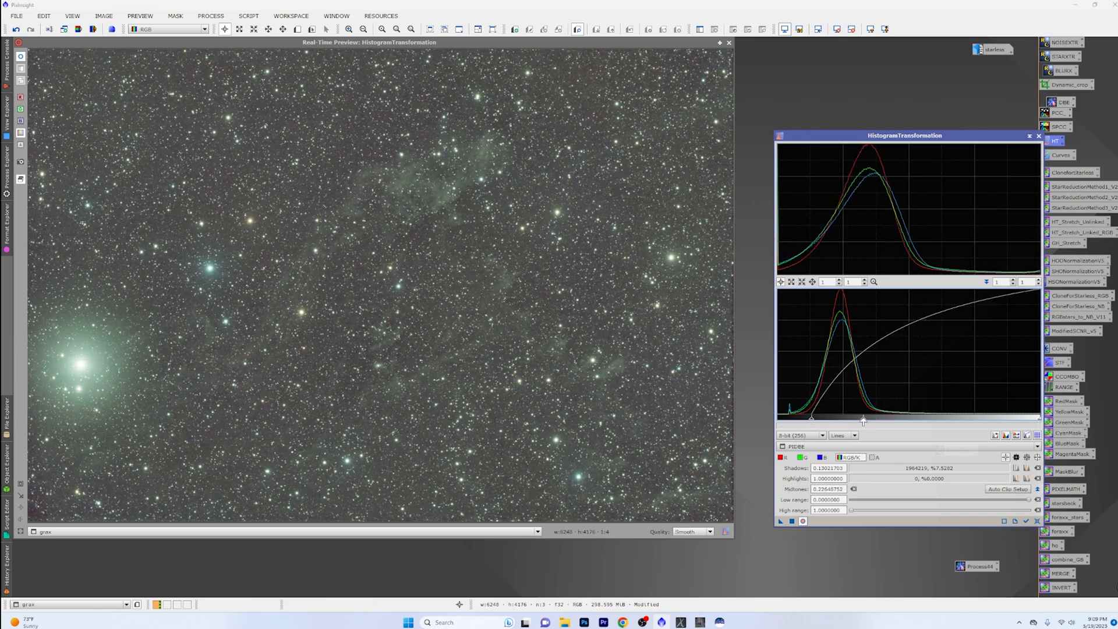
drag(863, 420, 846, 419)
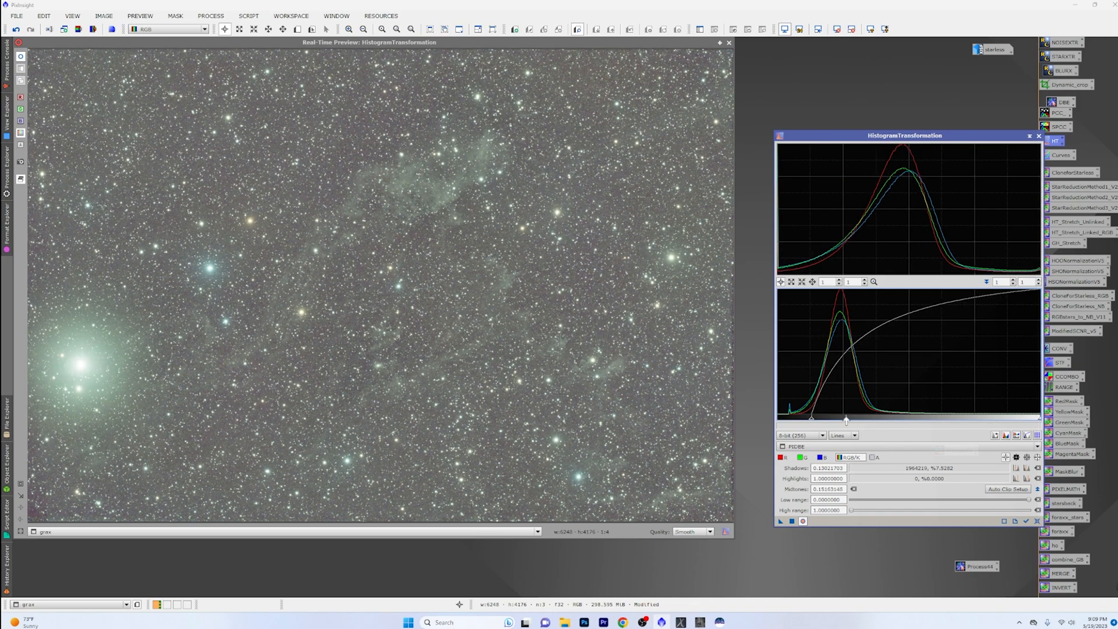
drag(846, 419, 854, 419)
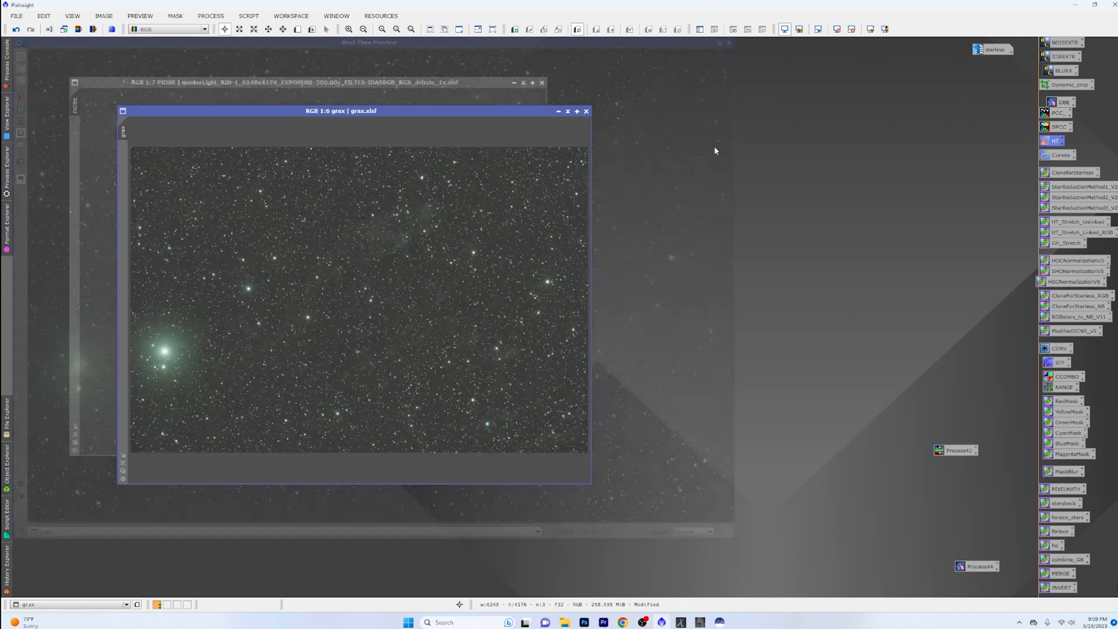
Activate PIDBE and reopen the saved Process44 DBE with its sample points
click(286, 82)
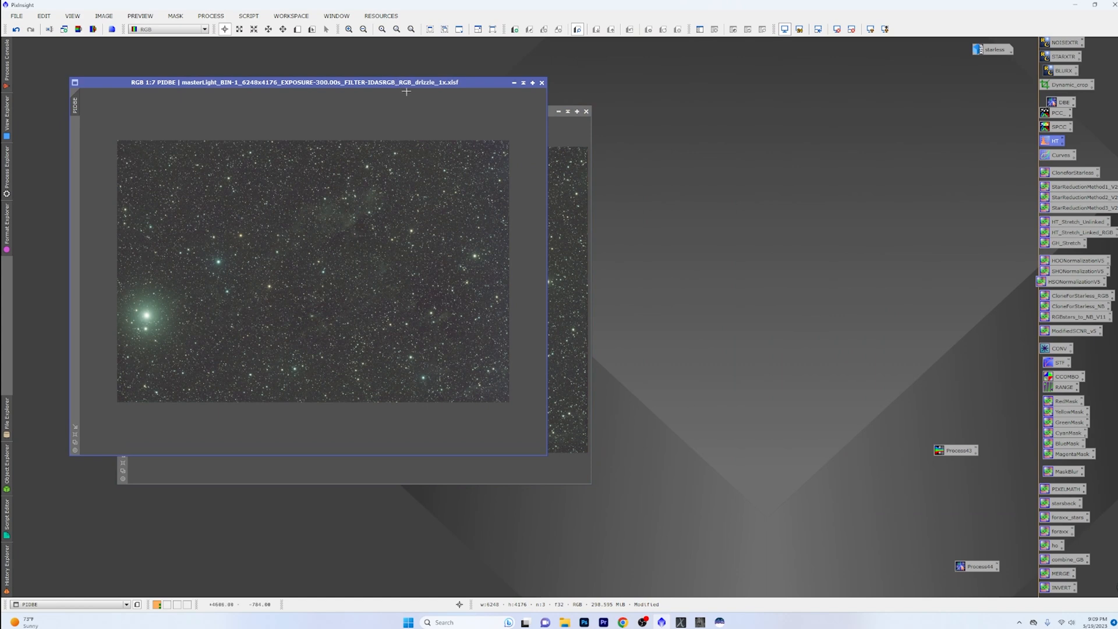
mouse_move(925, 437)
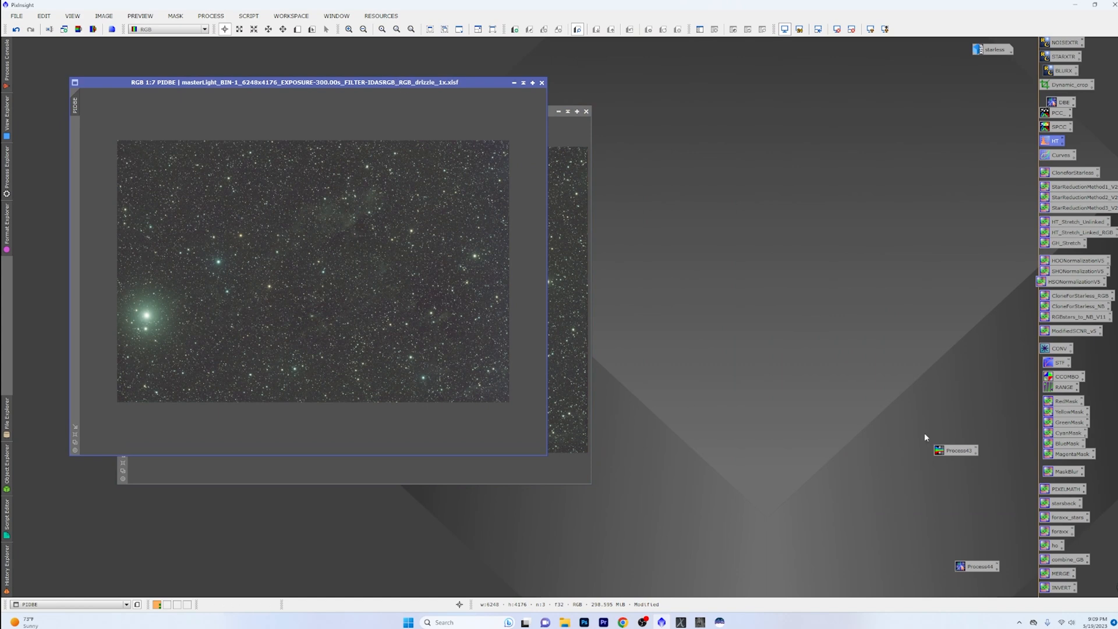
double_click(938, 450)
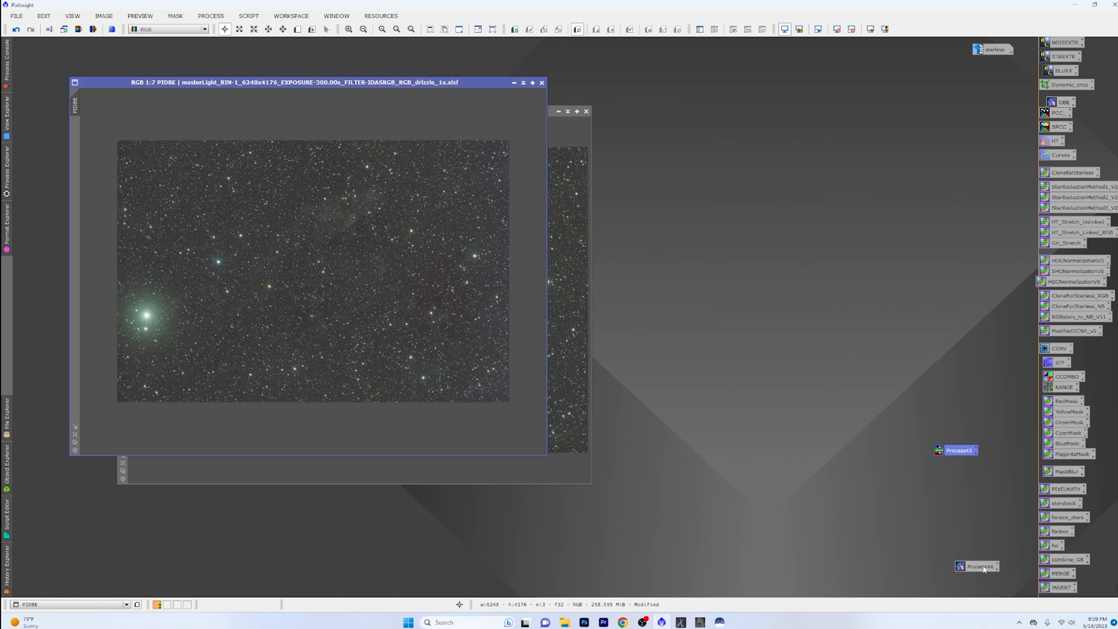
click(1052, 101)
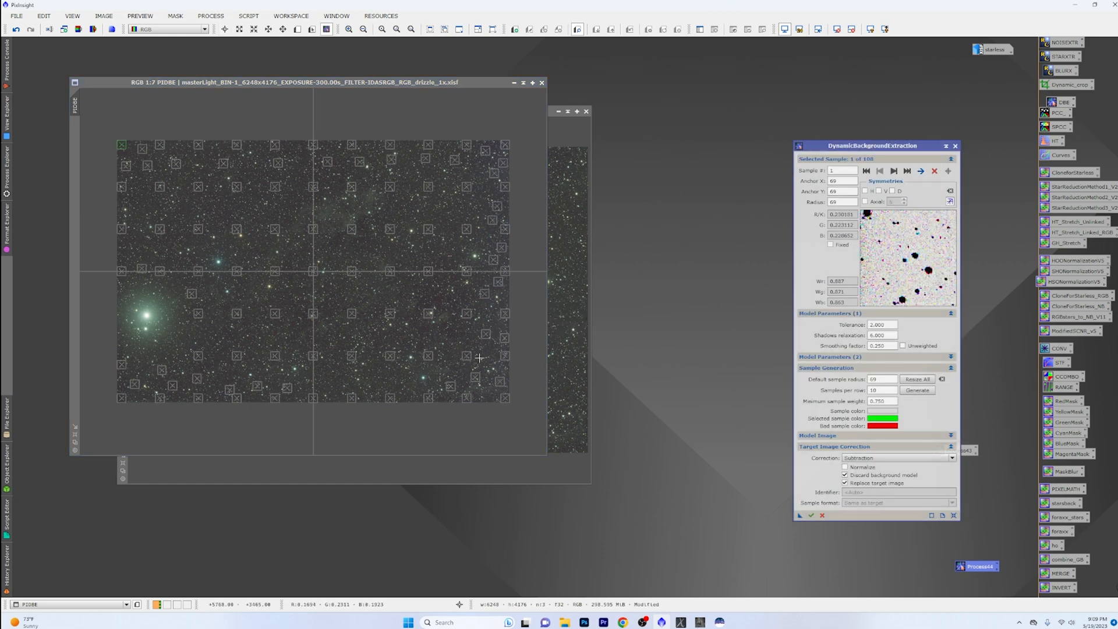
mouse_move(487, 329)
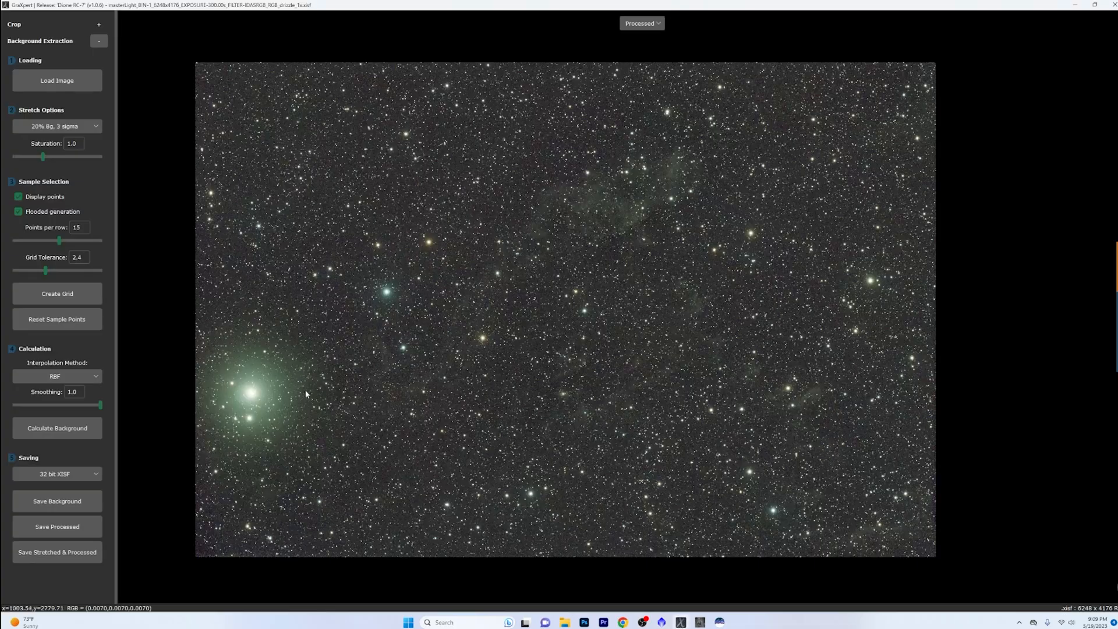
Generate an evenly spaced sample grid with Create Grid in GraXpert's Sample Selection panel
click(57, 294)
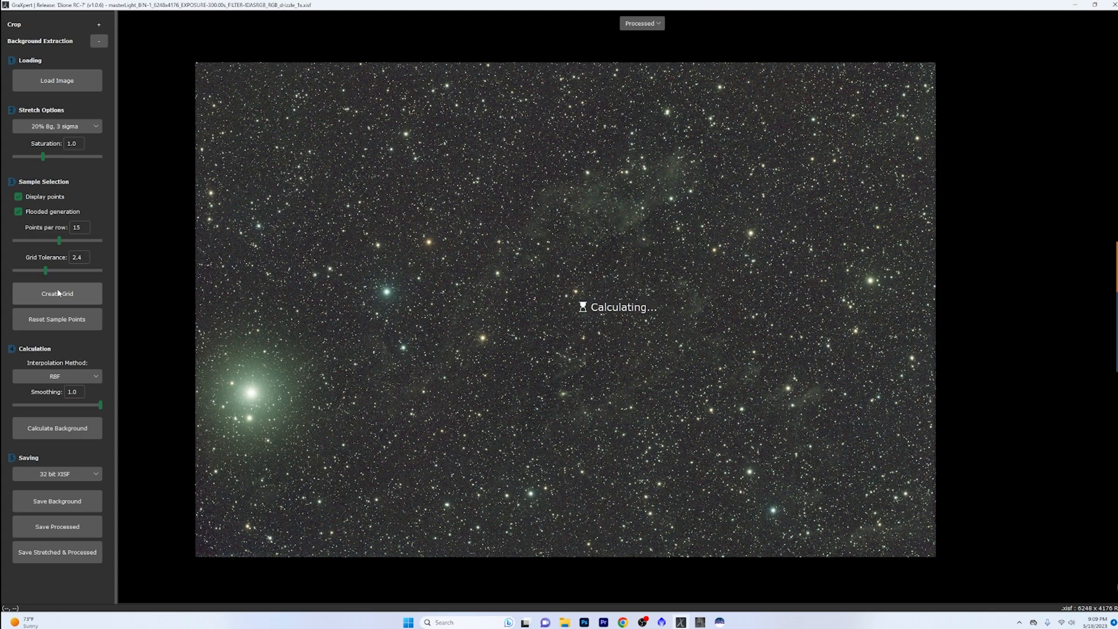
click(57, 293)
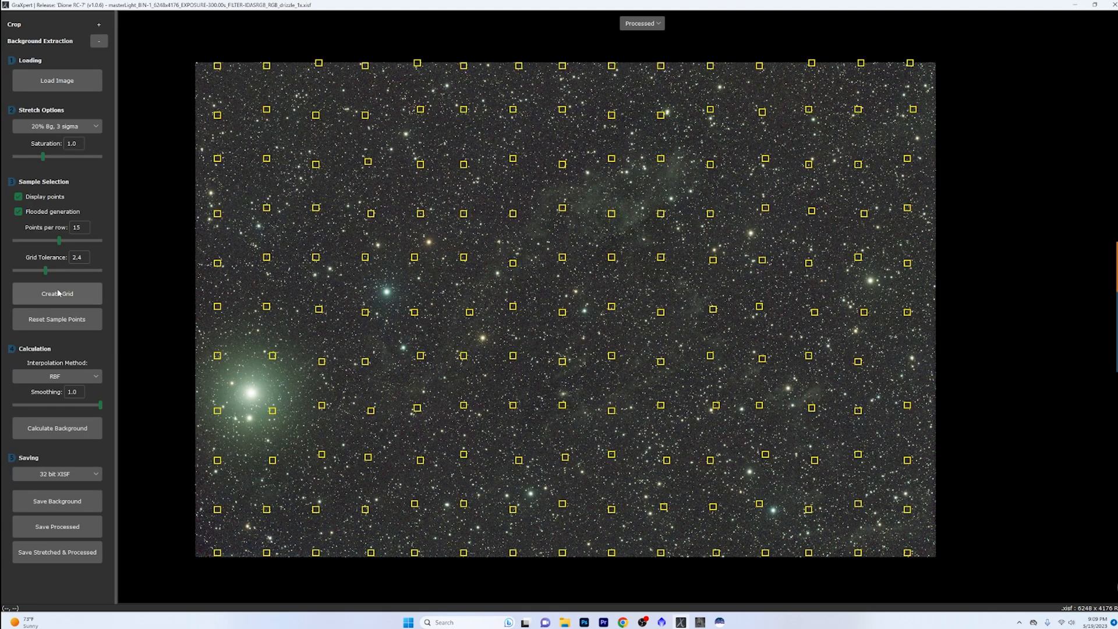